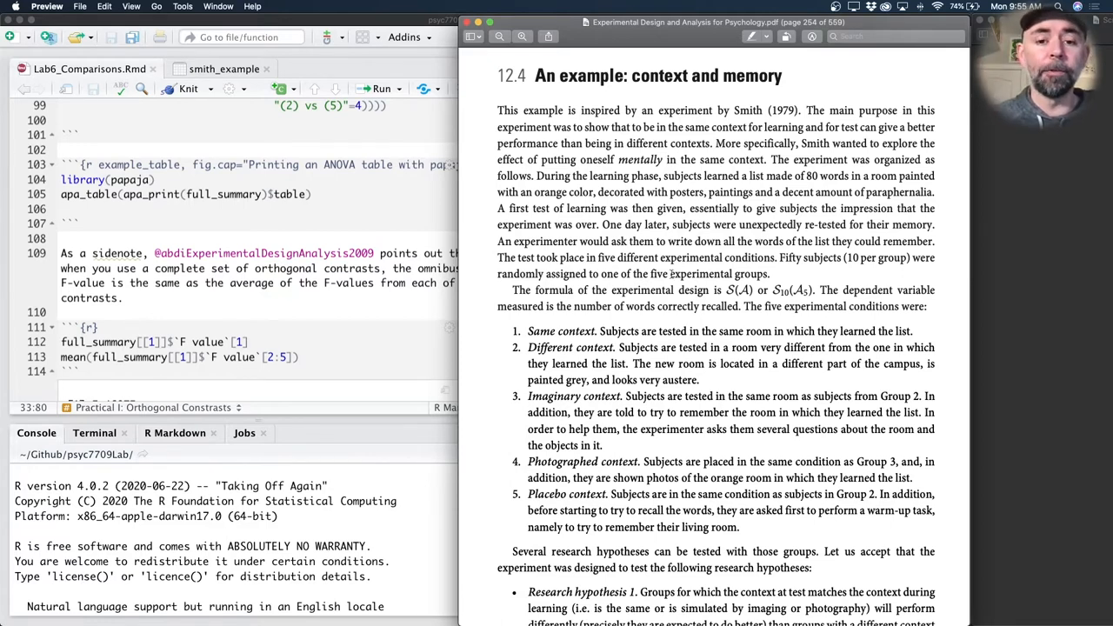
- Scroll the PDF from section 12.4 down to the table of four contrast coefficient sets
scroll("down", 3)
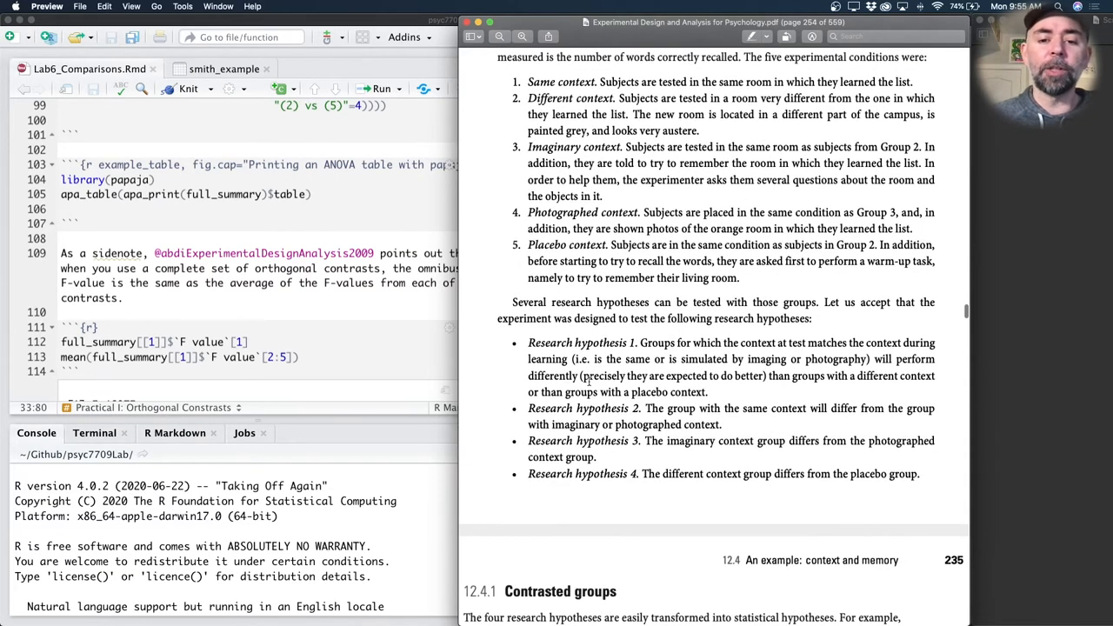
mouse_move(609, 515)
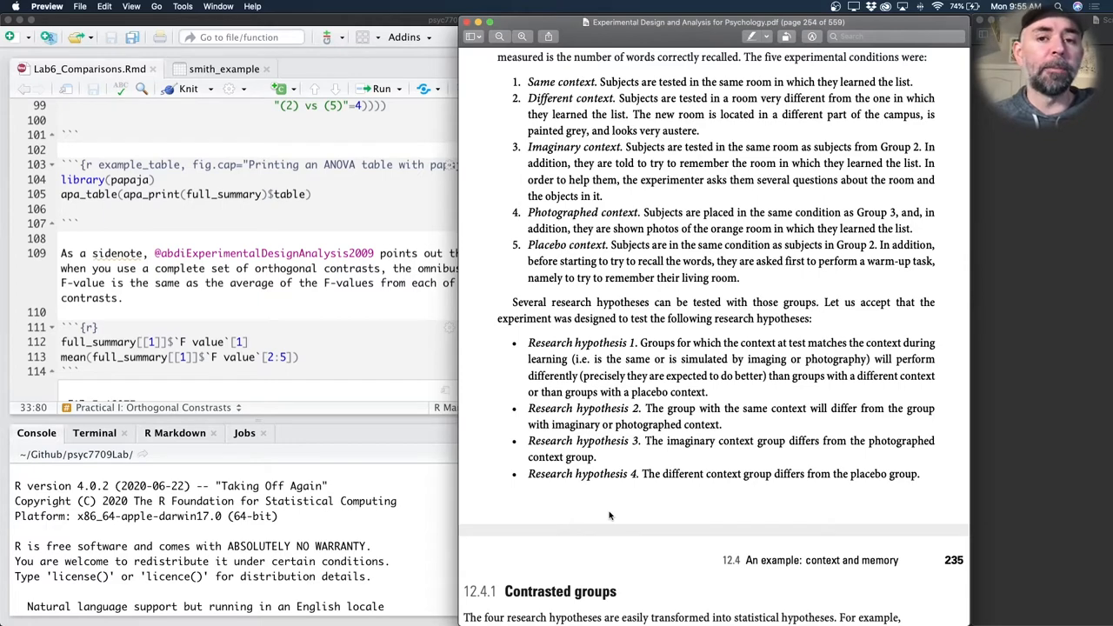
scroll("down", 3)
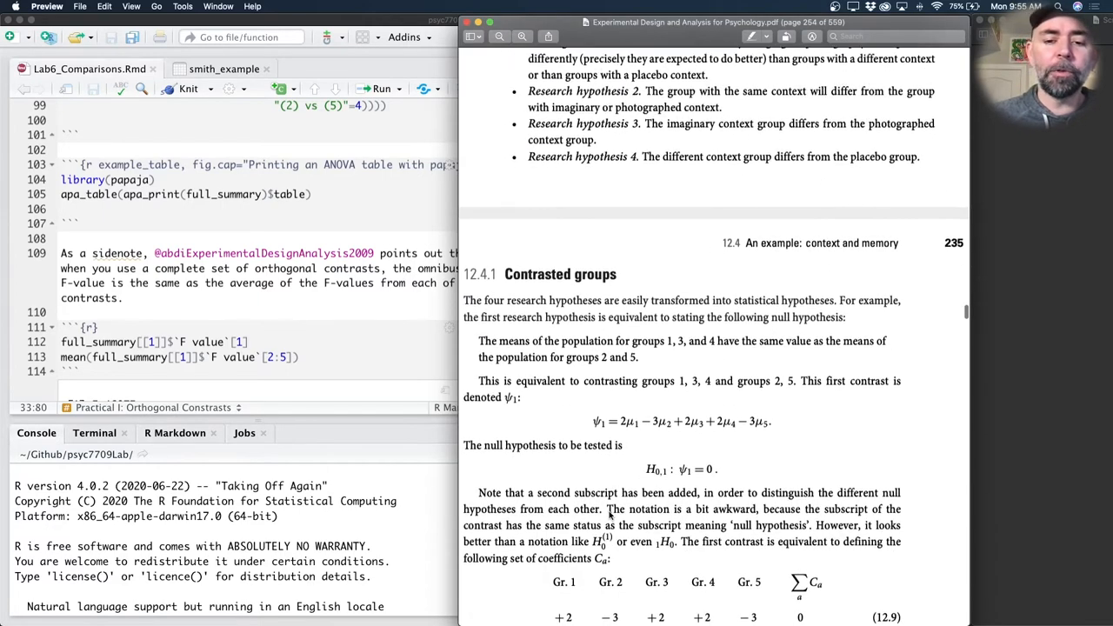
scroll("down", 3)
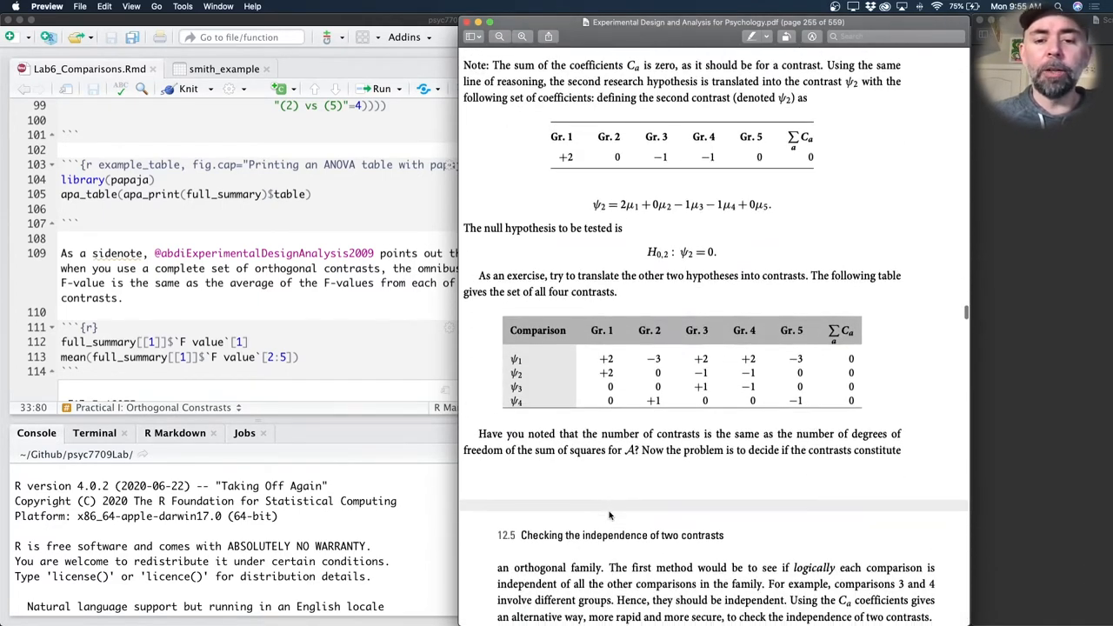
scroll("down", 3)
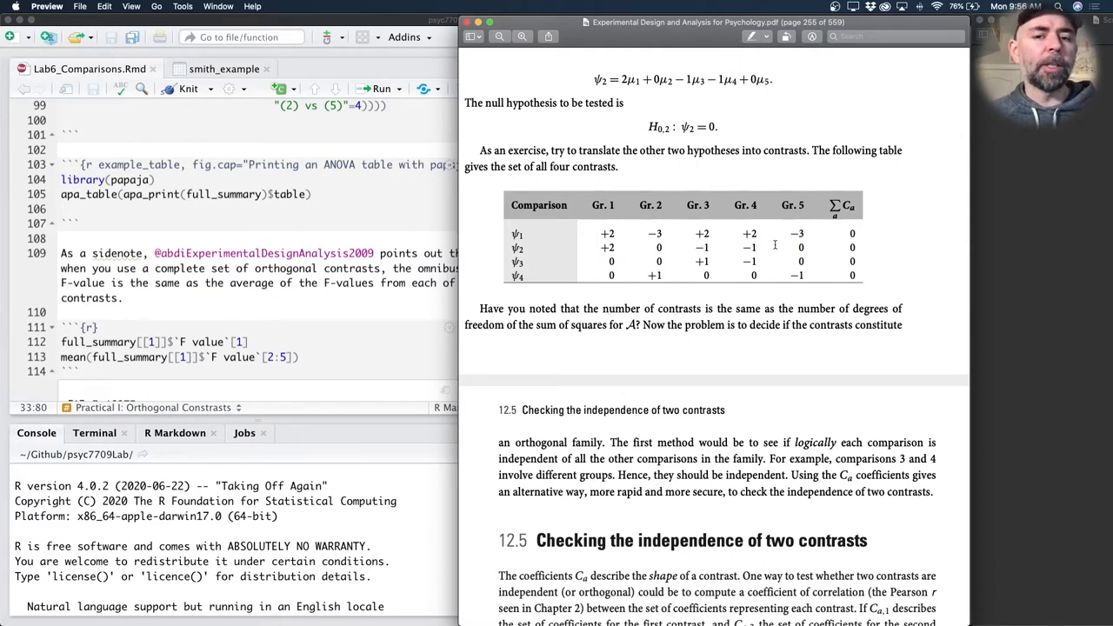
mouse_move(610, 251)
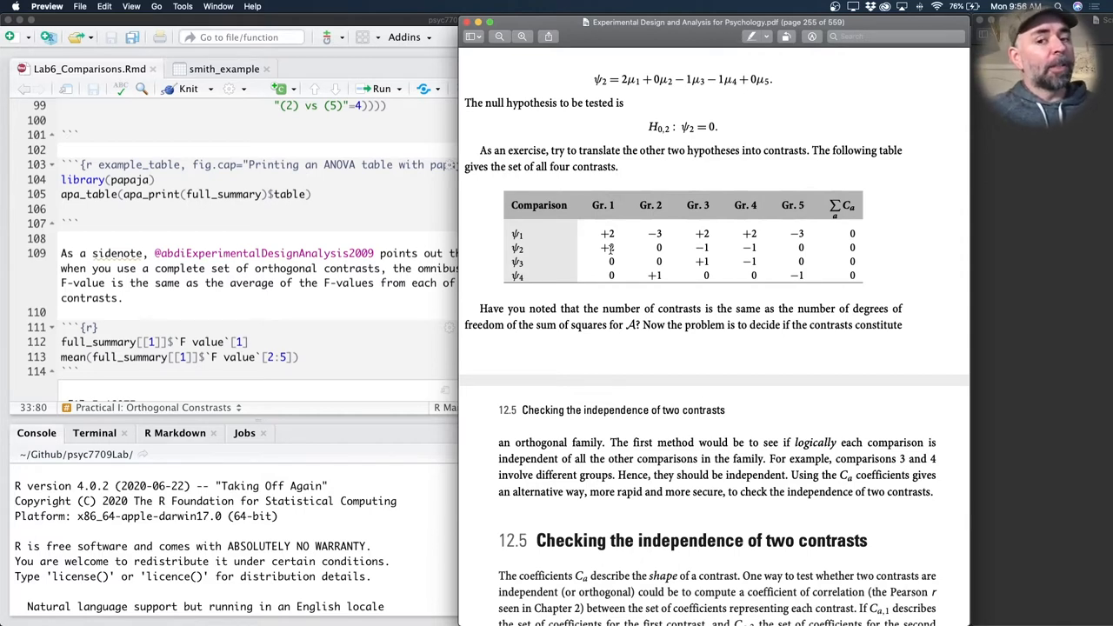
mouse_move(602, 257)
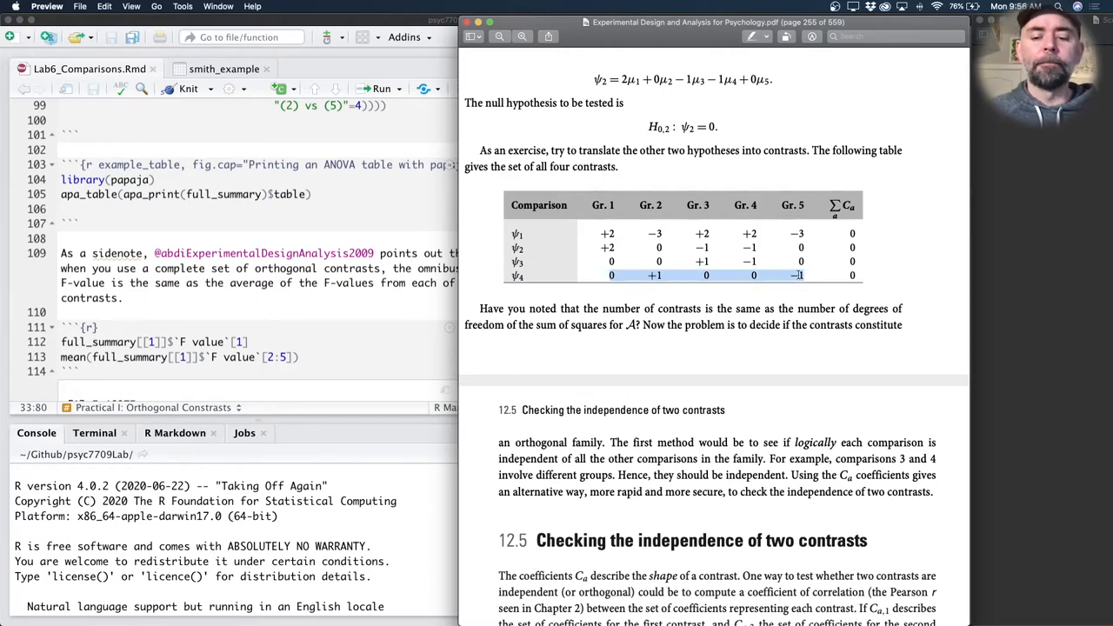
- Scroll through sections 12.9–12.11: Smith's replication data, ANOVA table and orthogonal comparisons results
scroll("down", 3)
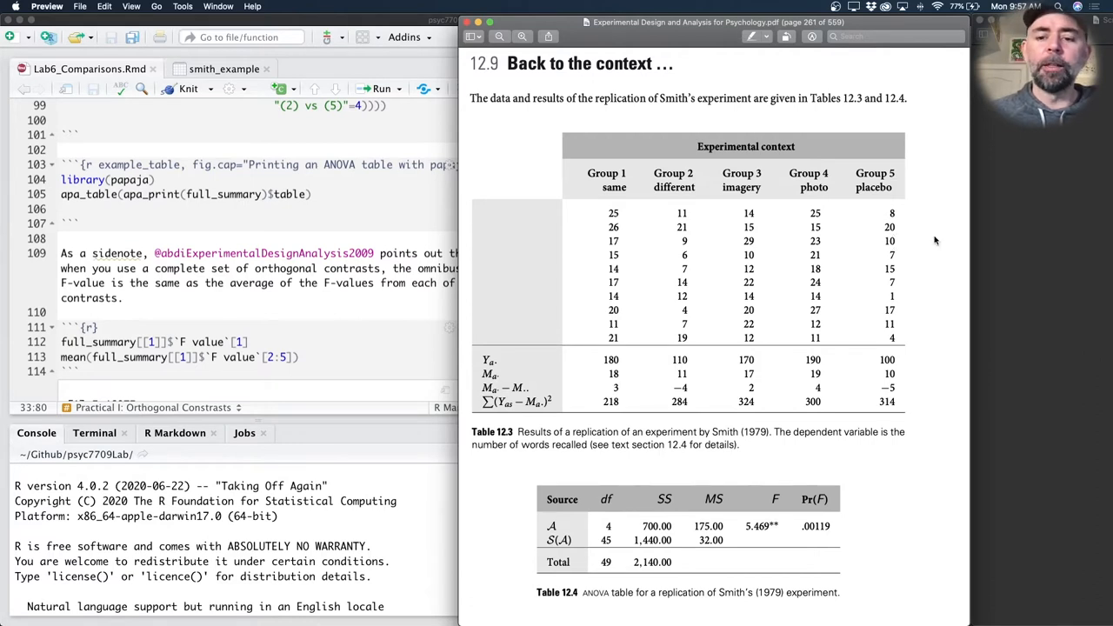
mouse_move(751, 519)
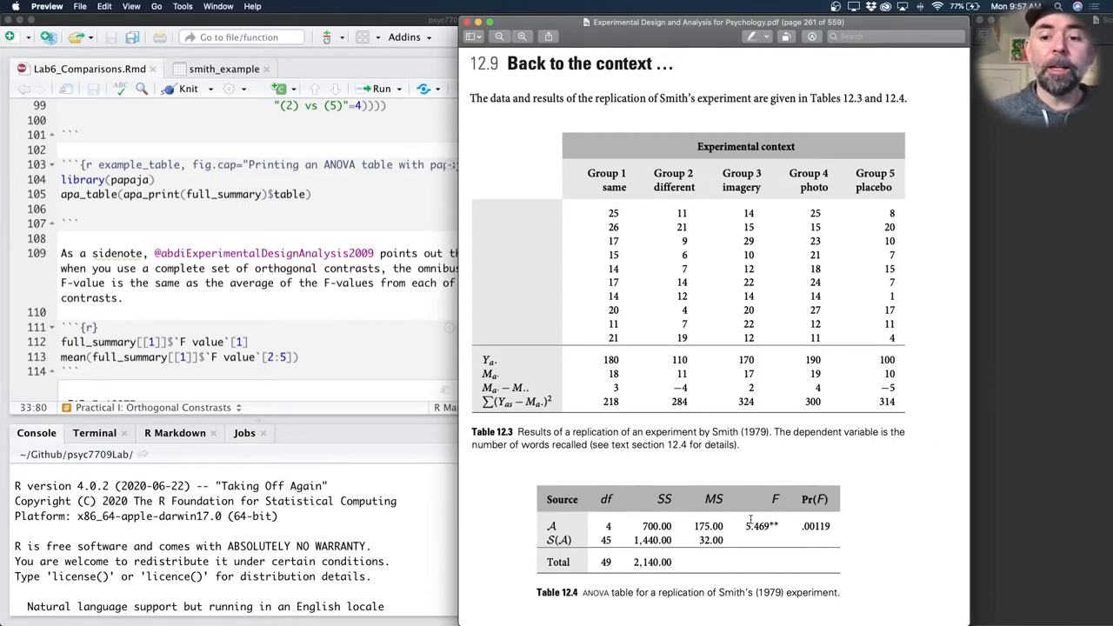
mouse_move(744, 539)
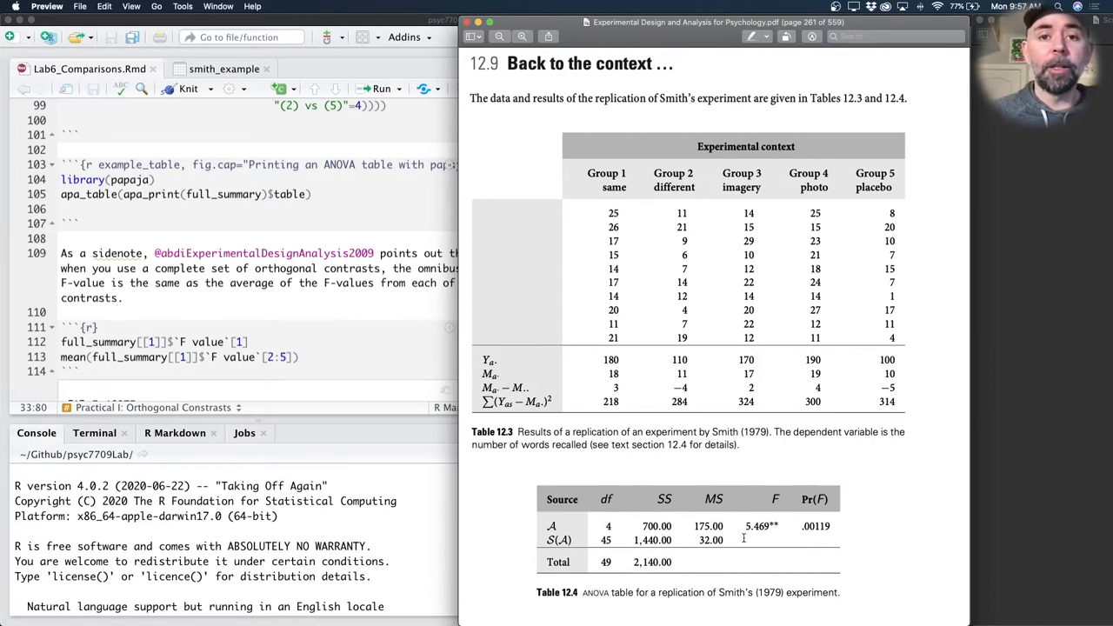
mouse_move(974, 318)
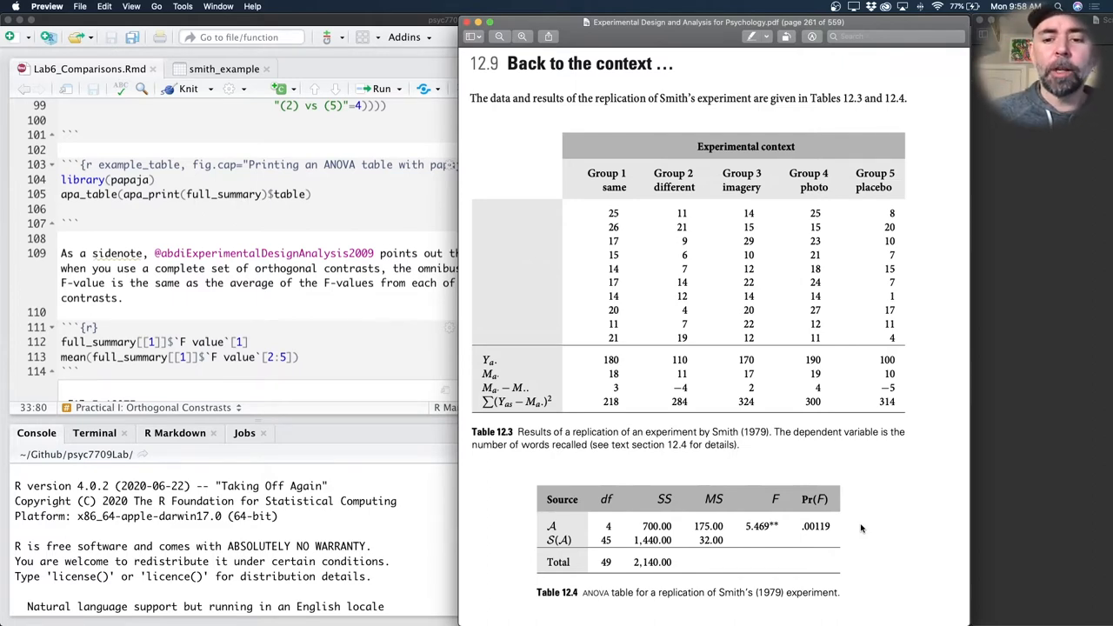
scroll("down", 3)
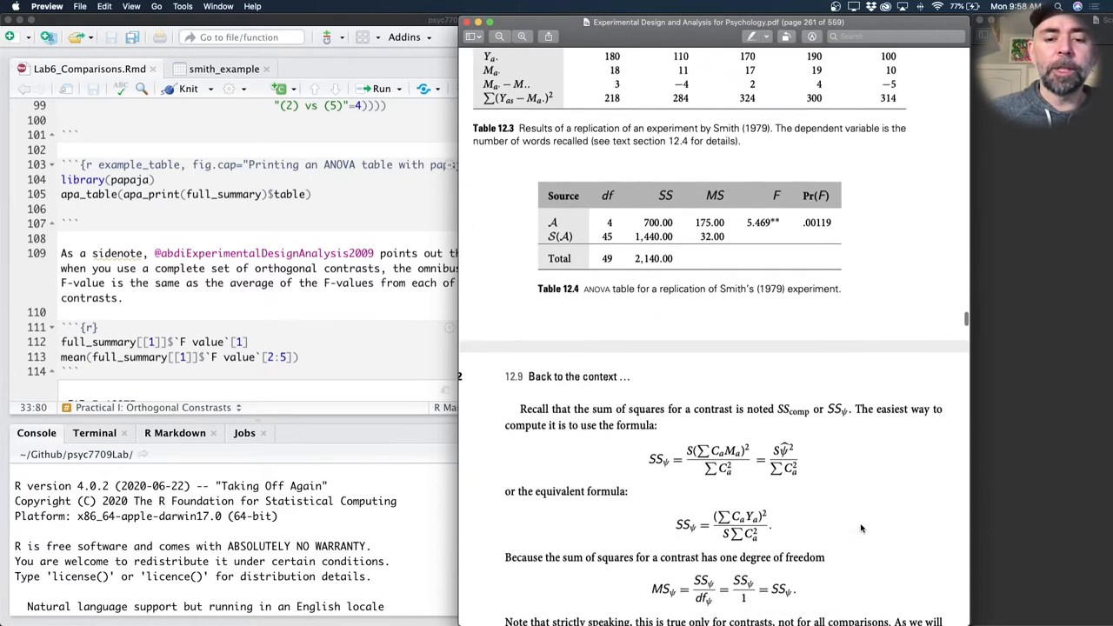
scroll("down", 3)
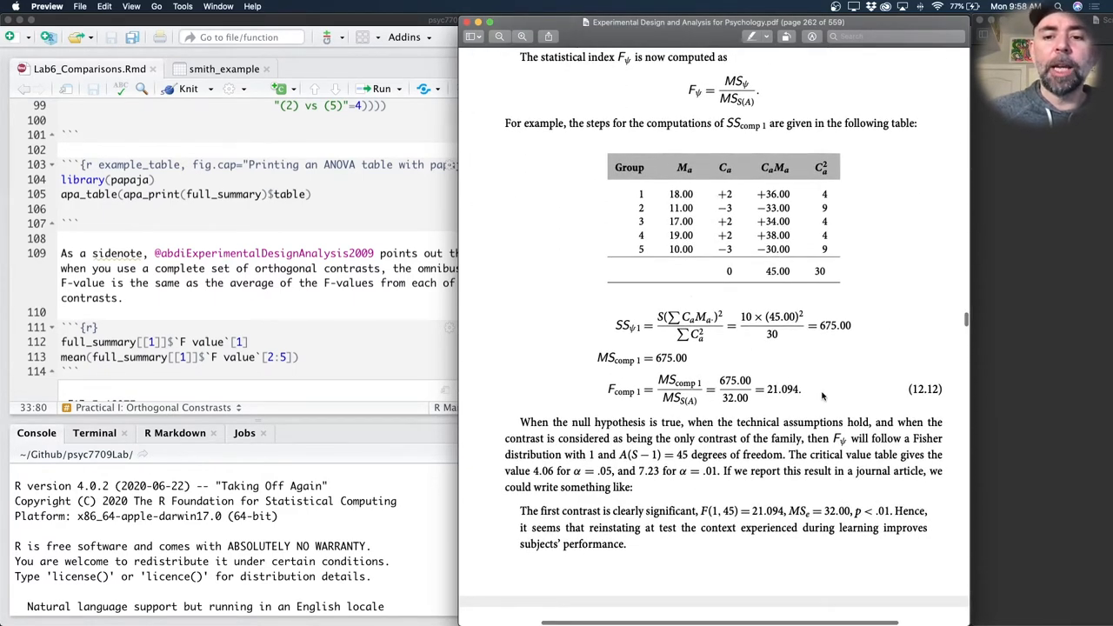
scroll("down", 3)
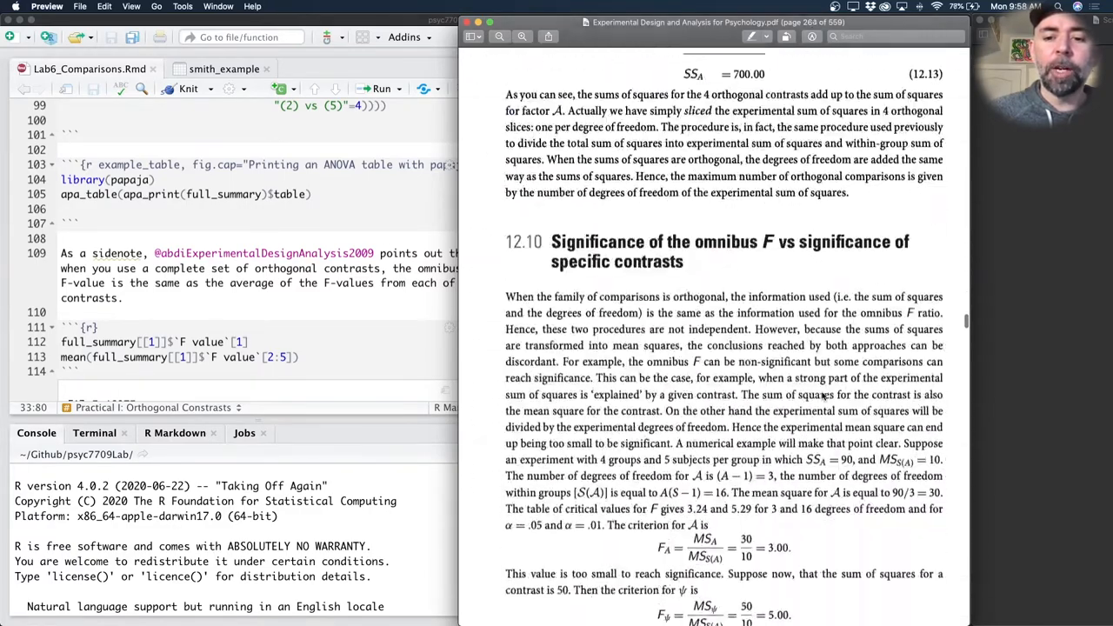
scroll("down", 3)
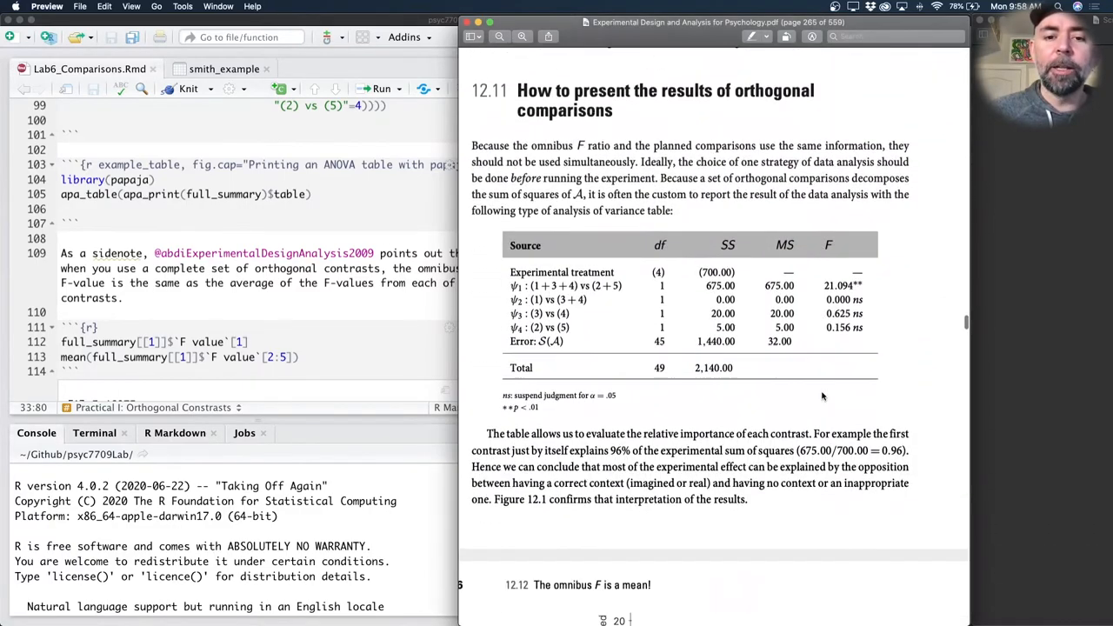
scroll("down", 3)
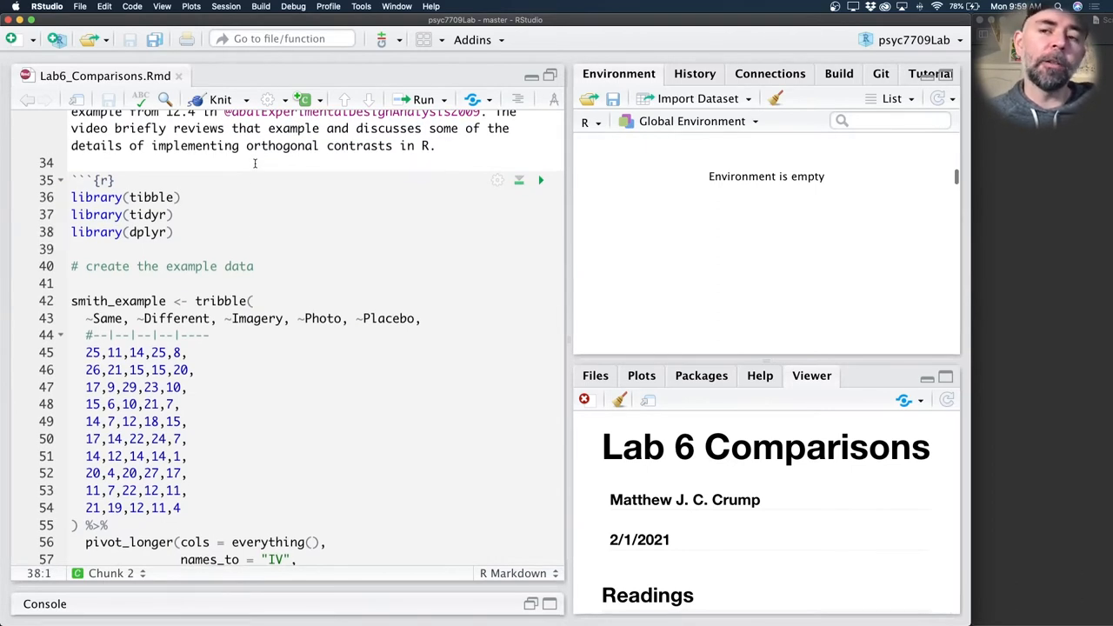
- Run the tribble chunk creating smith_example with five groups of recall scores and view it
left_click(73, 266)
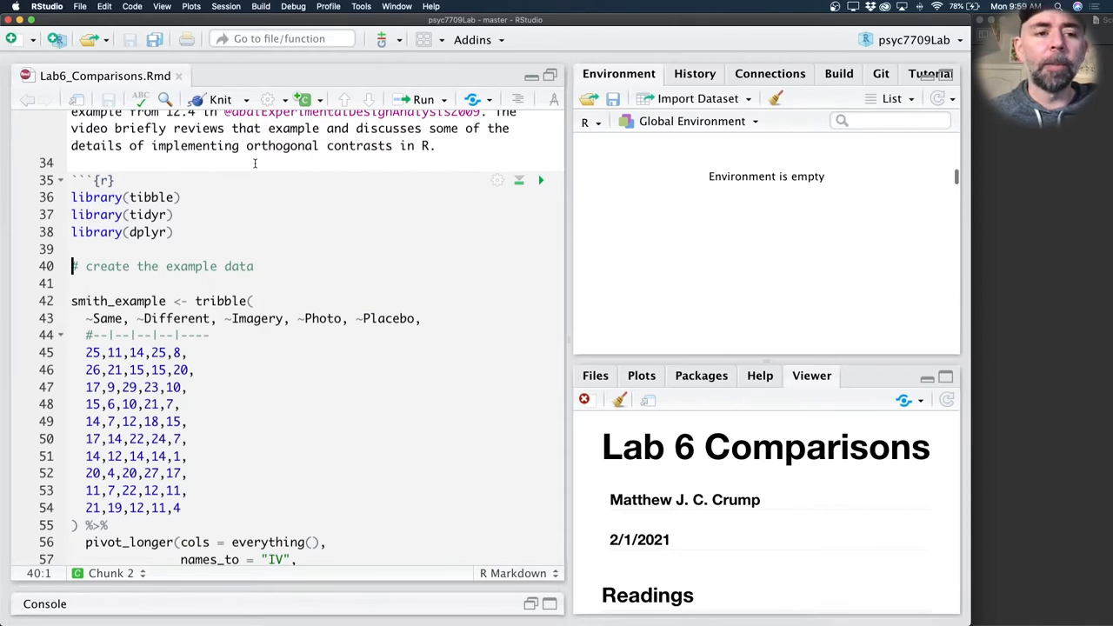
scroll("down", 3)
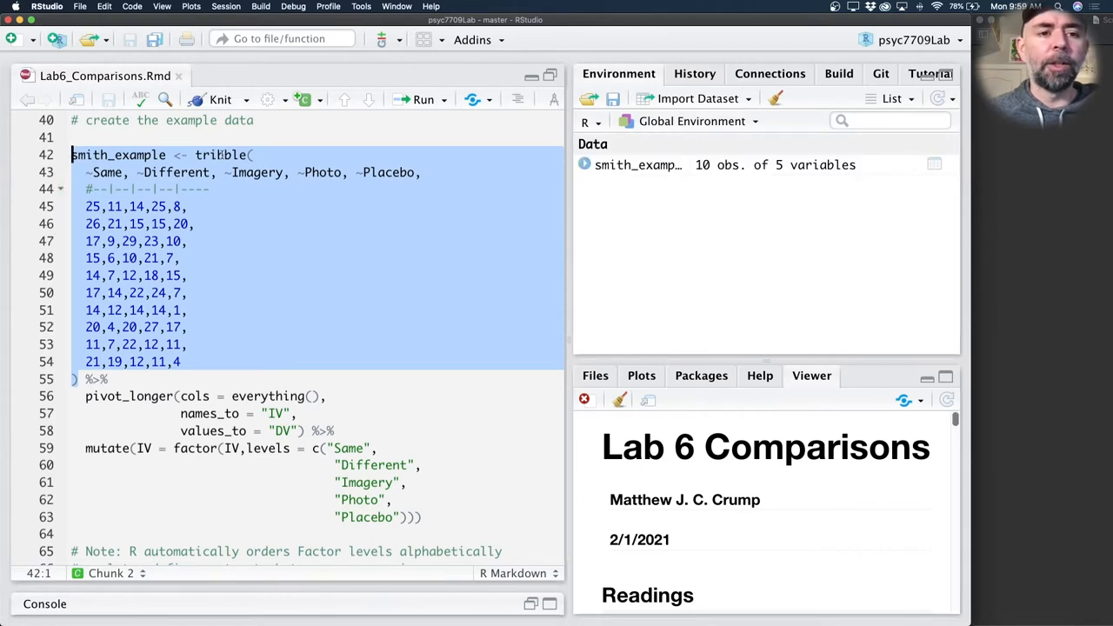
mouse_move(398, 250)
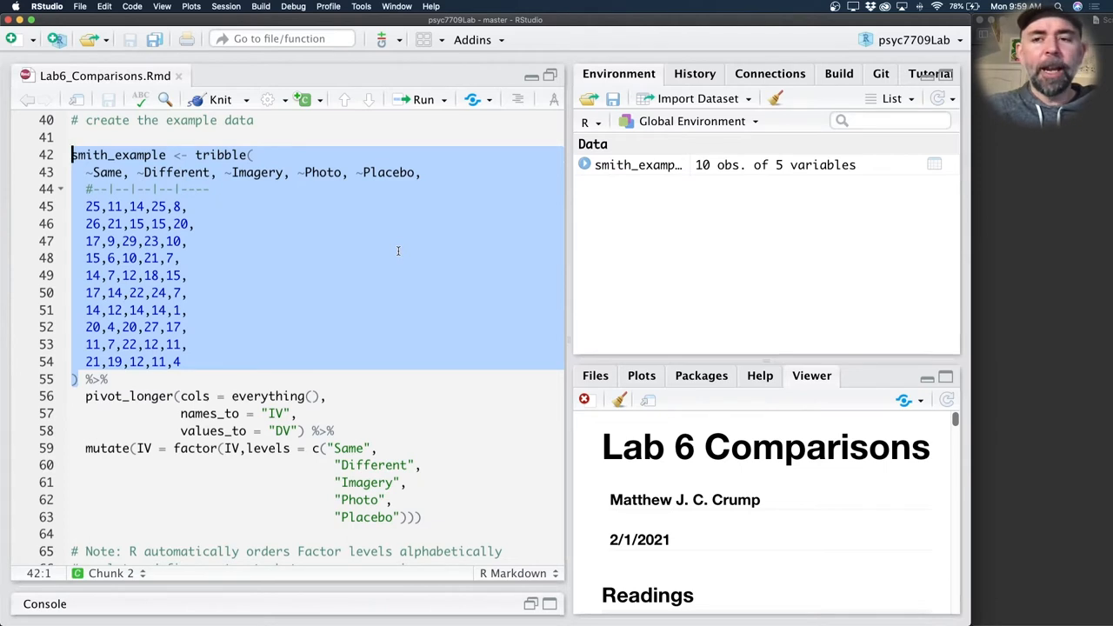
mouse_move(686, 199)
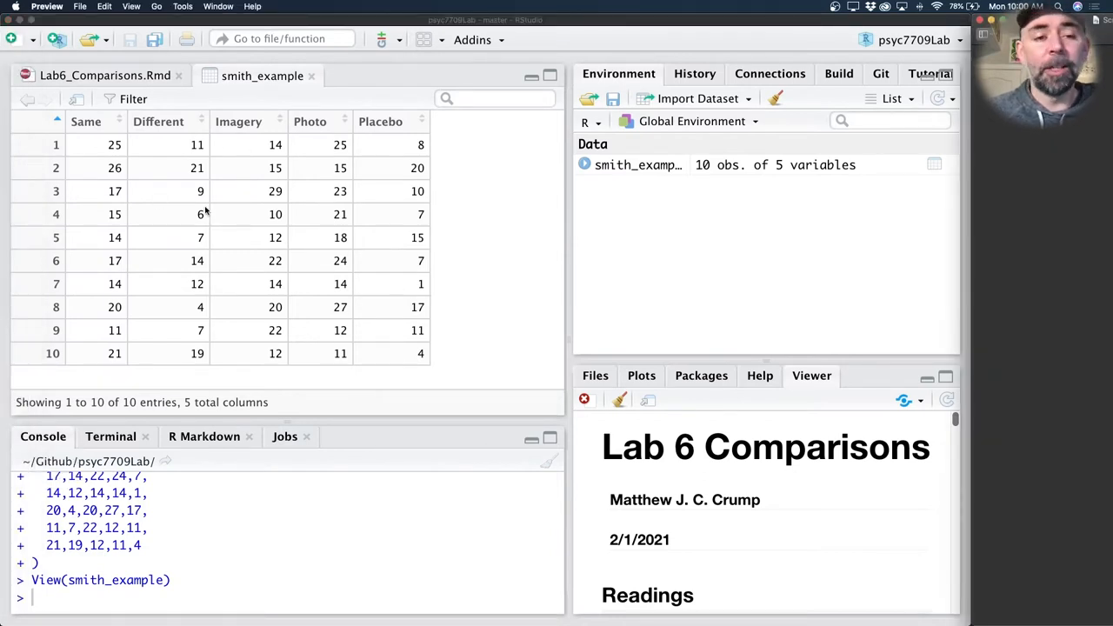
mouse_move(103, 191)
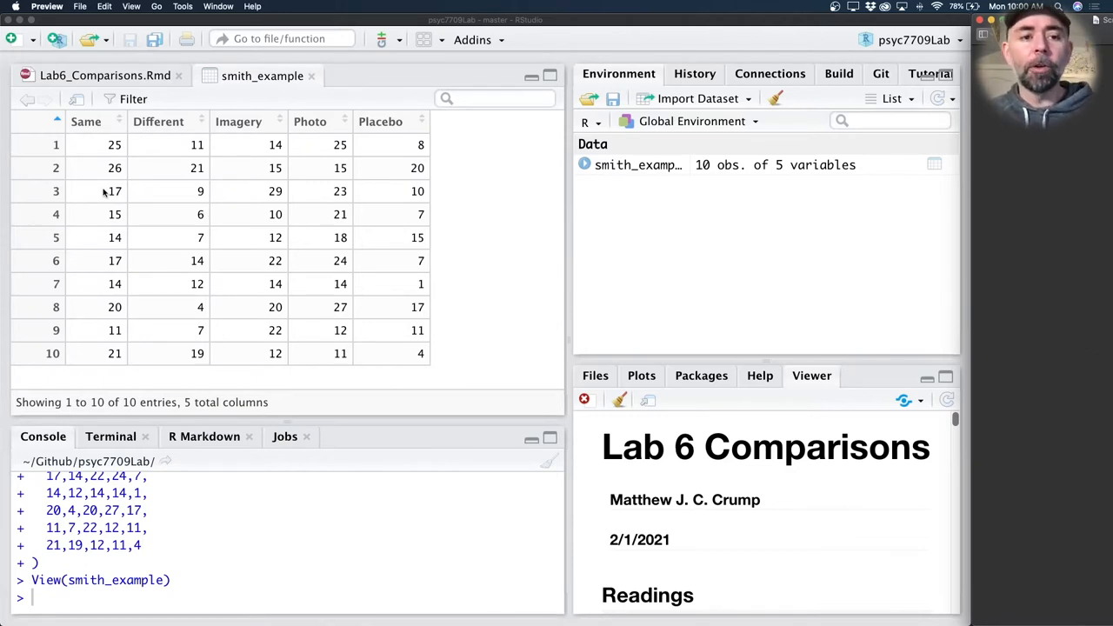
- Run pivot_longer to make smith_example 50 rows of IV and DV, then expand it in Environment
left_click(105, 76)
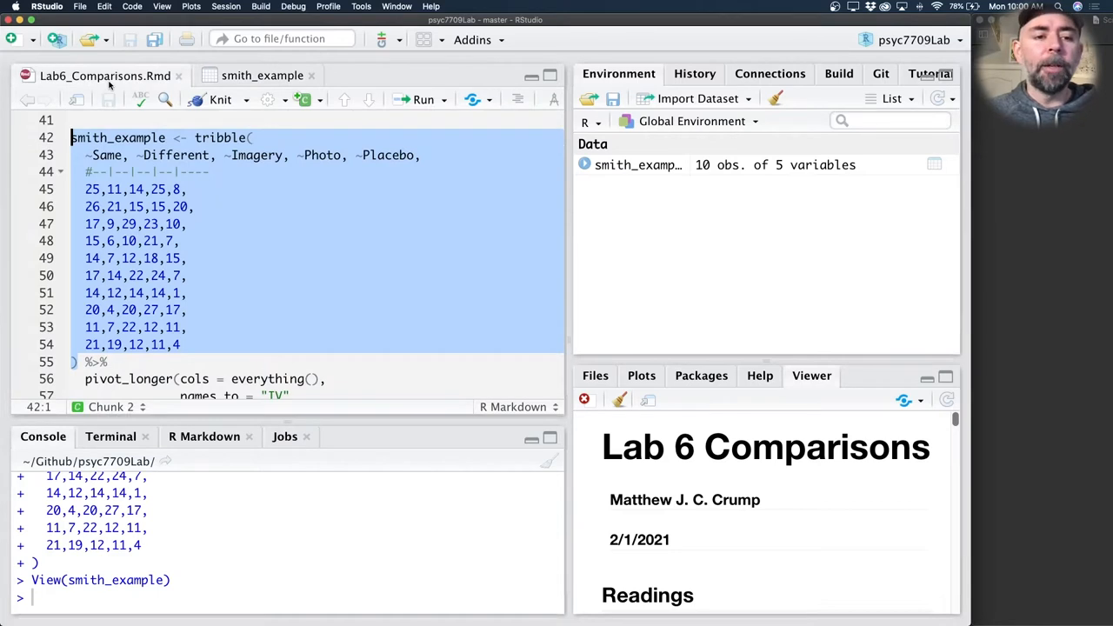
scroll("down", 3)
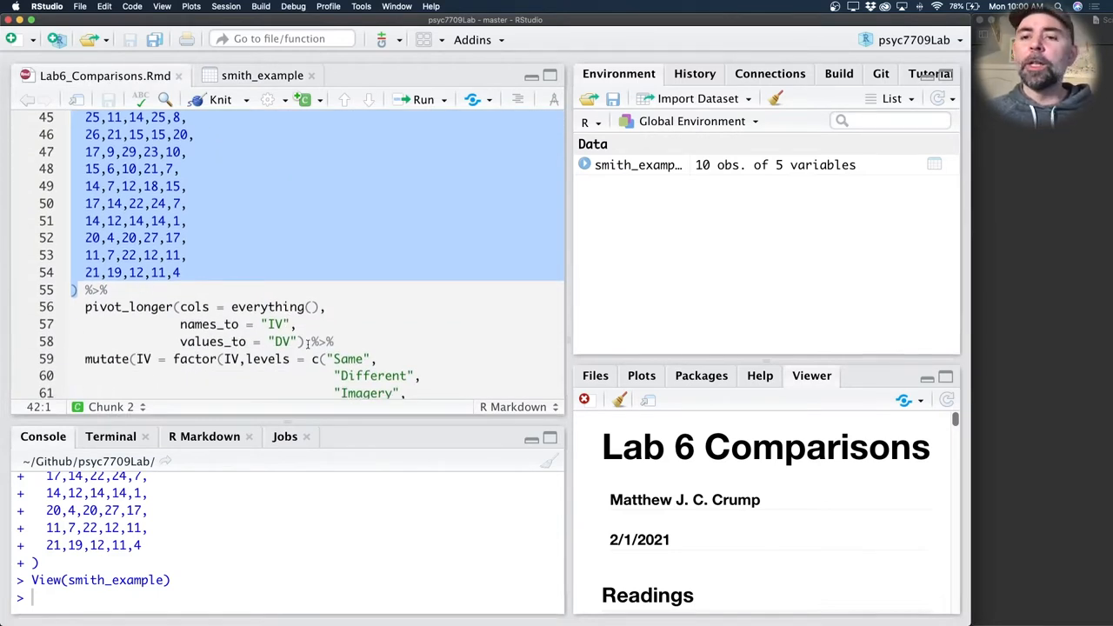
scroll("up", 3)
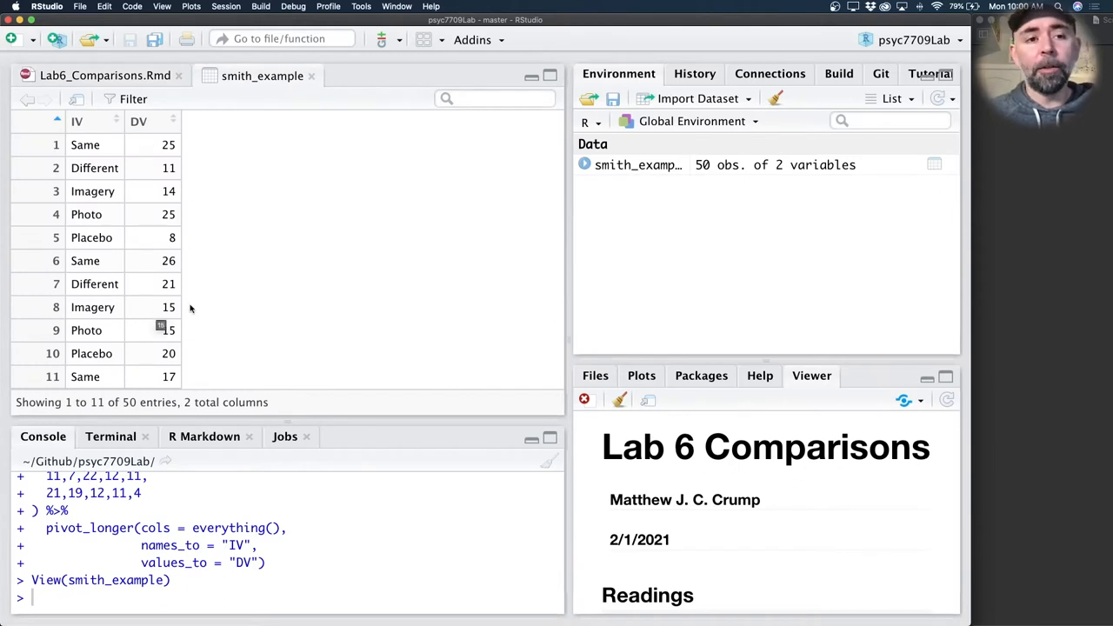
left_click(105, 76)
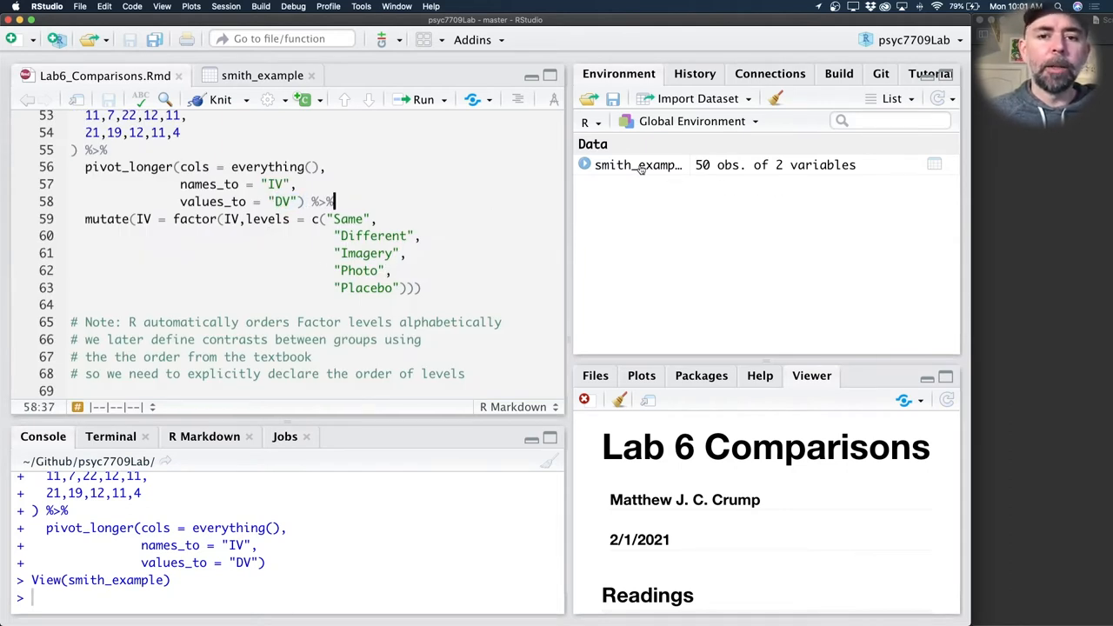
left_click(585, 164)
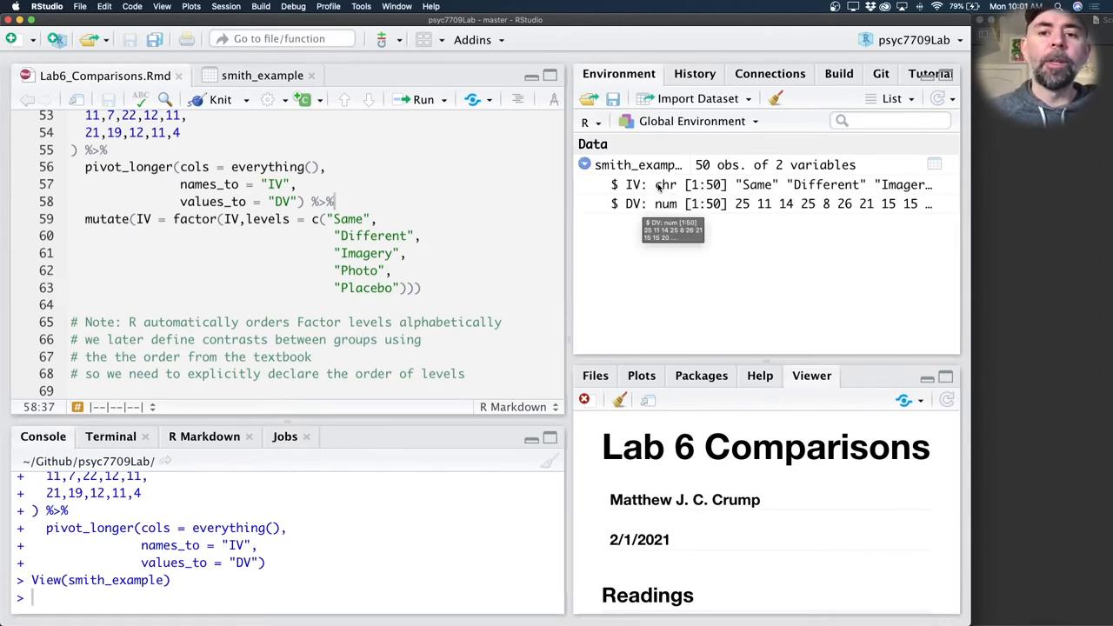
mouse_move(662, 184)
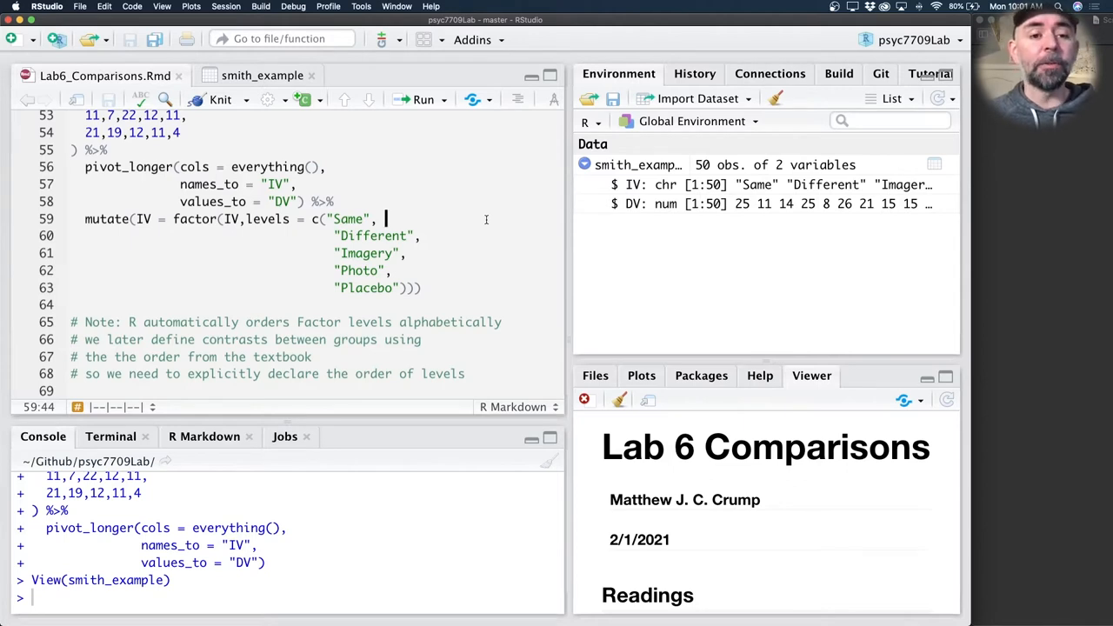
- In the console print smith_example$IV, check its class, and view it as a factor with default level order
type("smi")
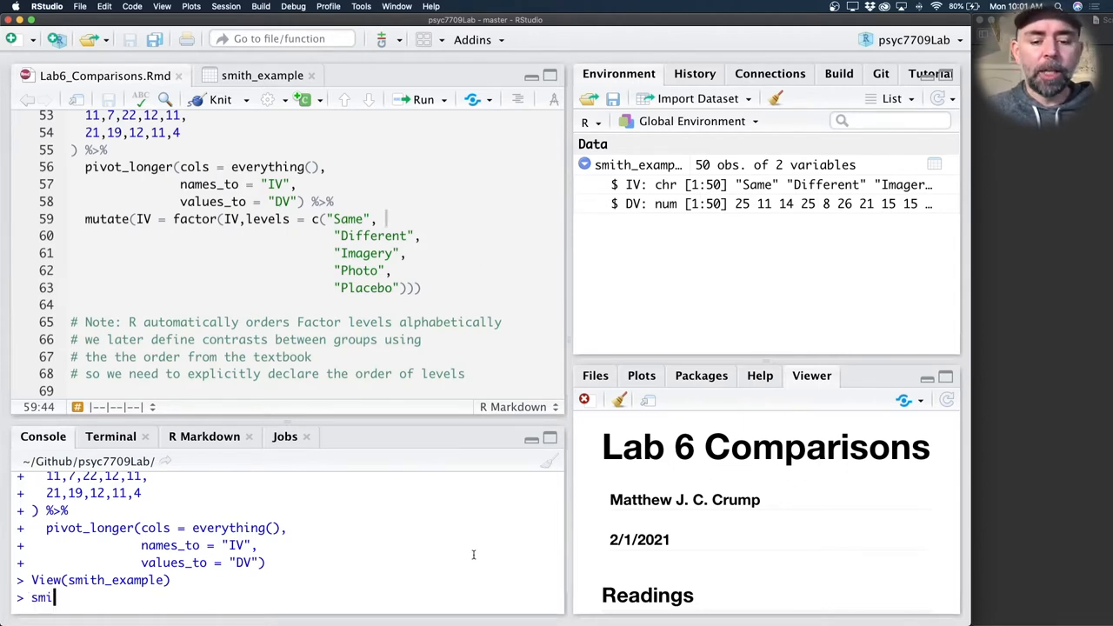
type("th_example")
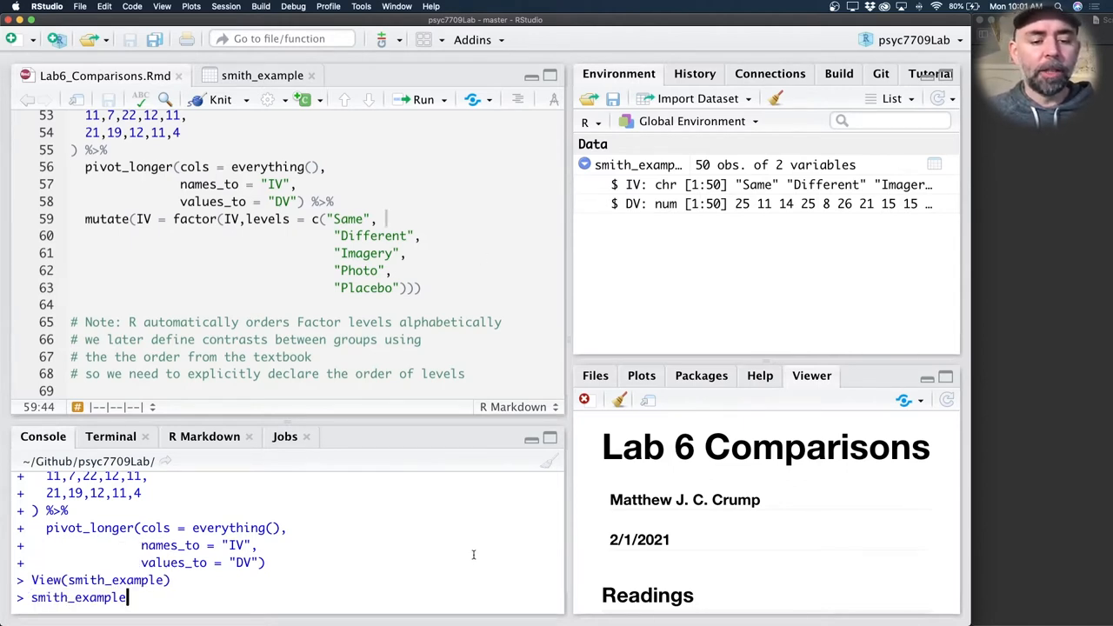
type("$IV")
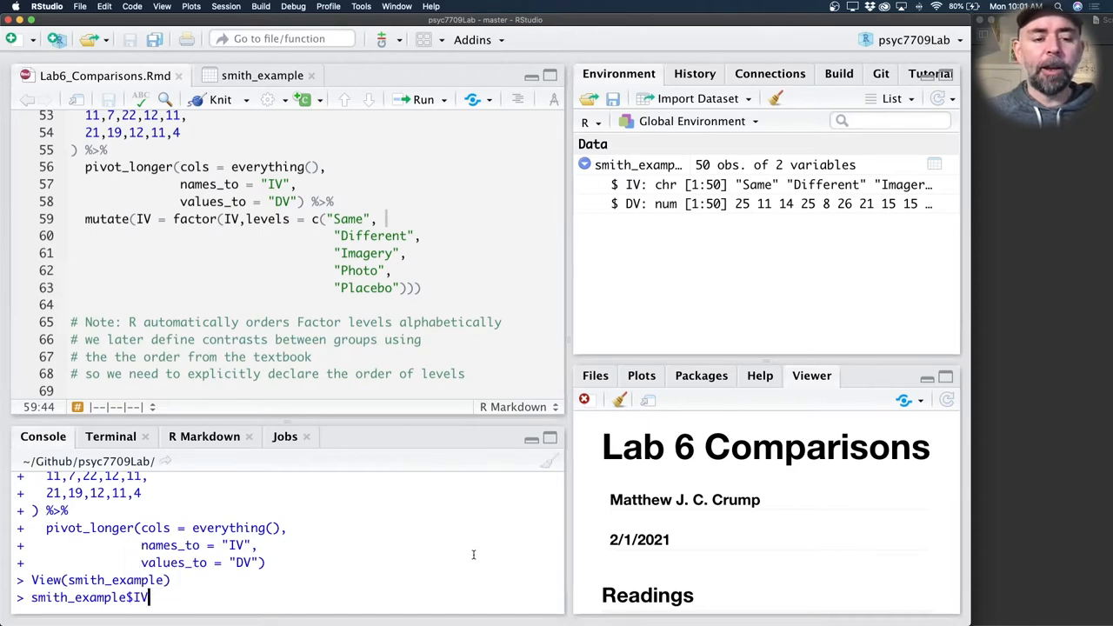
key("Return")
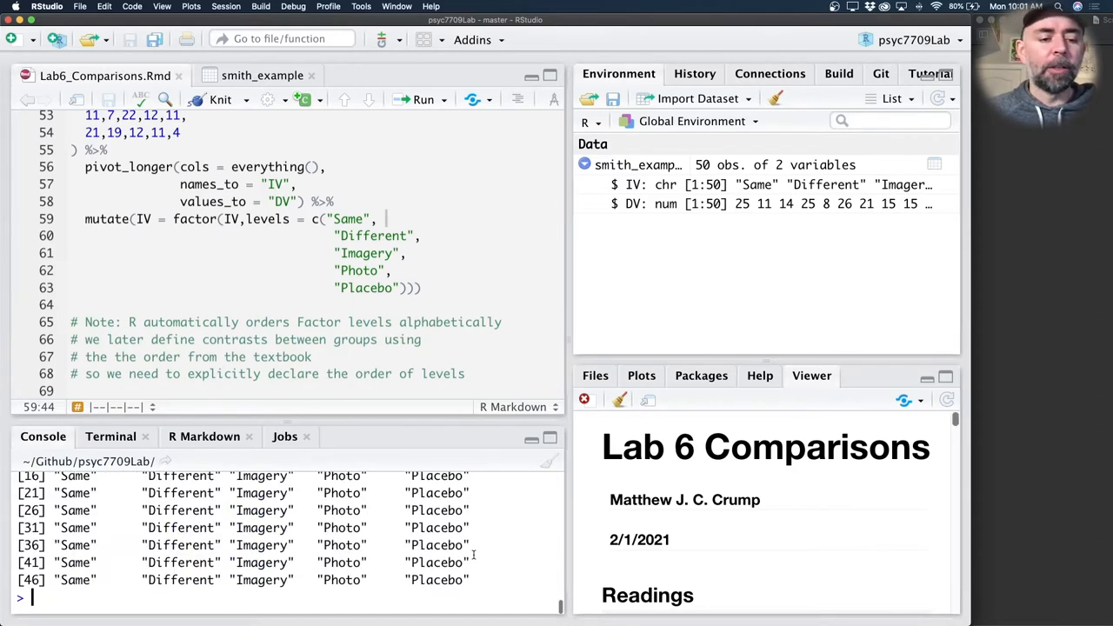
type("smith_example$IV")
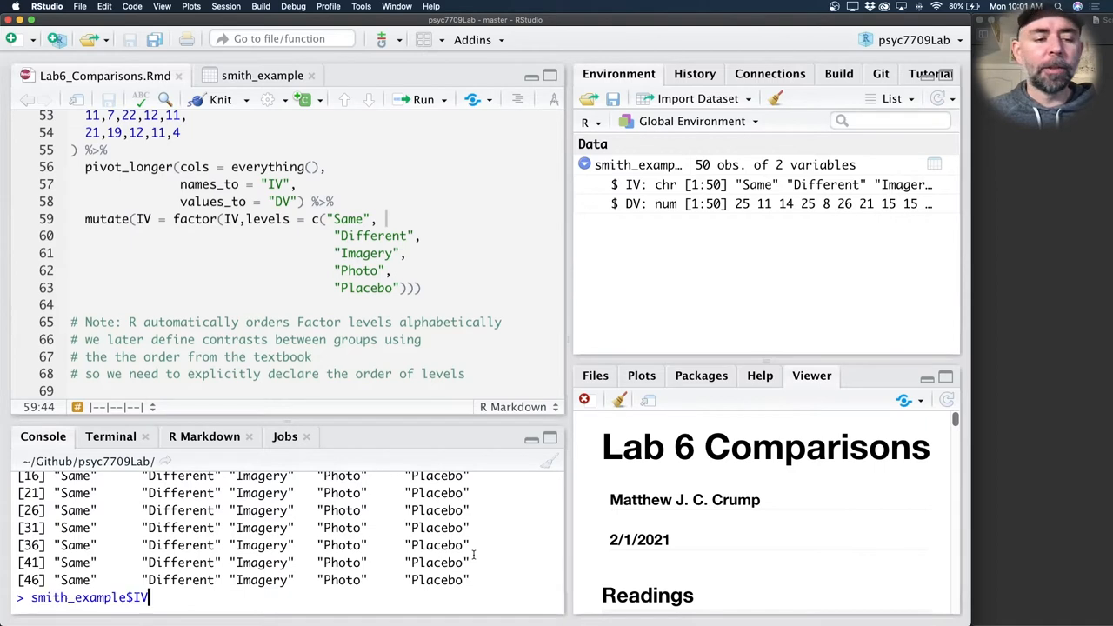
type("class(")
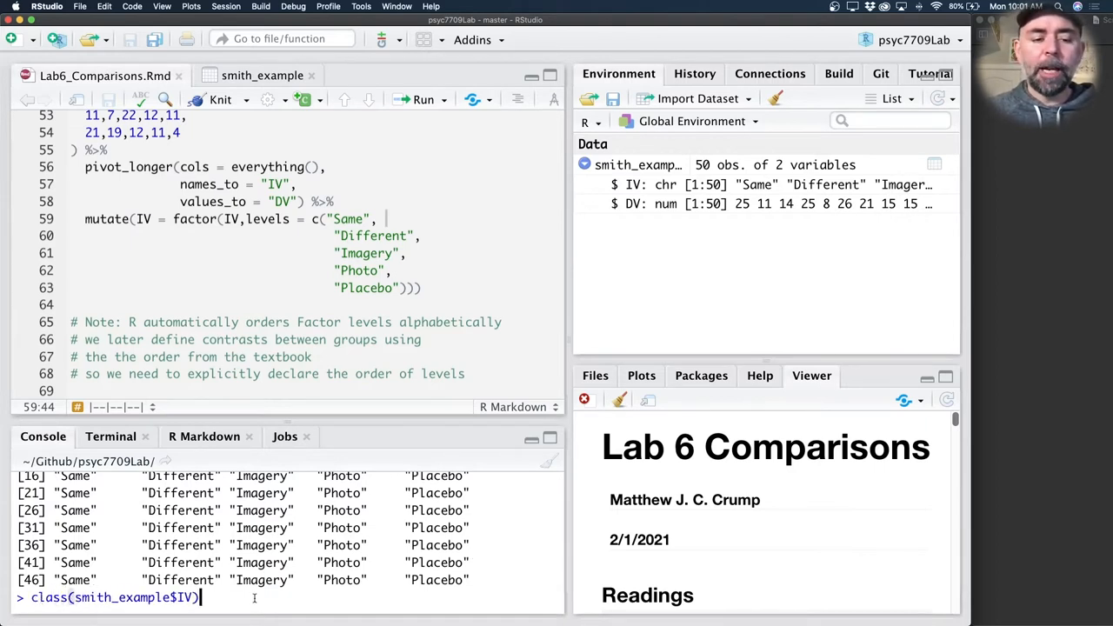
key("Return")
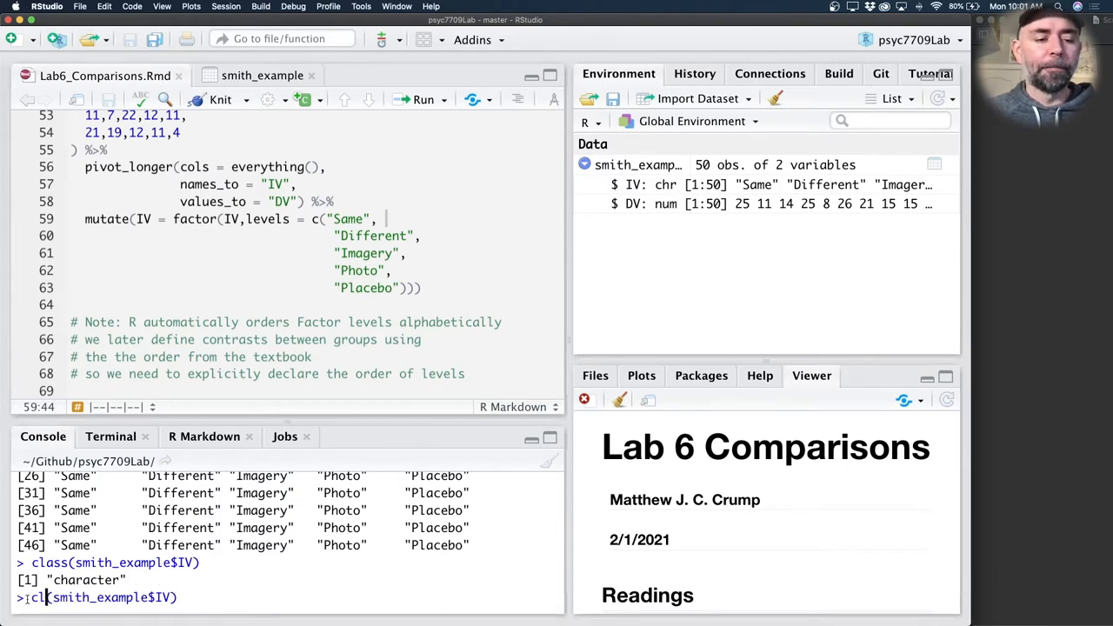
type("factor")
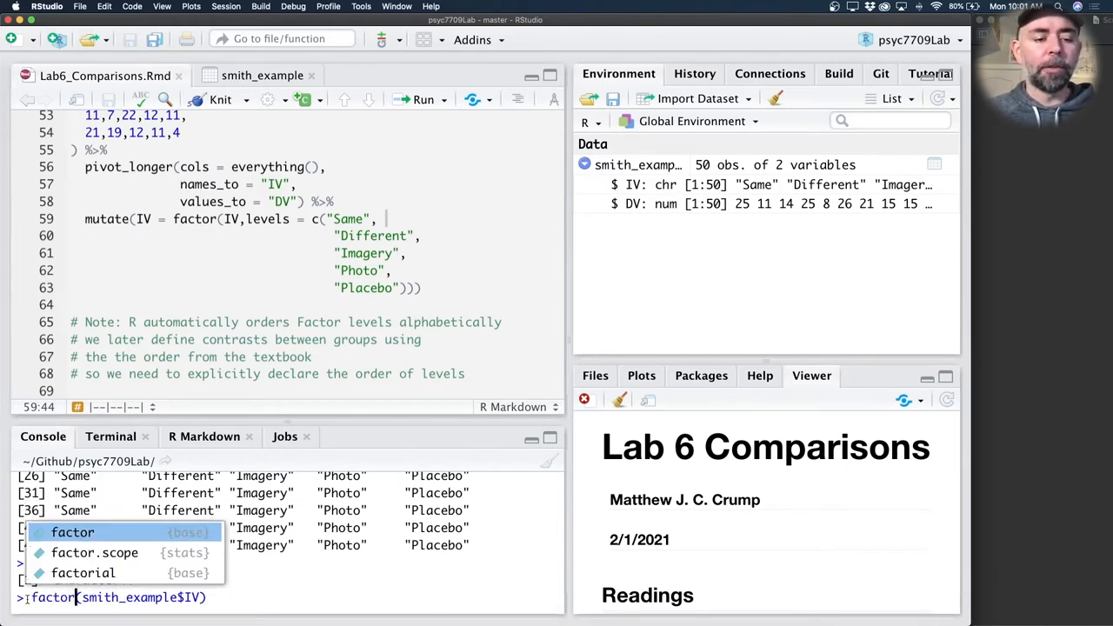
key("Return")
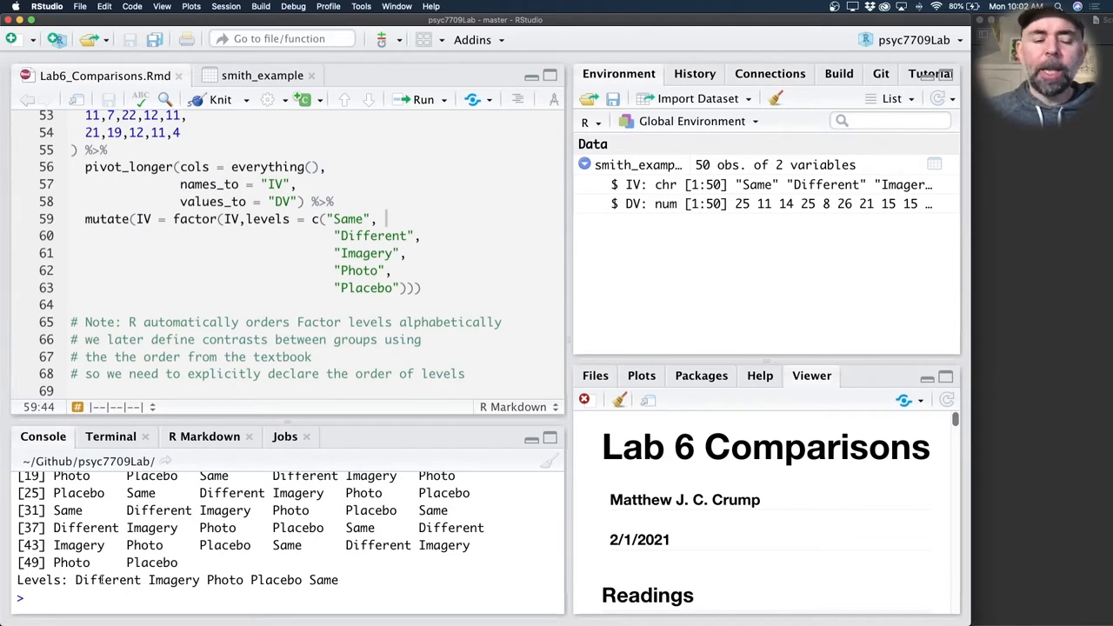
mouse_move(240, 404)
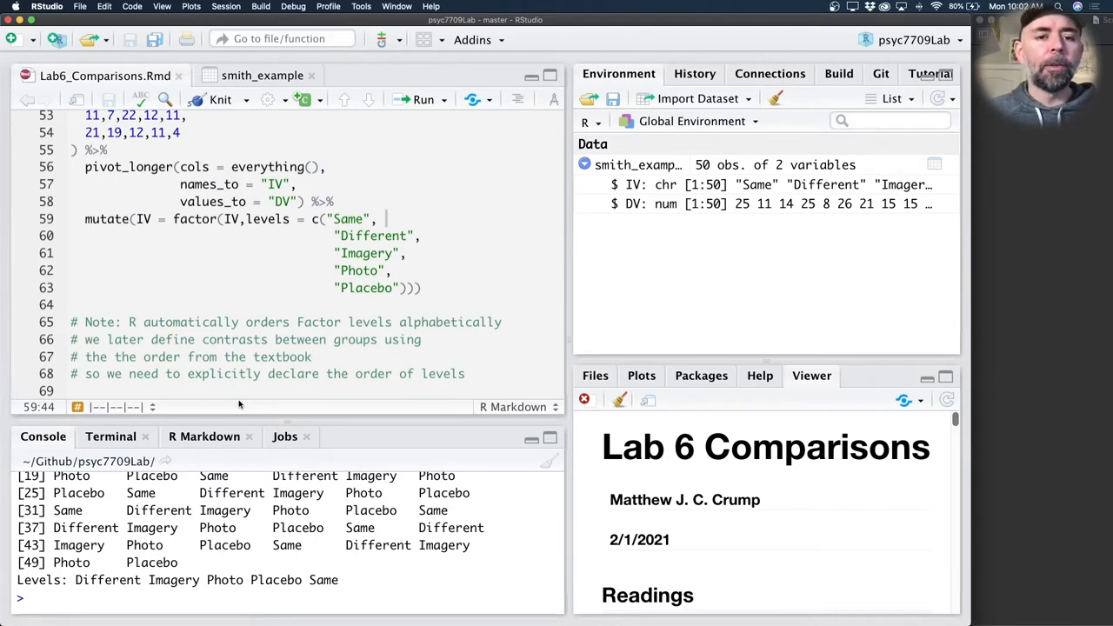
- Add a mutate step making IV a factor with levels Same, Different, Imagery, Photo, Placebo and rerun the chunk
scroll("up", 3)
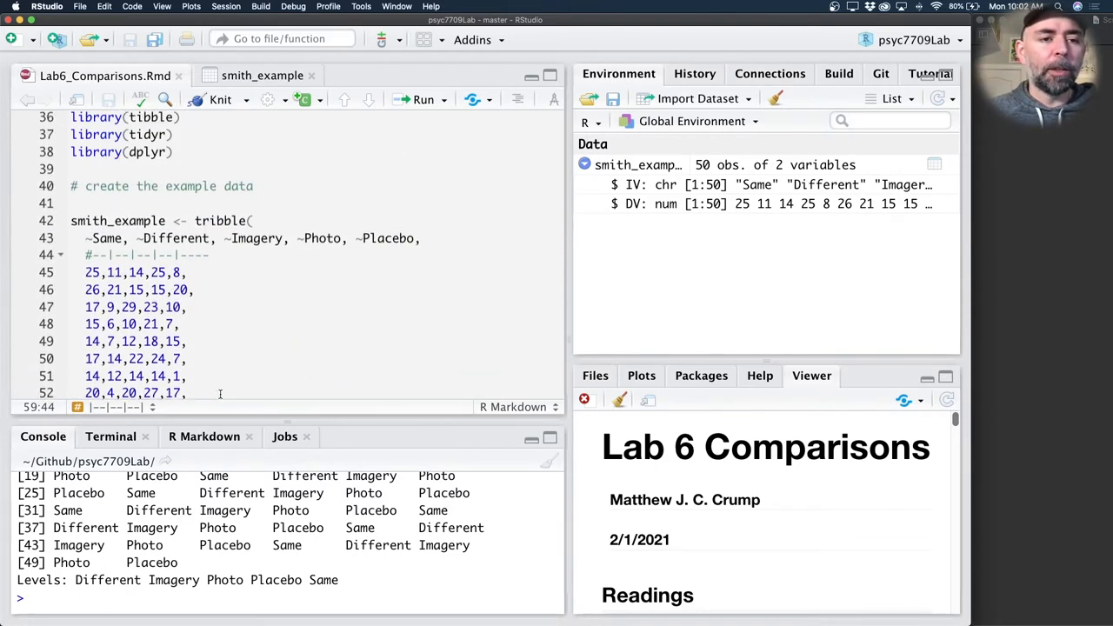
scroll("down", 3)
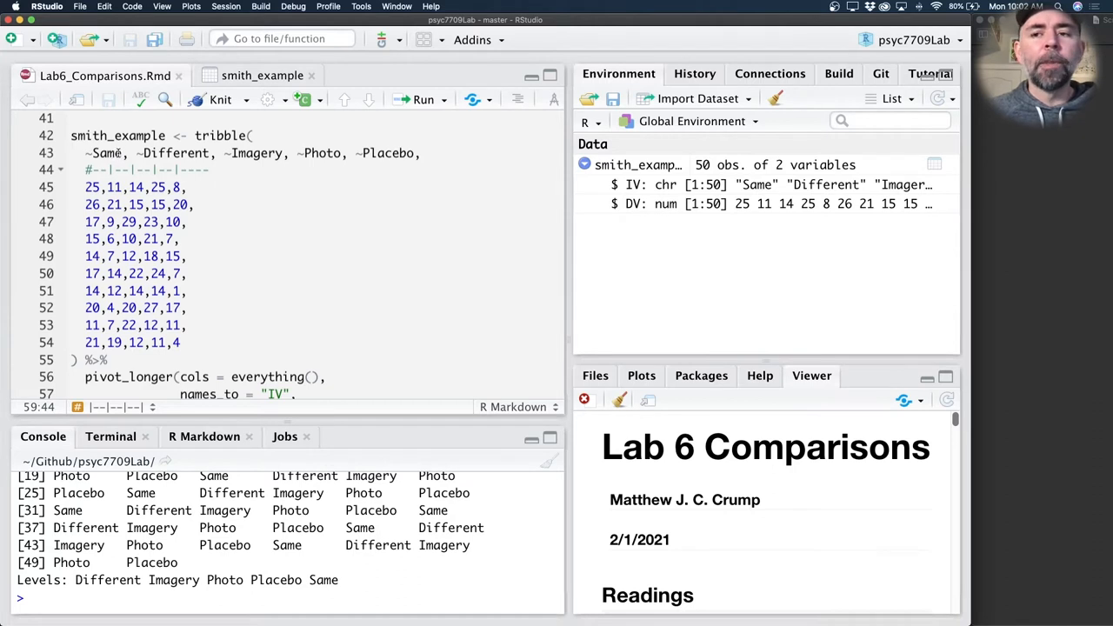
mouse_move(394, 148)
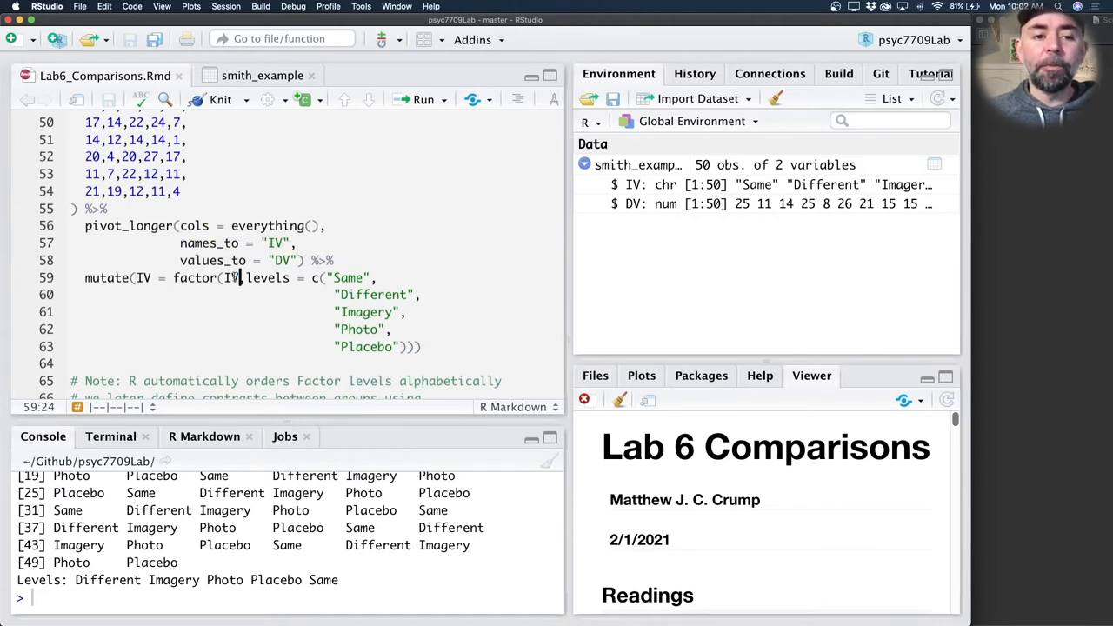
double_click(205, 278)
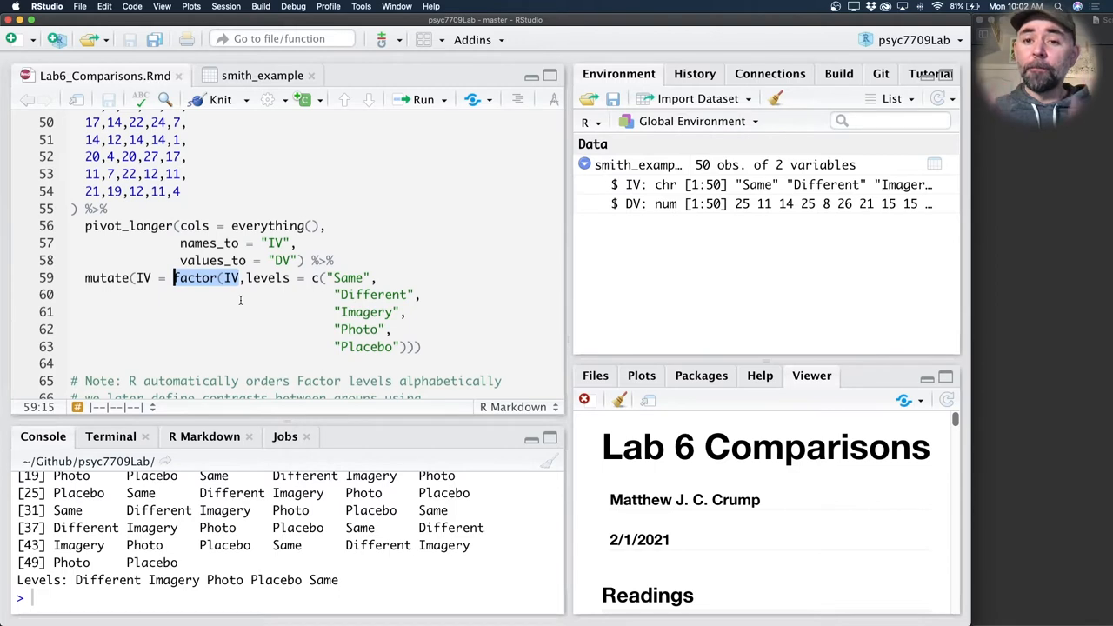
left_click(376, 311)
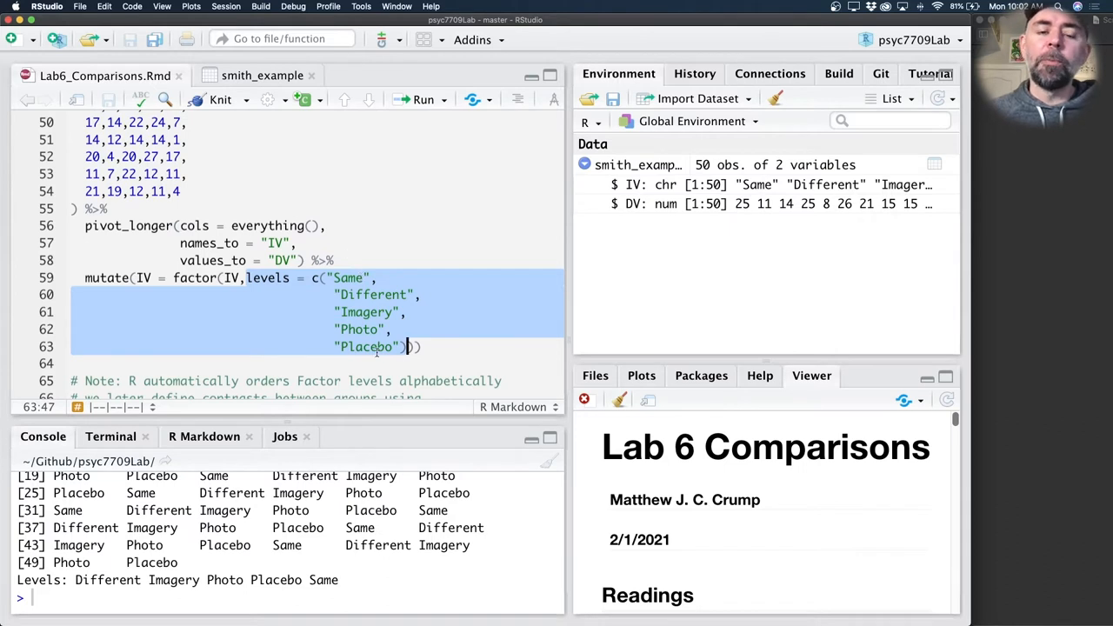
scroll("up", 3)
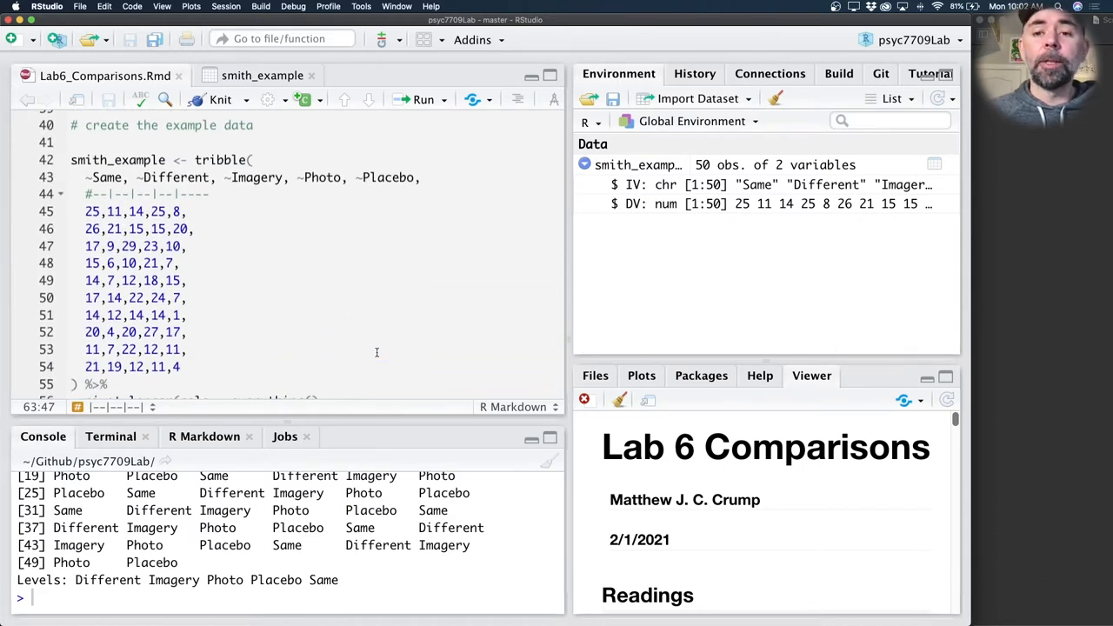
scroll("down", 3)
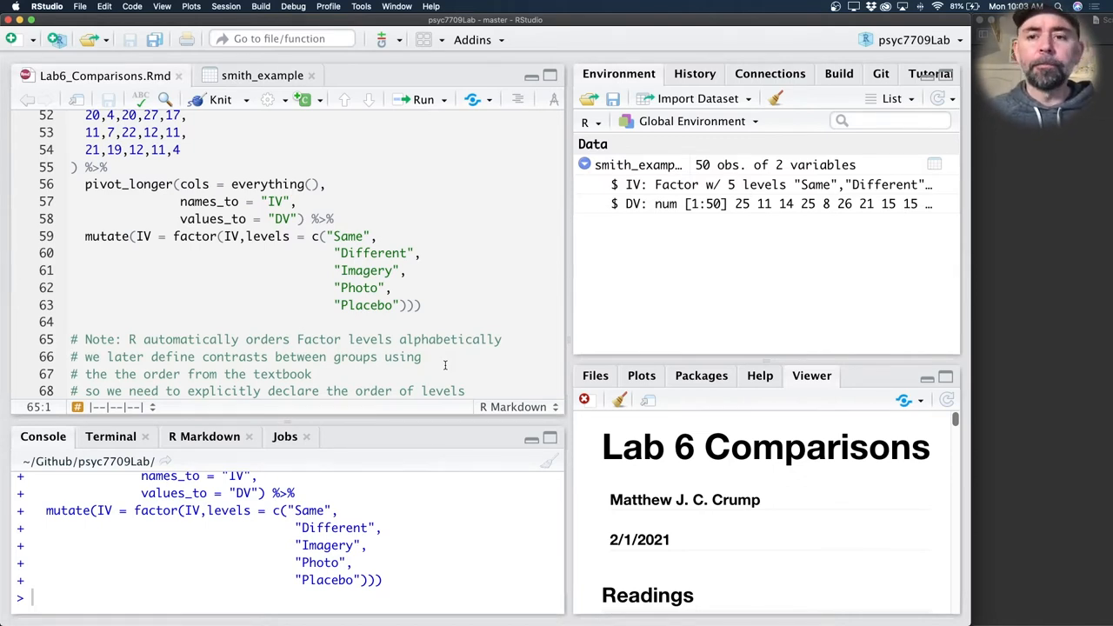
- Run aov(DV~IV) with its summary (F = 5.469, p = .00112), then print contrasts(smith_example$IV)
scroll("down", 3)
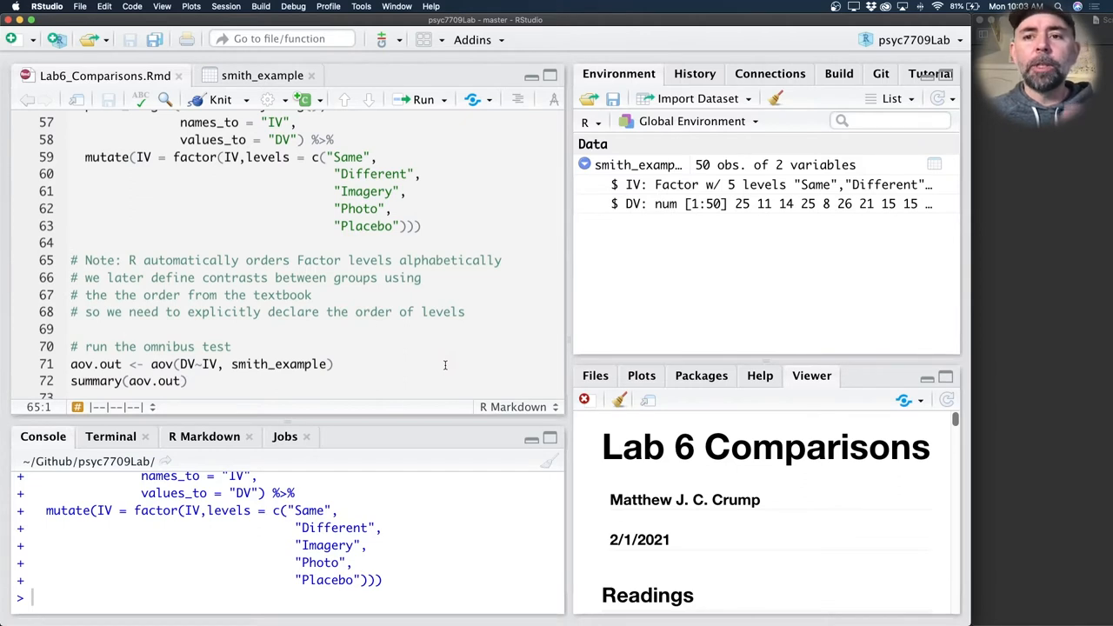
scroll("down", 3)
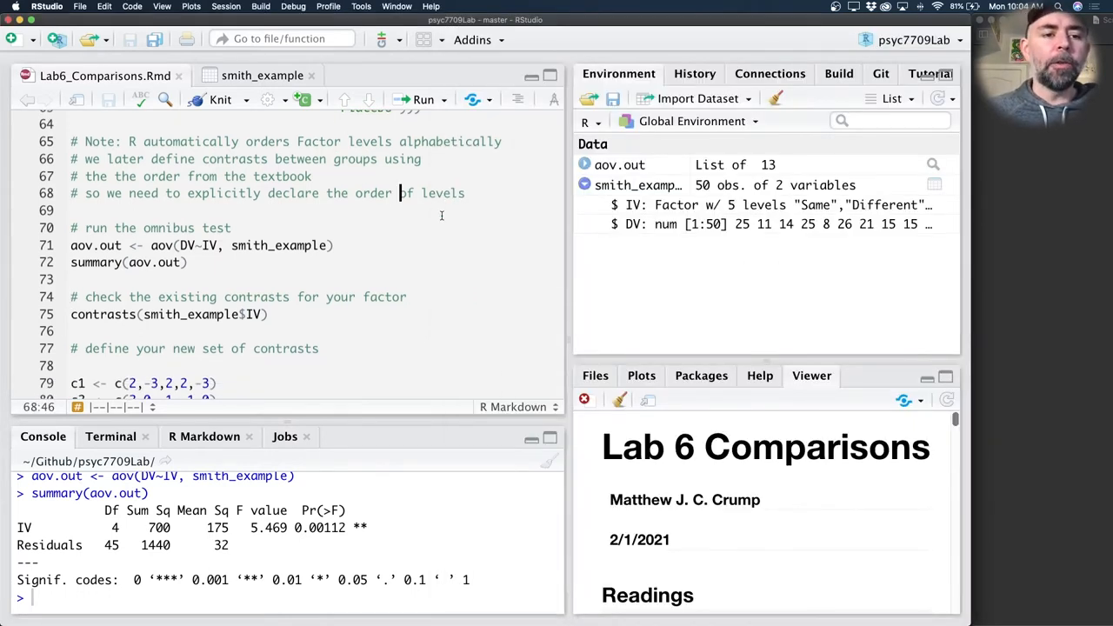
scroll("down", 3)
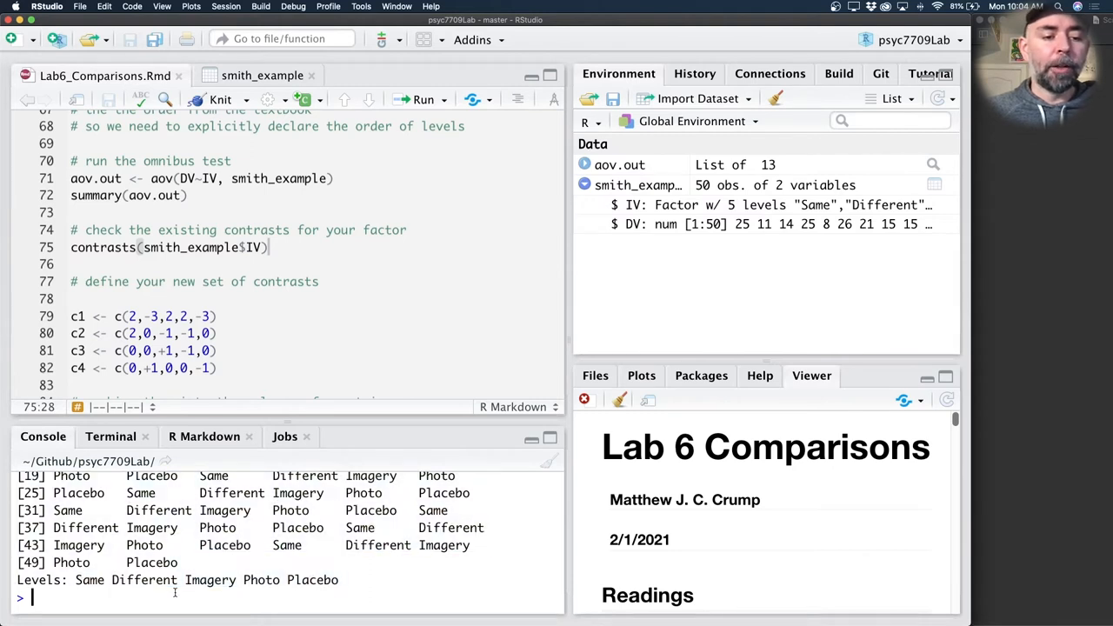
type("smith_example$IV")
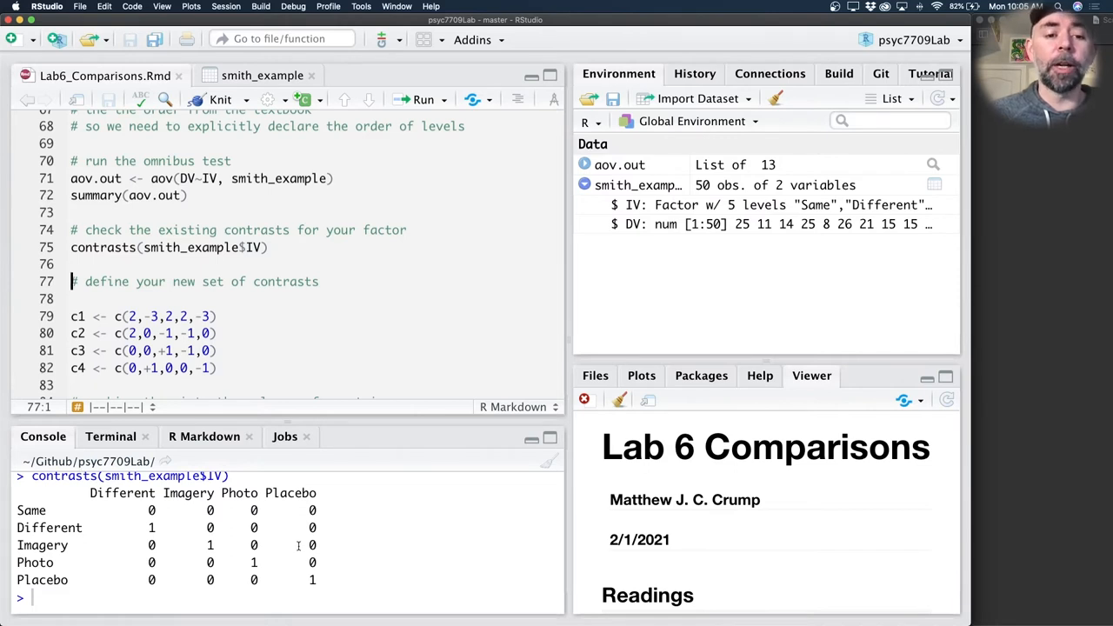
mouse_move(370, 563)
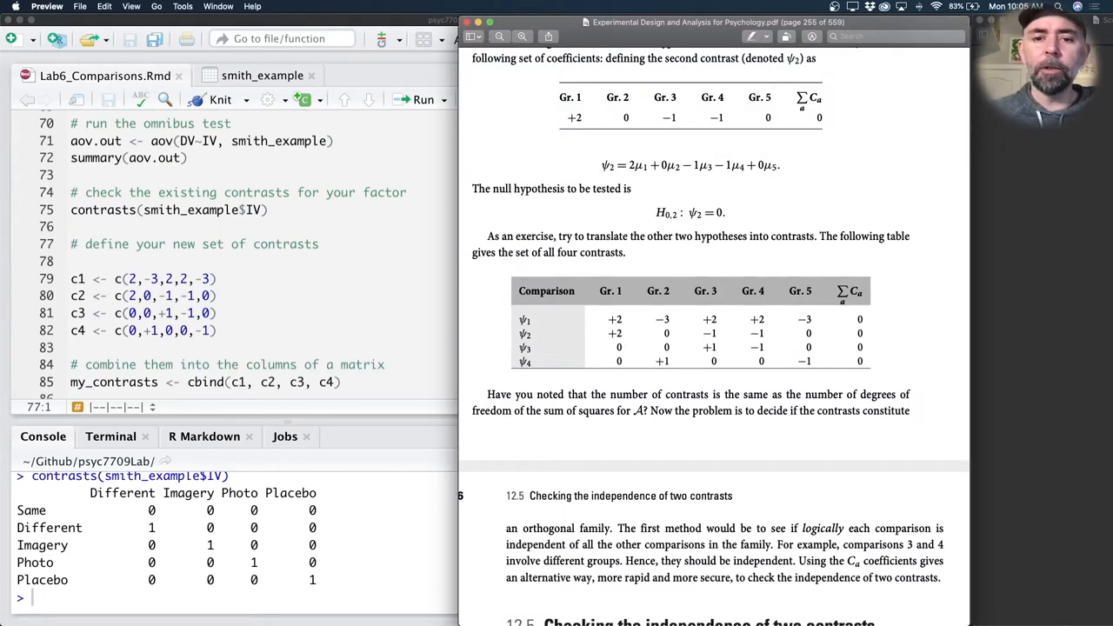
mouse_move(827, 308)
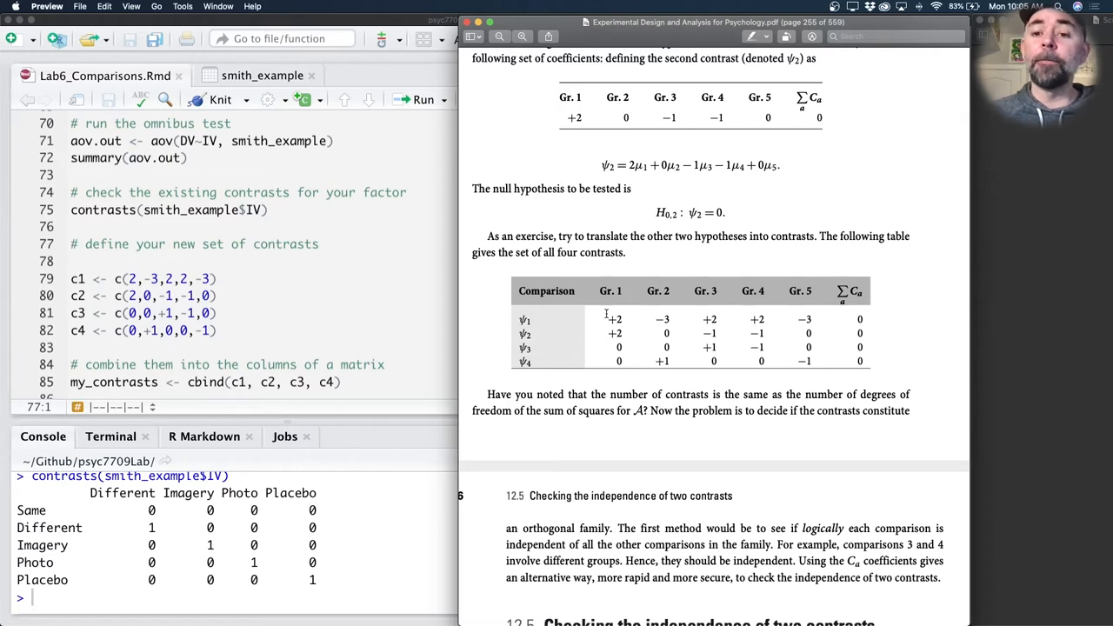
mouse_move(661, 313)
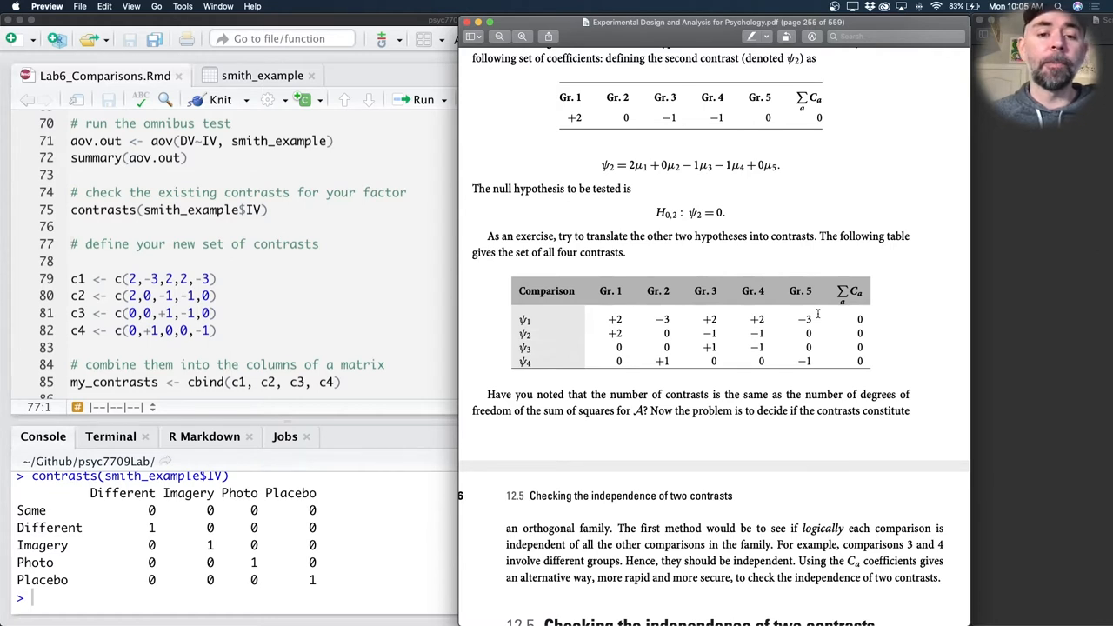
mouse_move(80, 275)
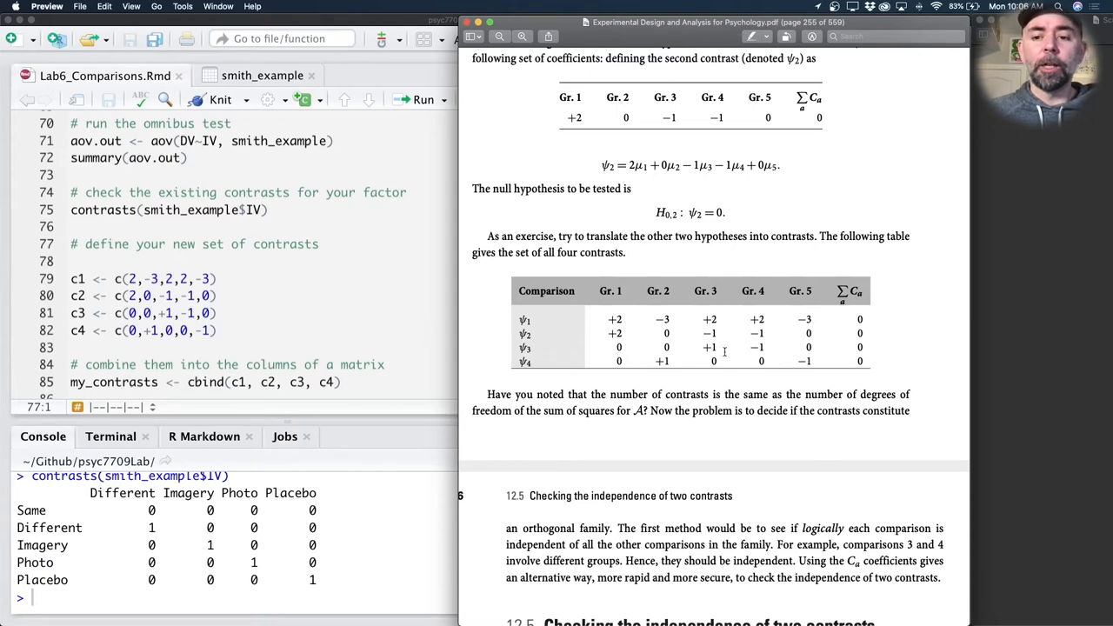
mouse_move(365, 316)
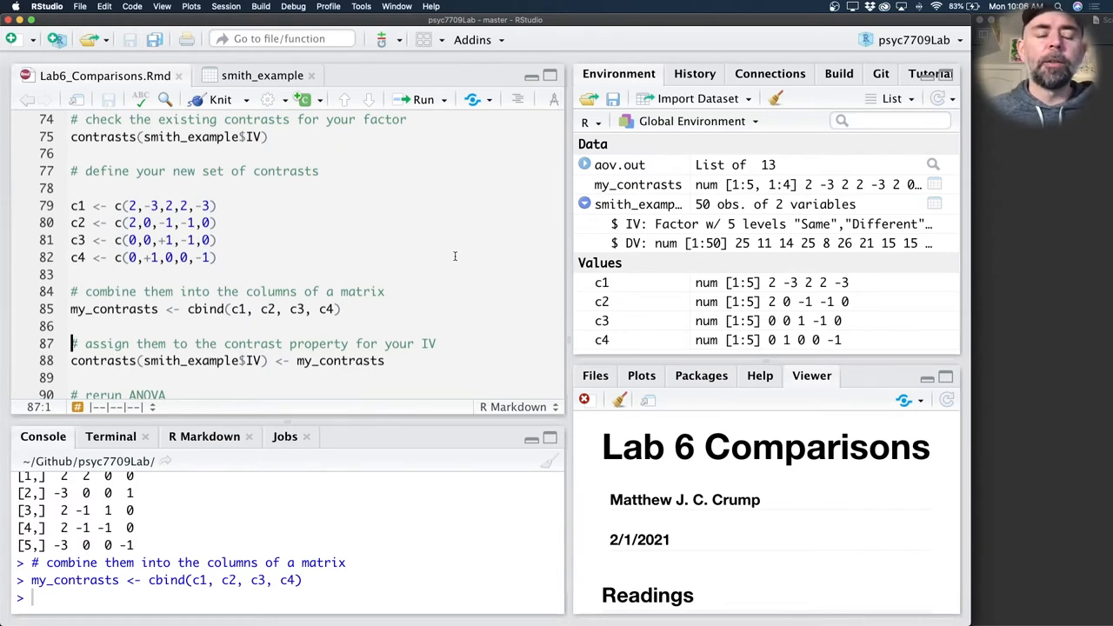
- Assign my_contrasts to IV's contrasts, confirm columns c1–c4 print, and rerun aov.out
scroll("down", 3)
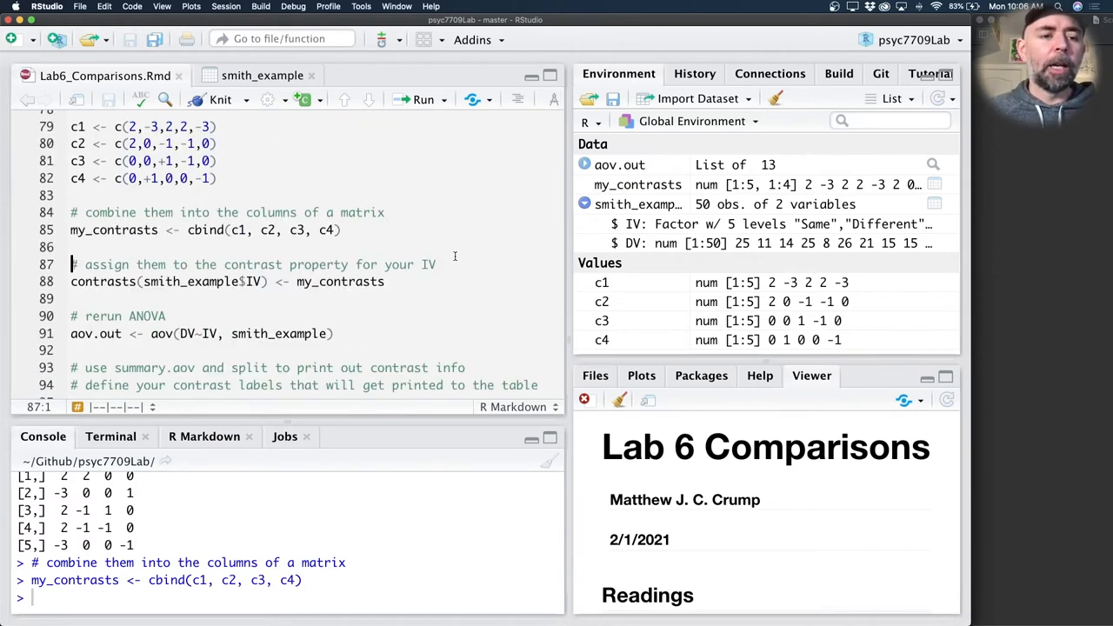
scroll("down", 3)
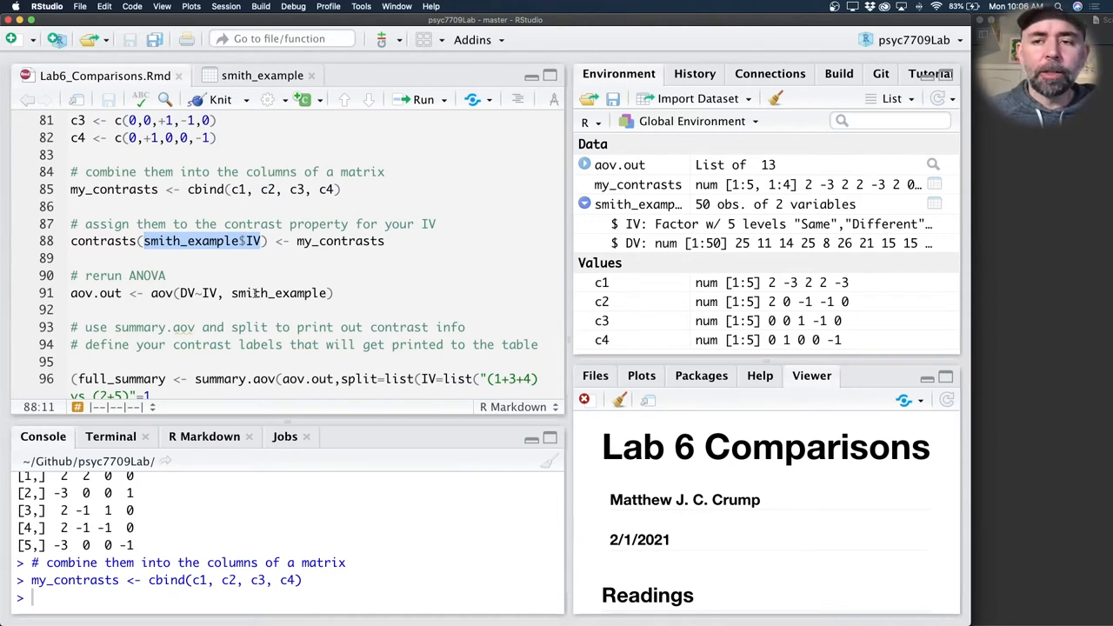
left_click(73, 310)
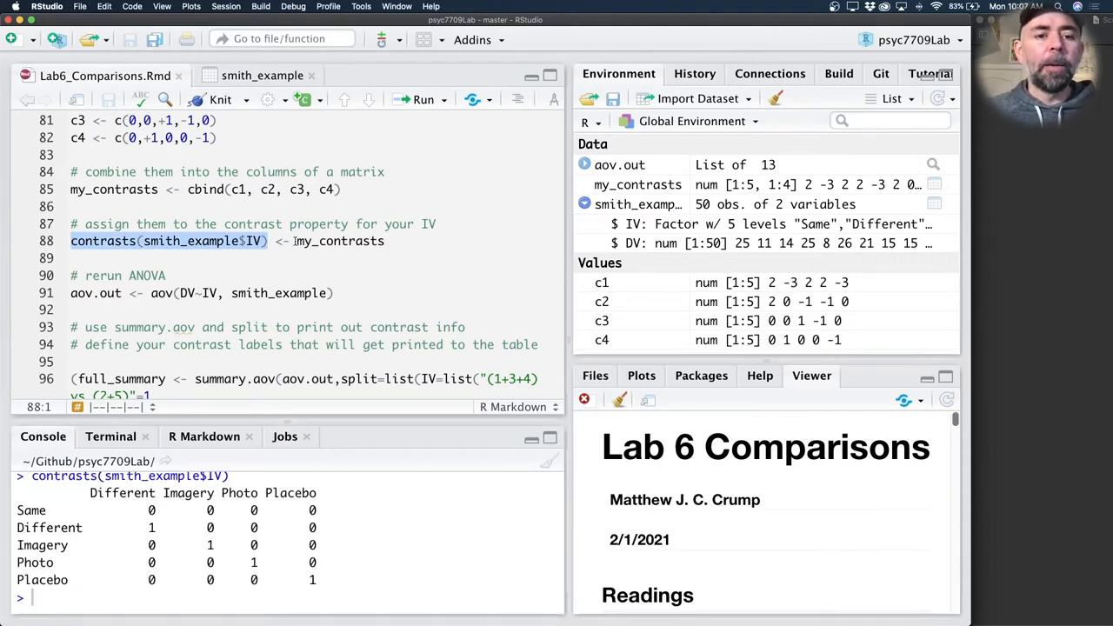
mouse_move(240, 546)
type("contrasts(smith_example$IV)")
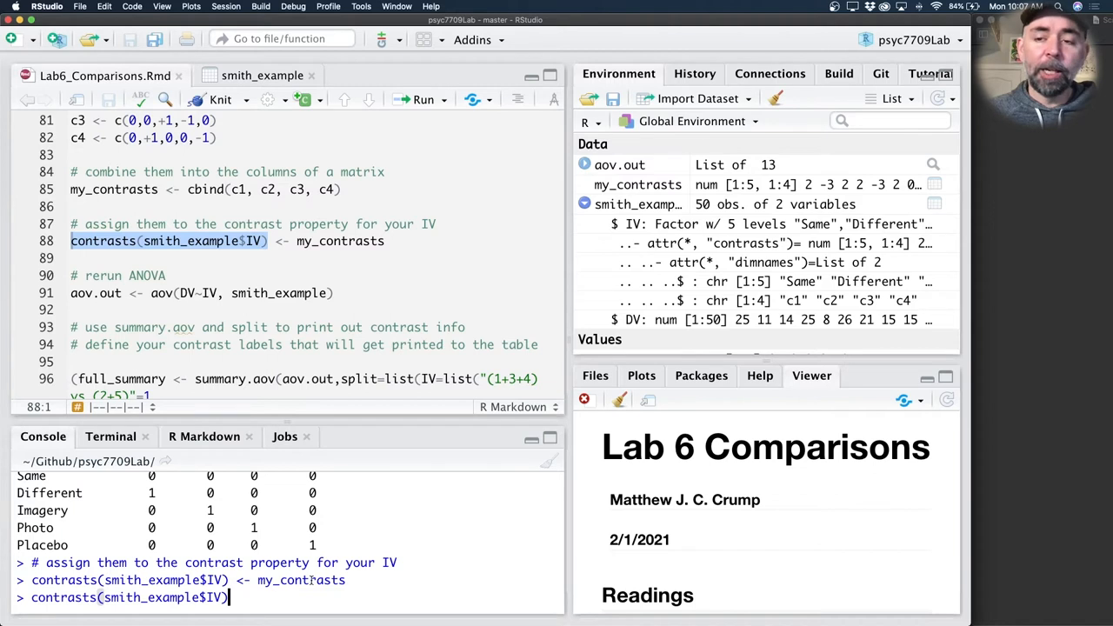
key("Return")
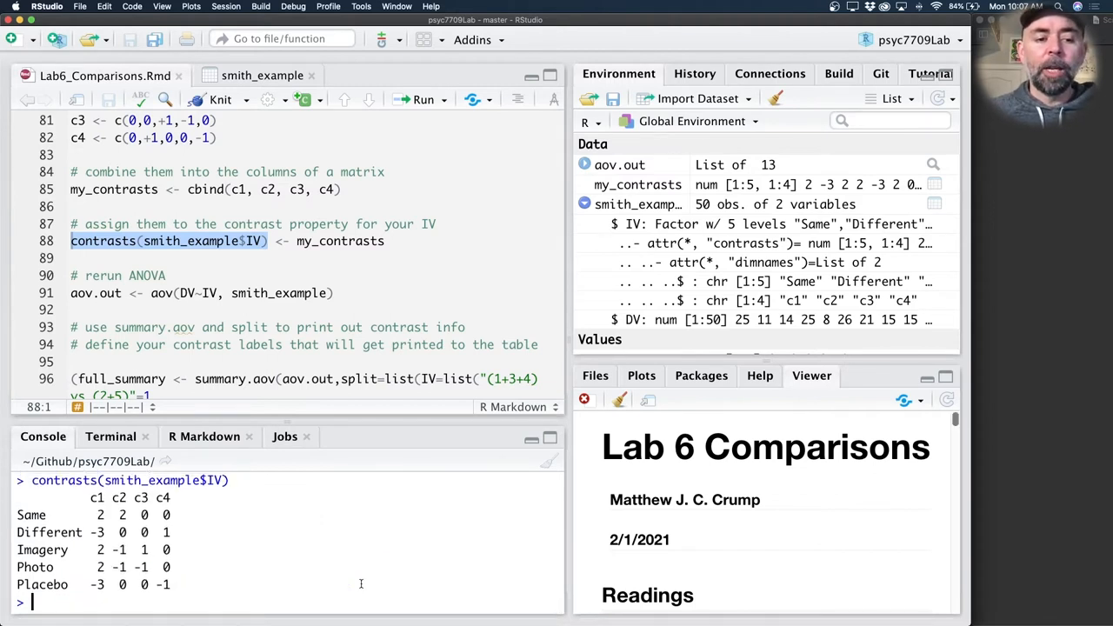
mouse_move(229, 569)
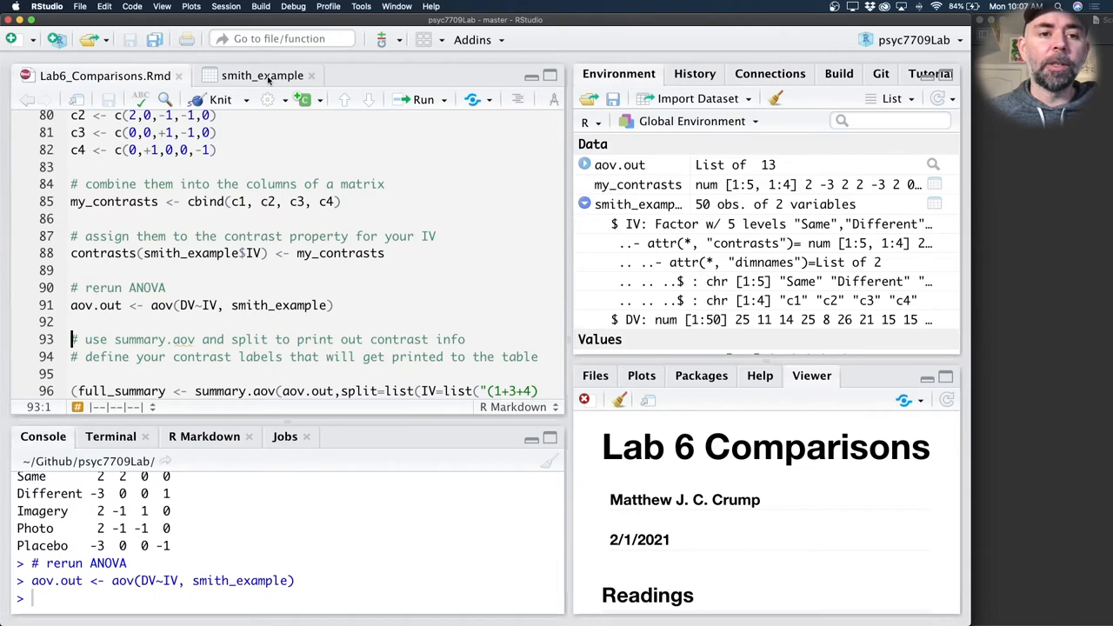
left_click(261, 77)
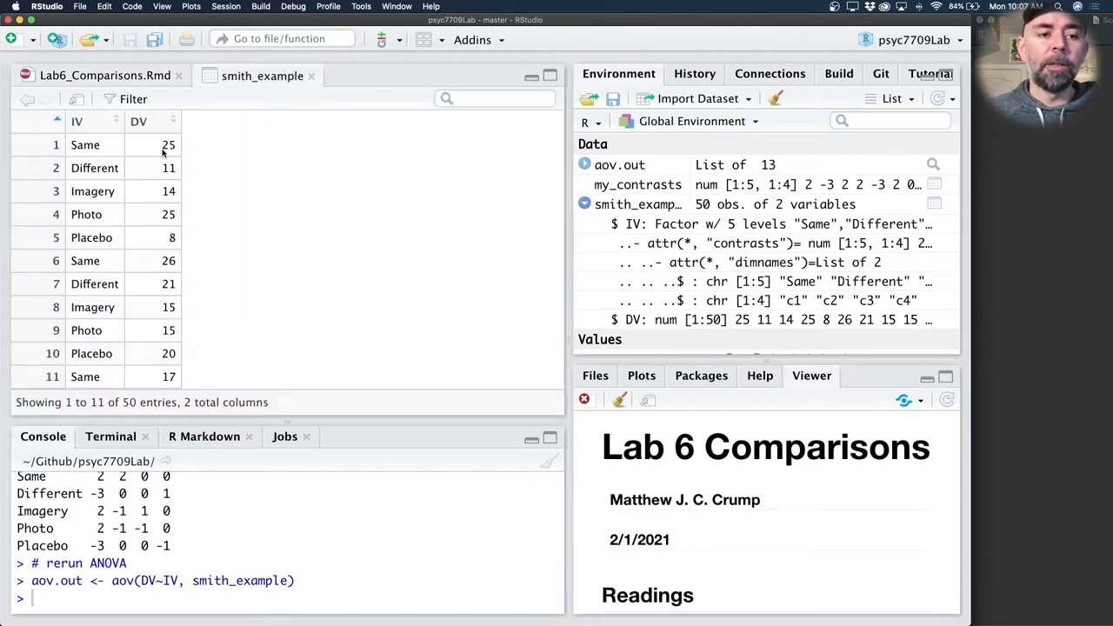
left_click(105, 77)
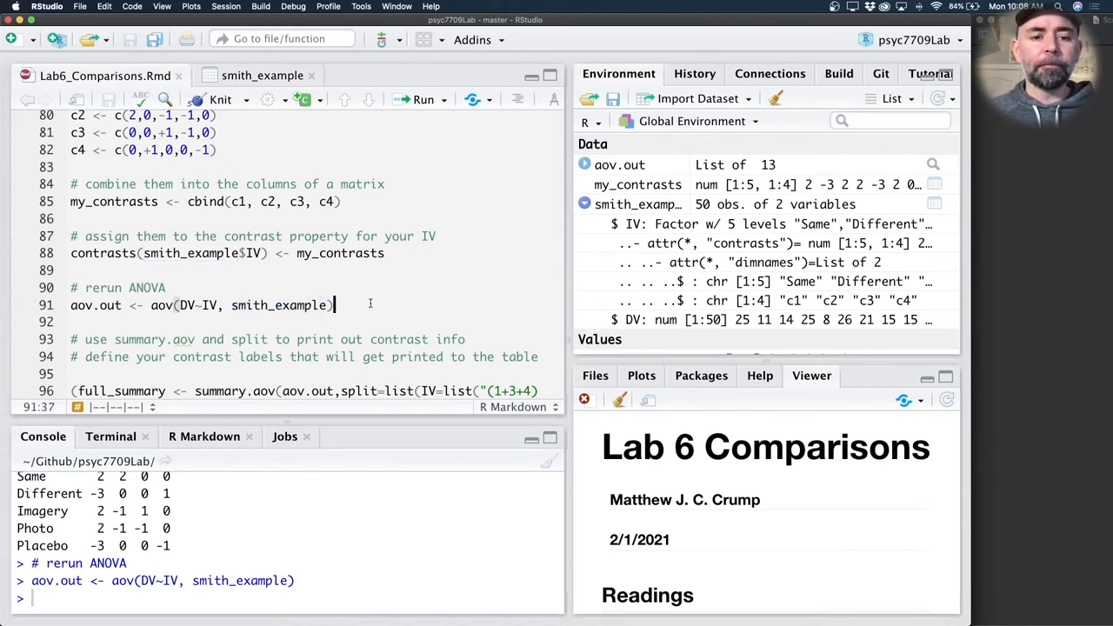
double_click(96, 306)
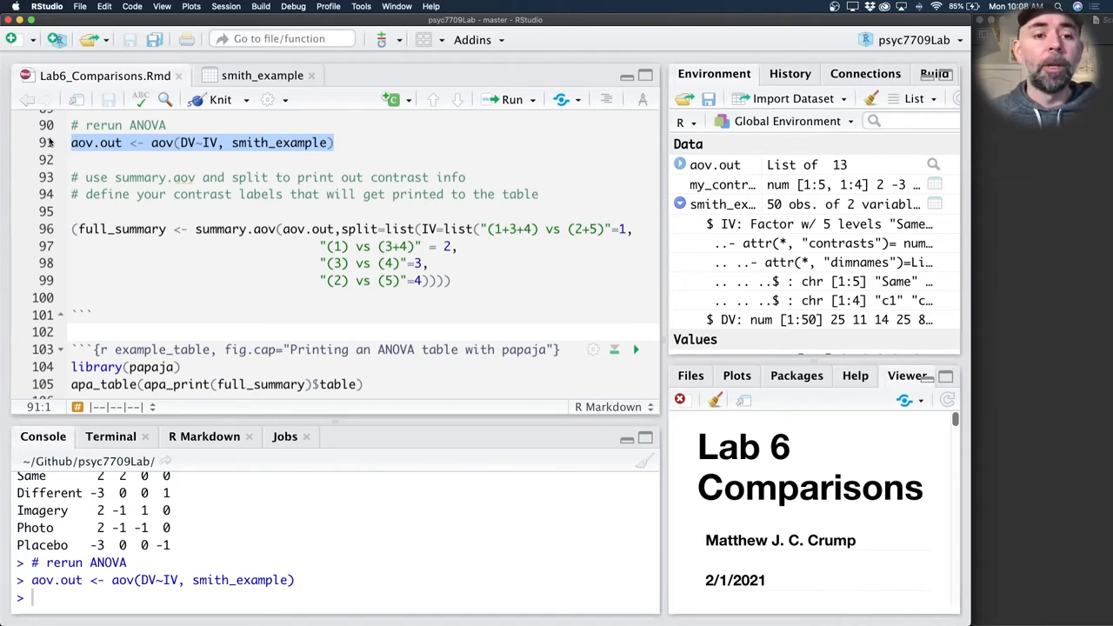
- Add and run summary(aov.out) below the ANOVA call, confirming F = 5.469 with 45 residual df
left_click(261, 280)
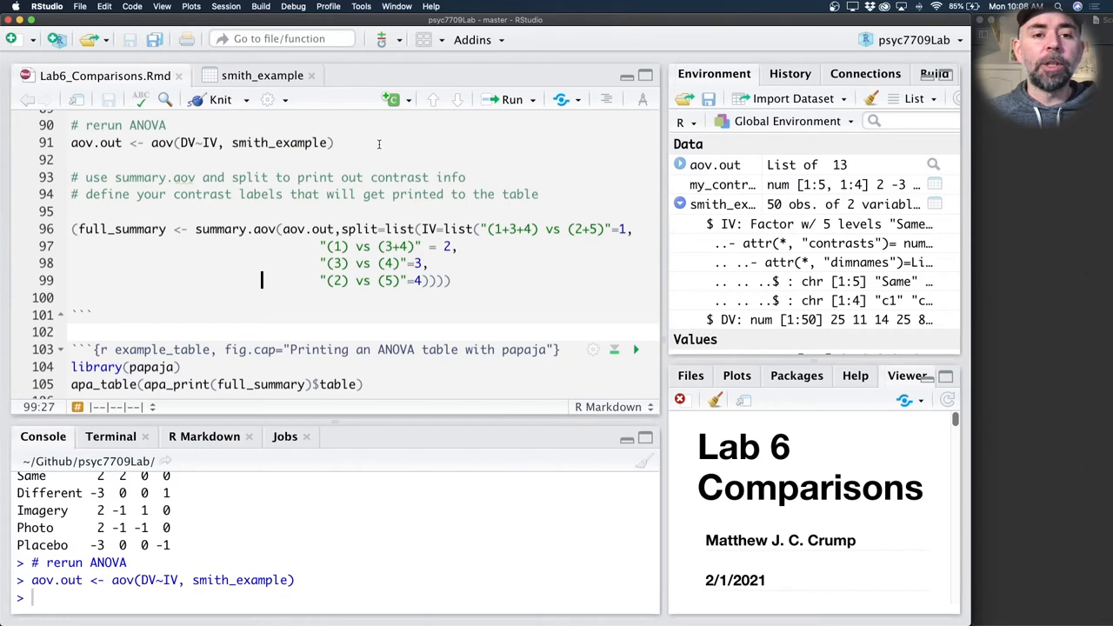
type("summary(")
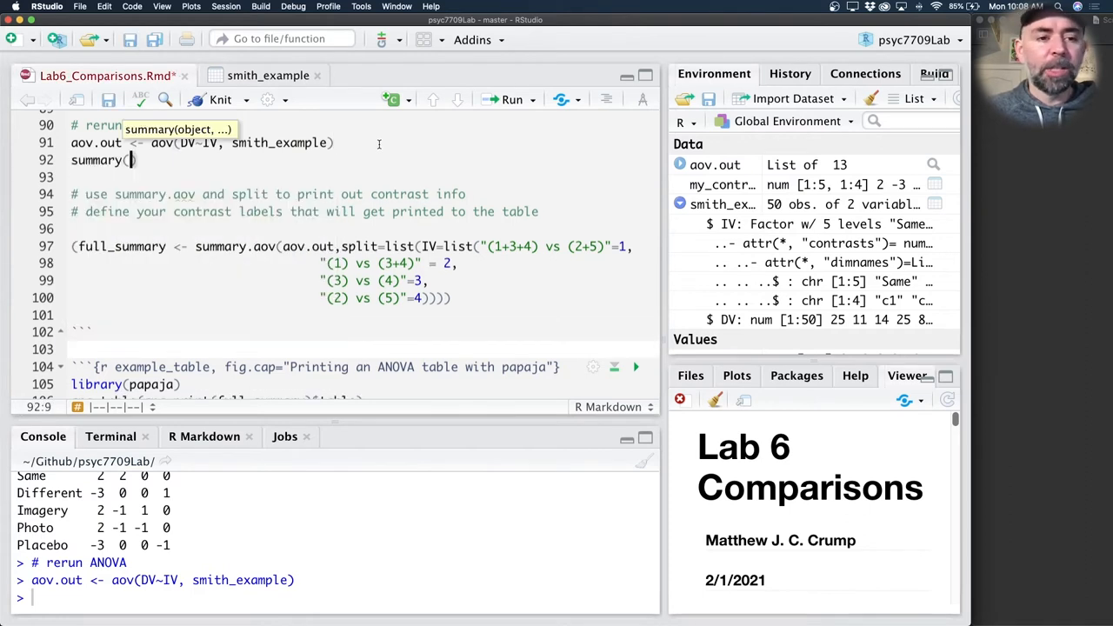
type("aov.out")
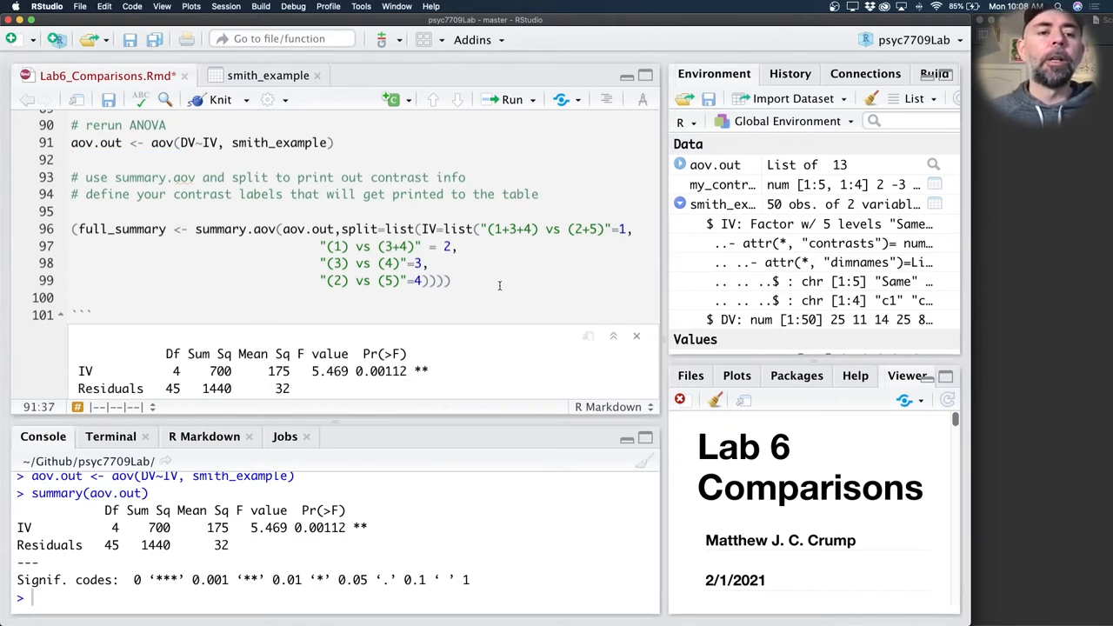
double_click(220, 229)
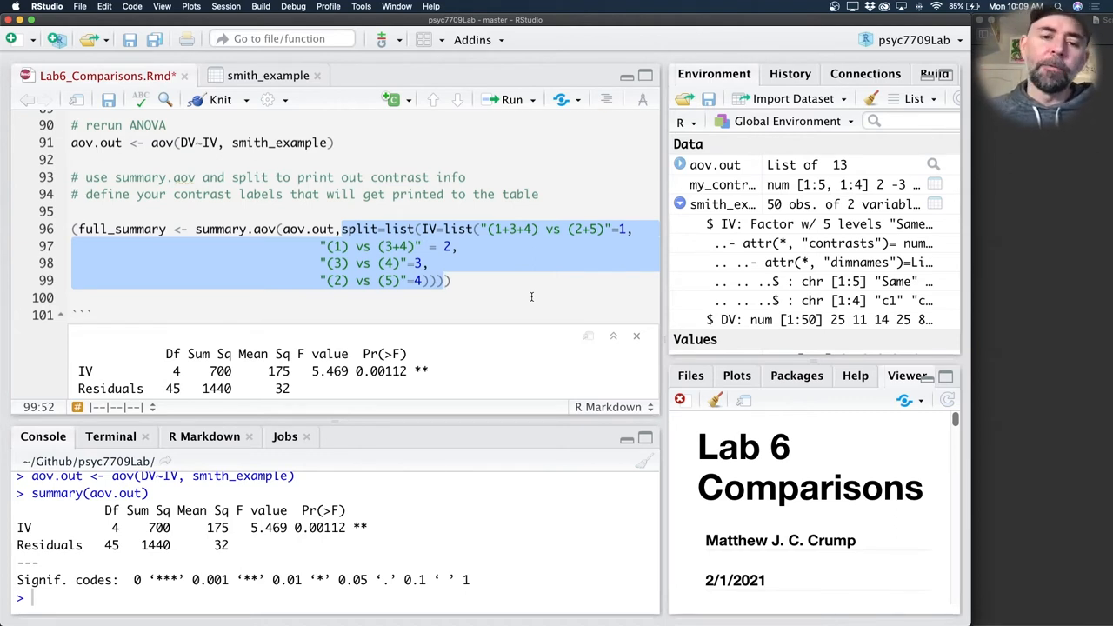
mouse_move(560, 280)
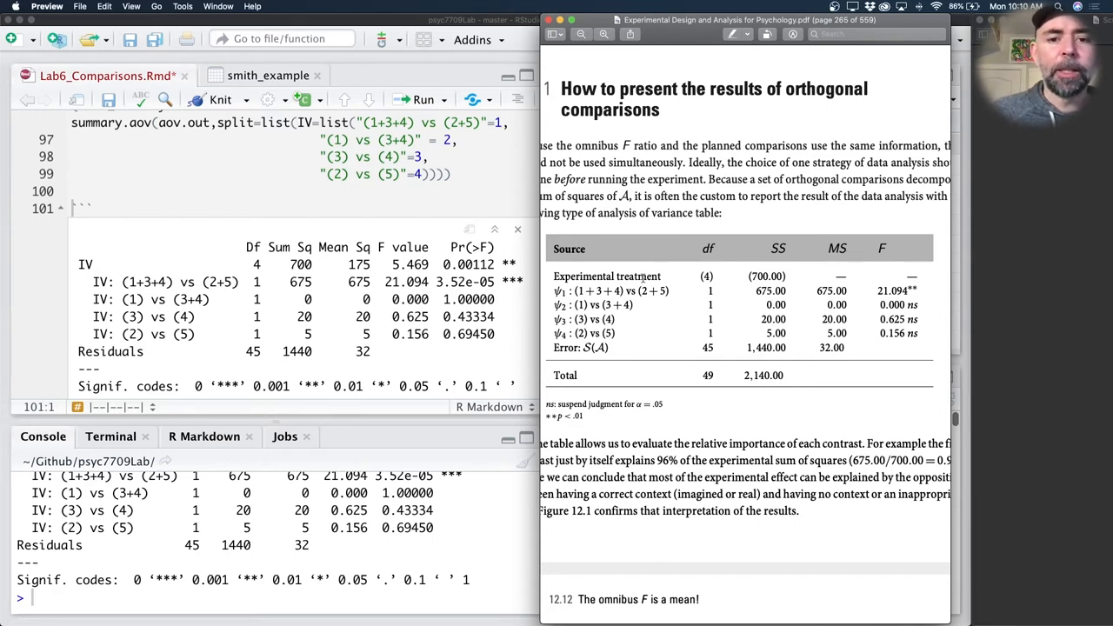
mouse_move(832, 276)
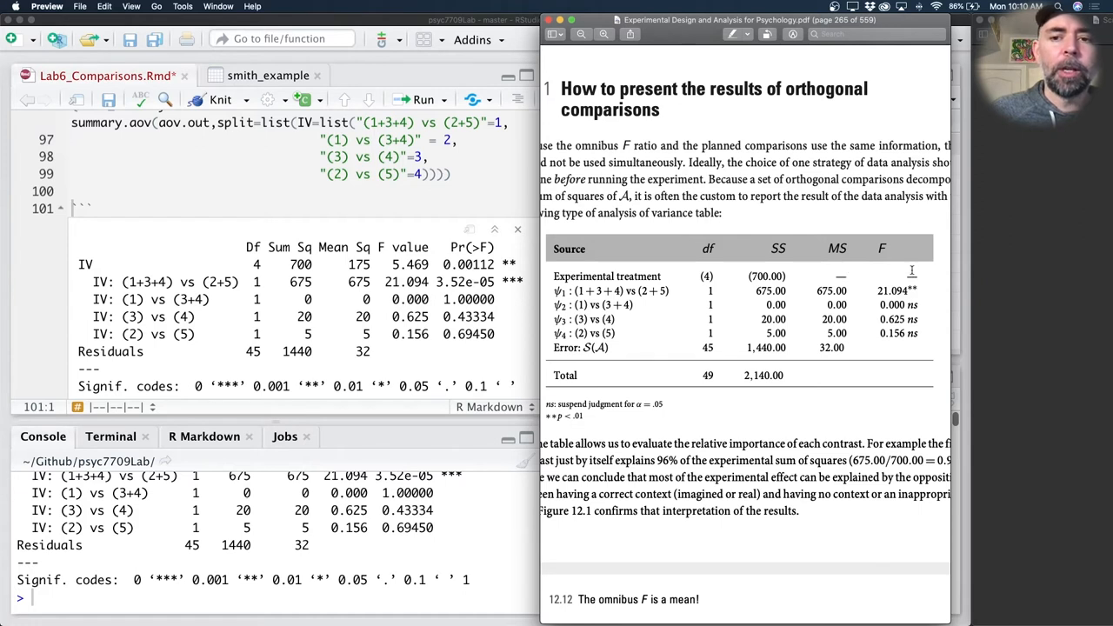
mouse_move(818, 272)
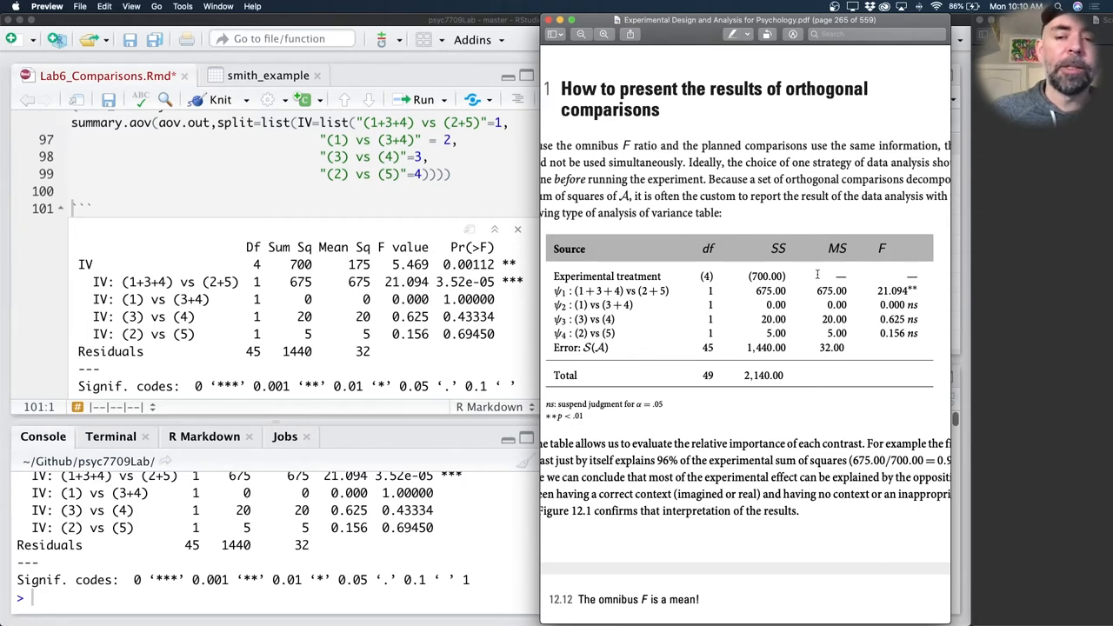
mouse_move(919, 271)
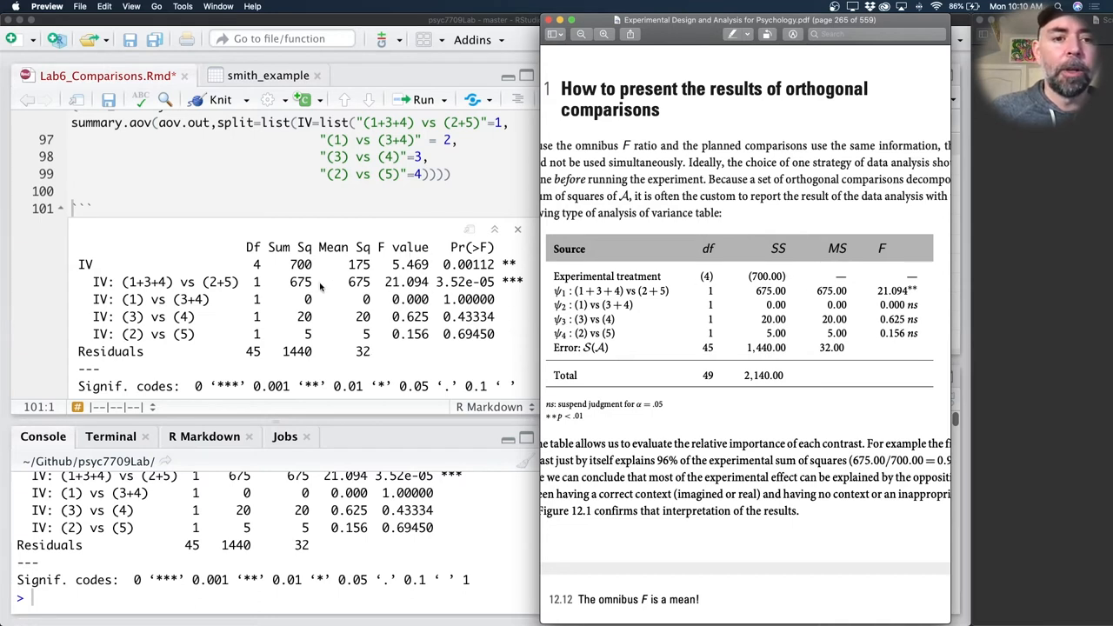
mouse_move(702, 297)
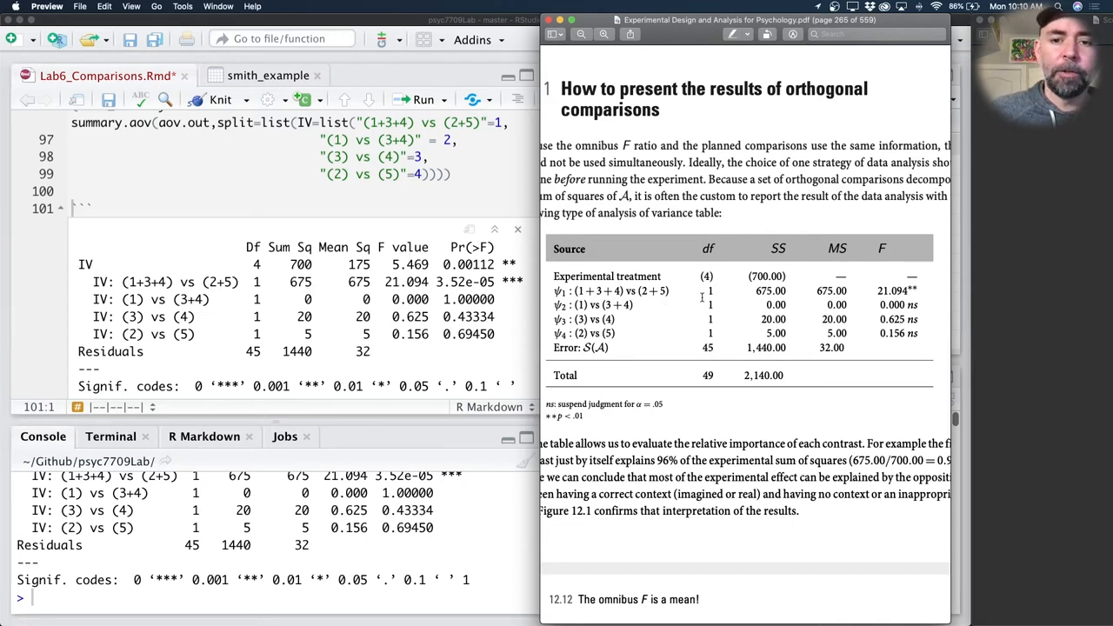
mouse_move(317, 303)
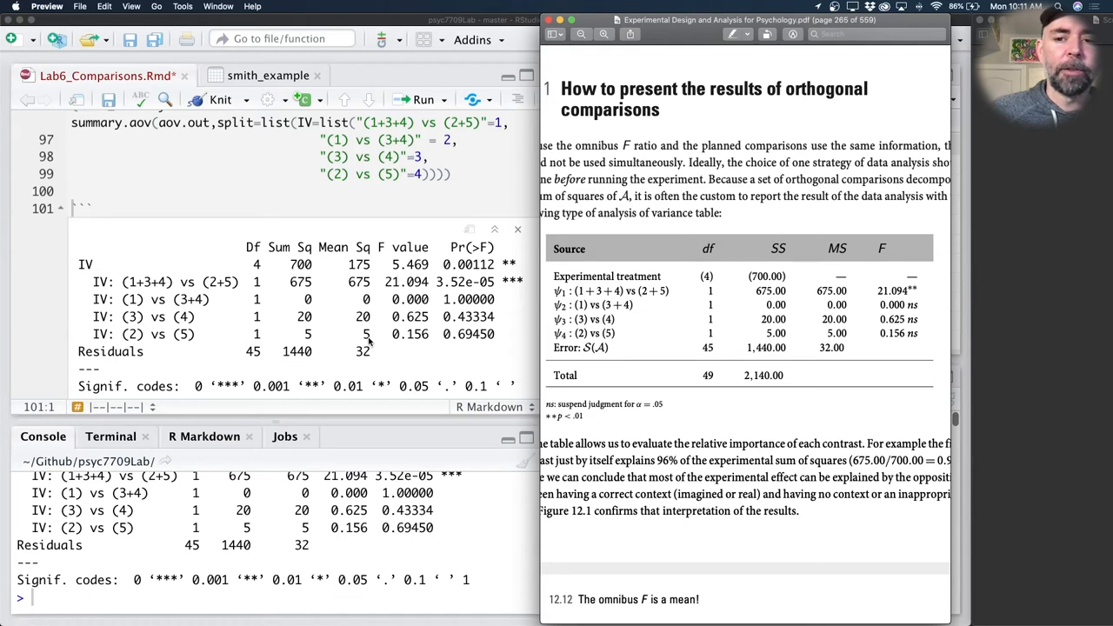
mouse_move(425, 327)
type("(full_summary <- ")
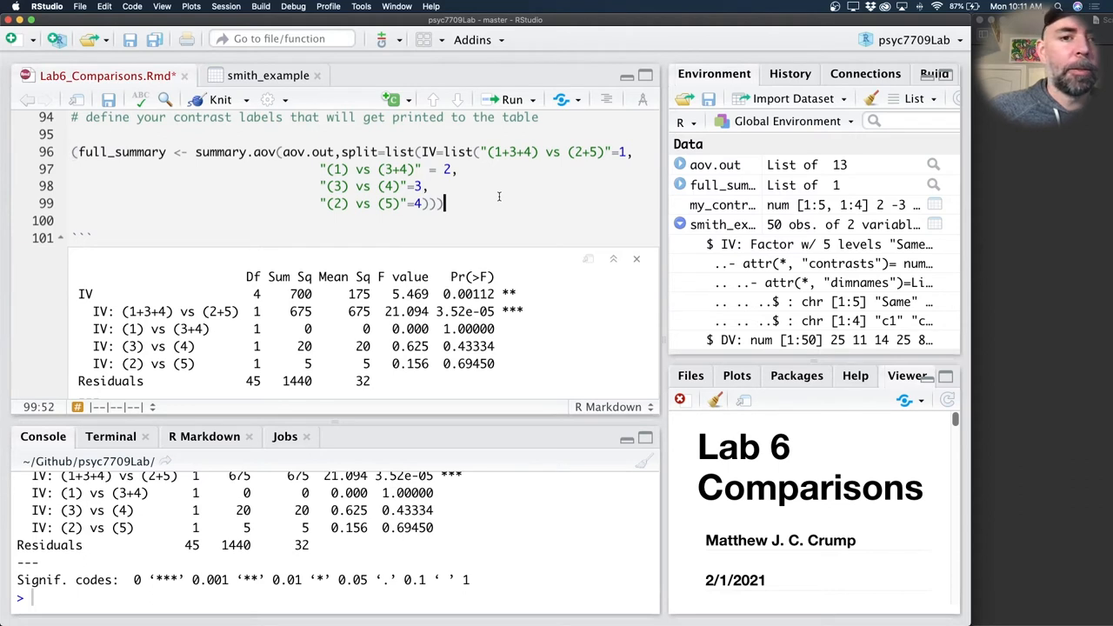
- Run the full_summary <- summary.aov(...) assignment and bring the papaja apa_table chunk into view
left_click(76, 152)
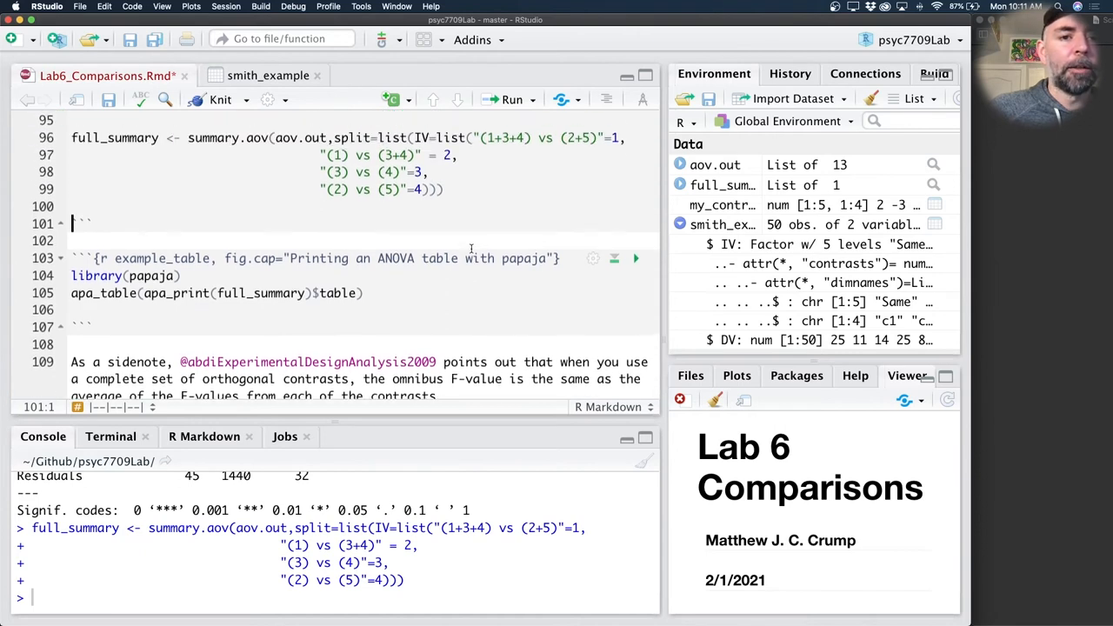
scroll("up", 3)
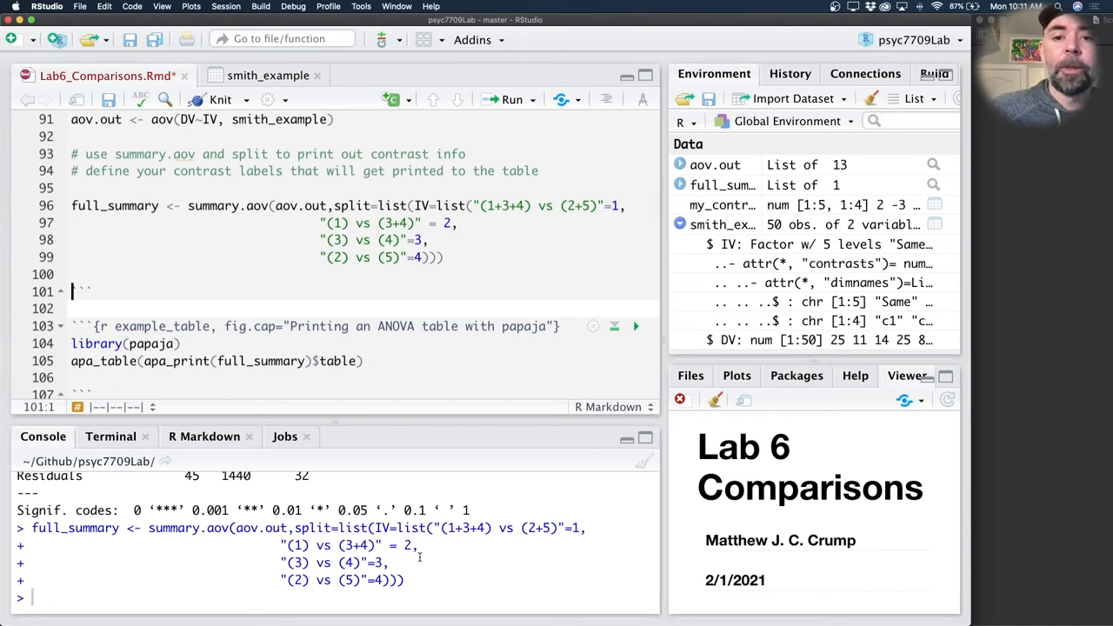
mouse_move(734, 188)
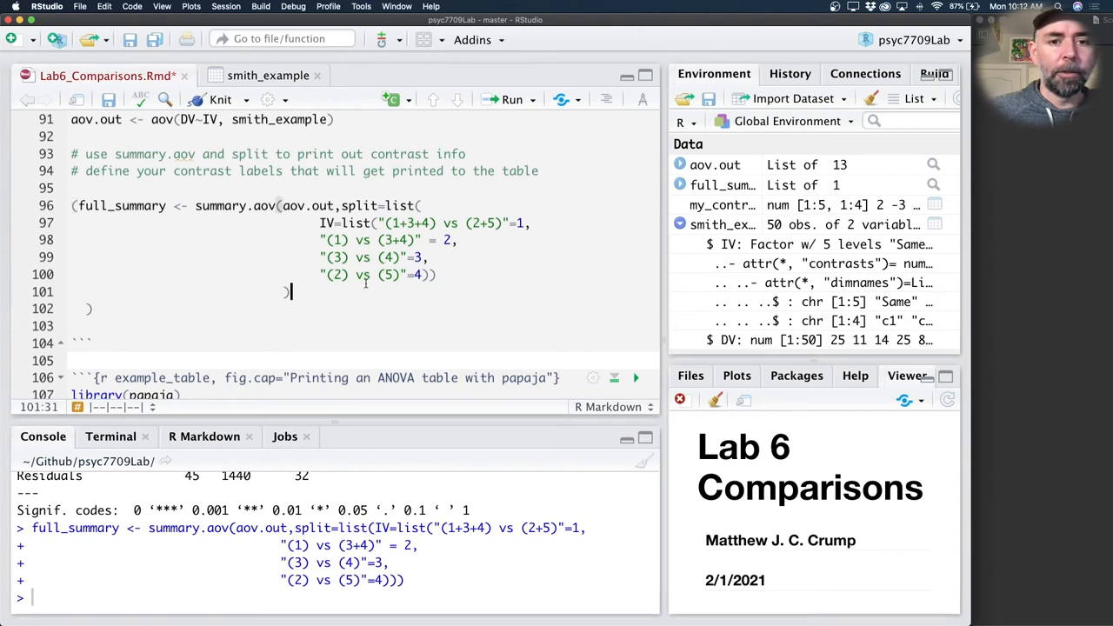
- Break the summary.aov split=list labels onto indented lines, peek at smith_example, and reprint IV's c1–c4 contrasts
left_click_drag(337, 222, 442, 275)
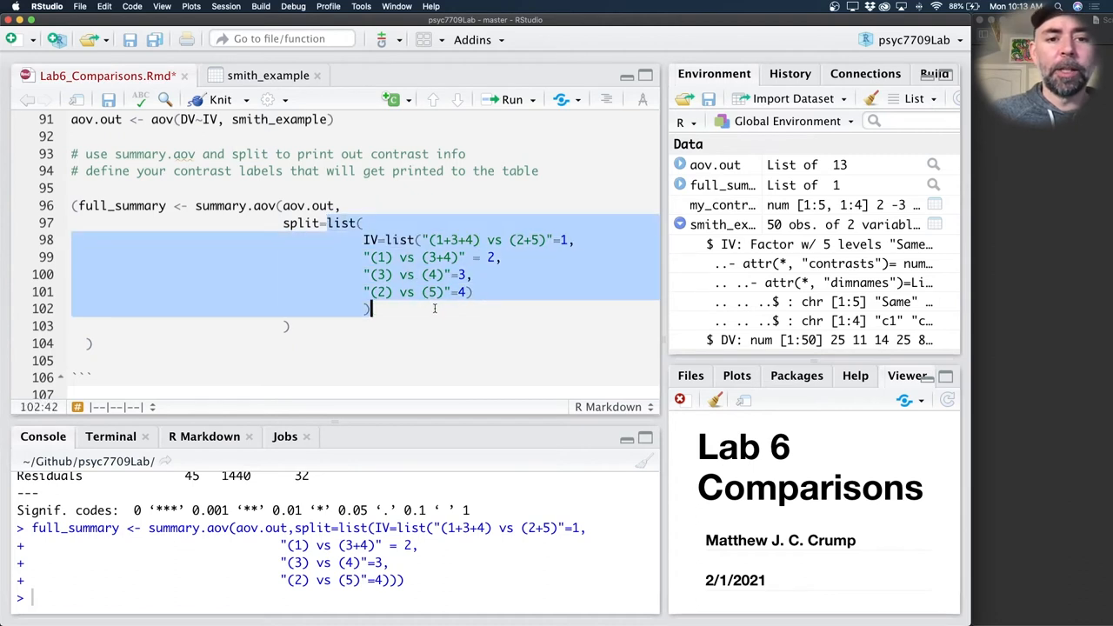
left_click(477, 308)
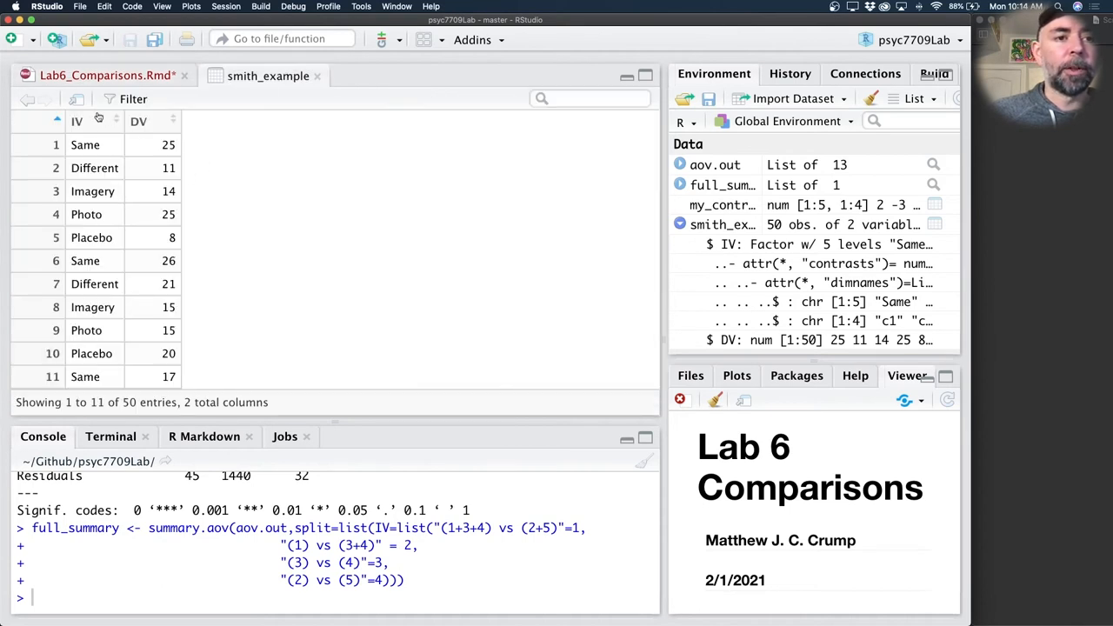
left_click(105, 76)
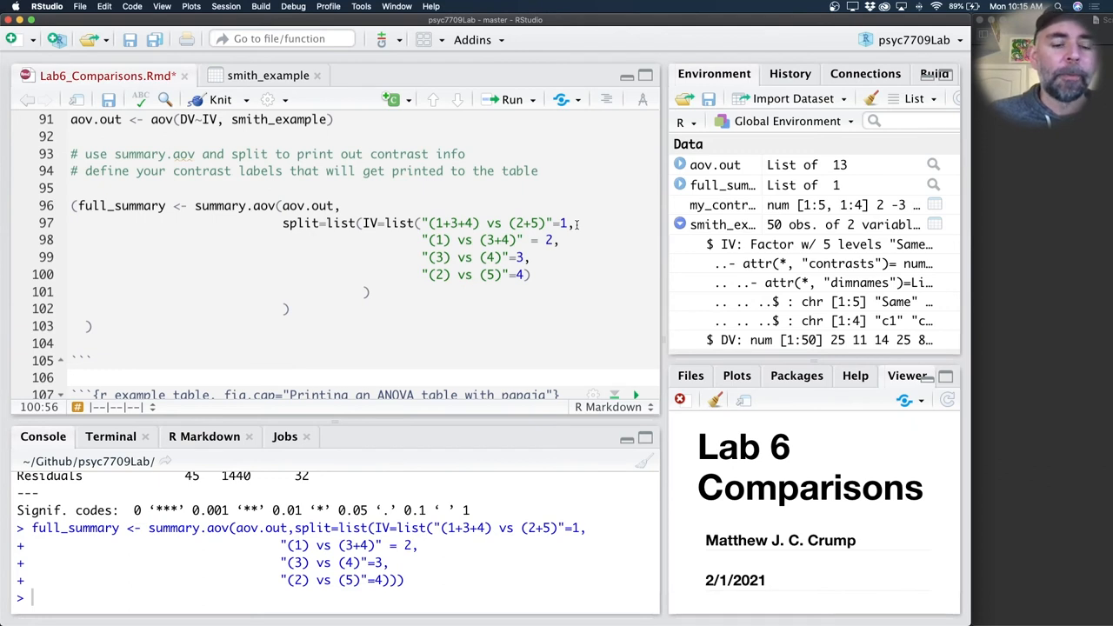
scroll("up", 3)
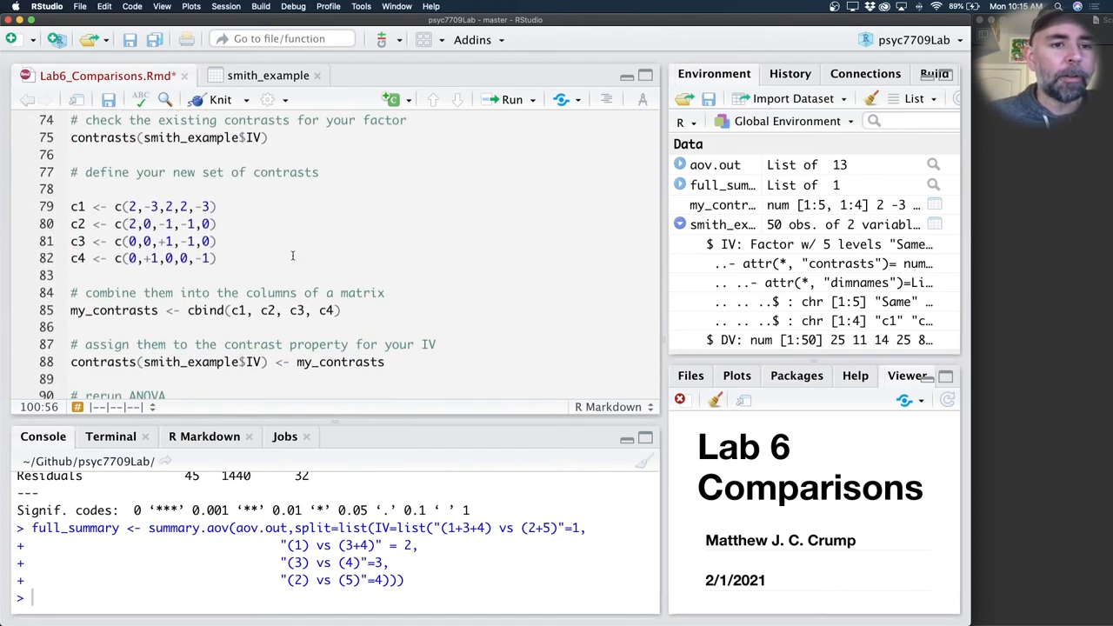
left_click(77, 205)
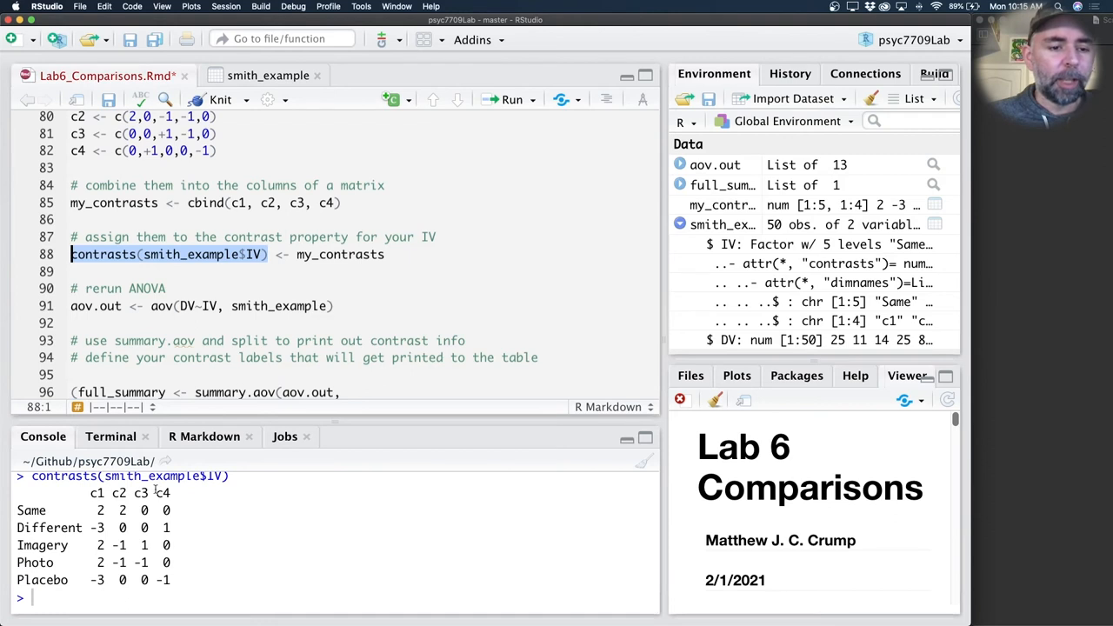
scroll("down", 3)
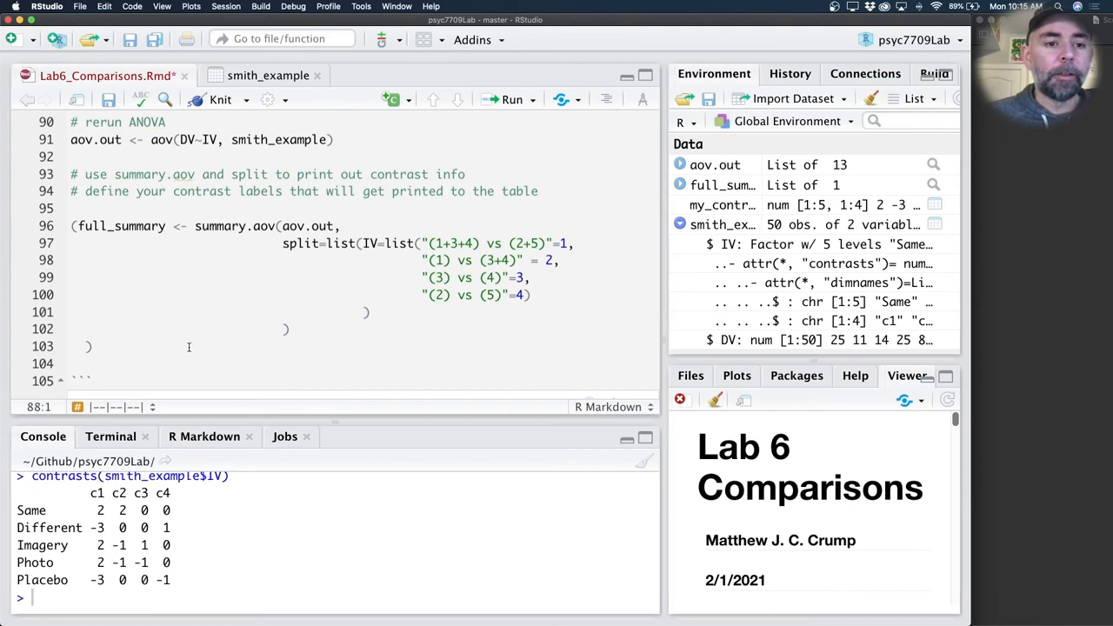
- Relabel the first split contrast 'whatever I want', rerun the summary, then restore the (1+3+4) vs (2+5) label
left_click(511, 99)
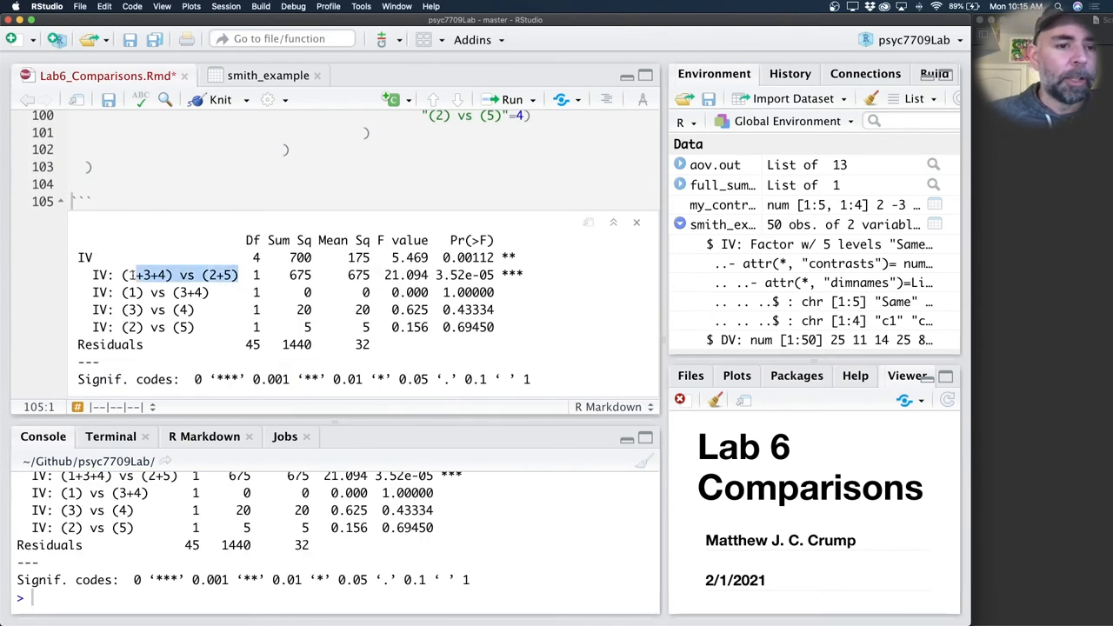
left_click(156, 293)
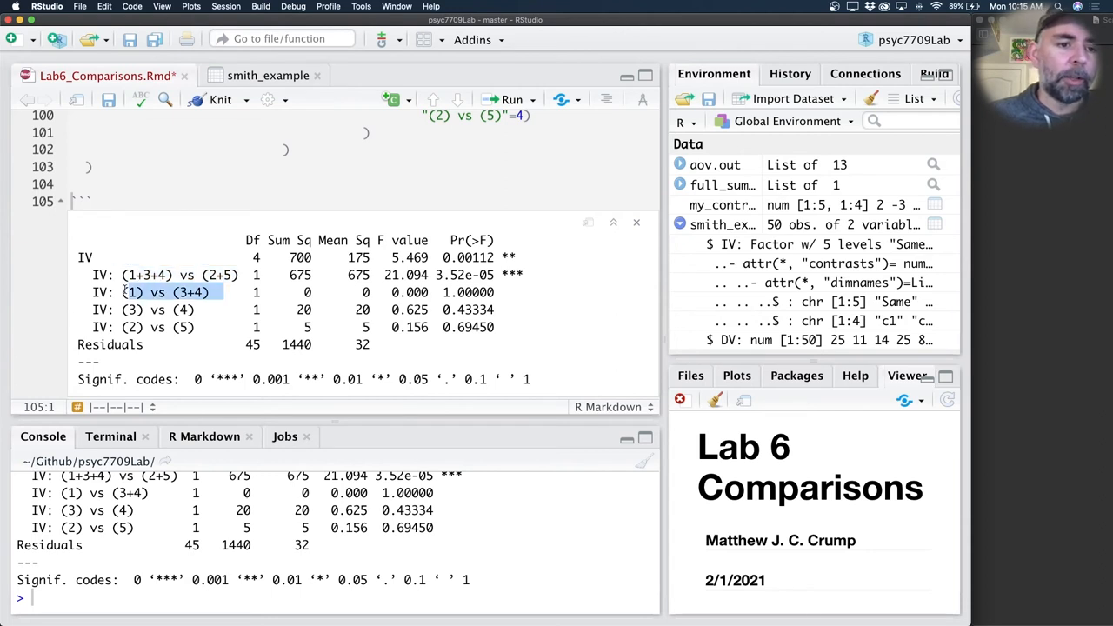
left_click(160, 292)
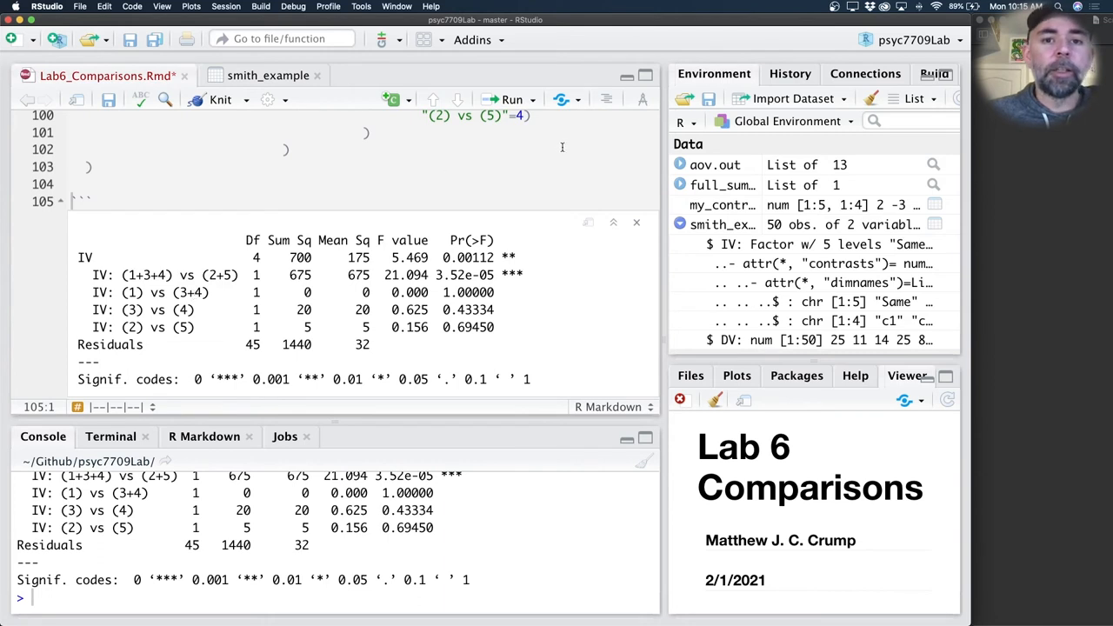
scroll("up", 3)
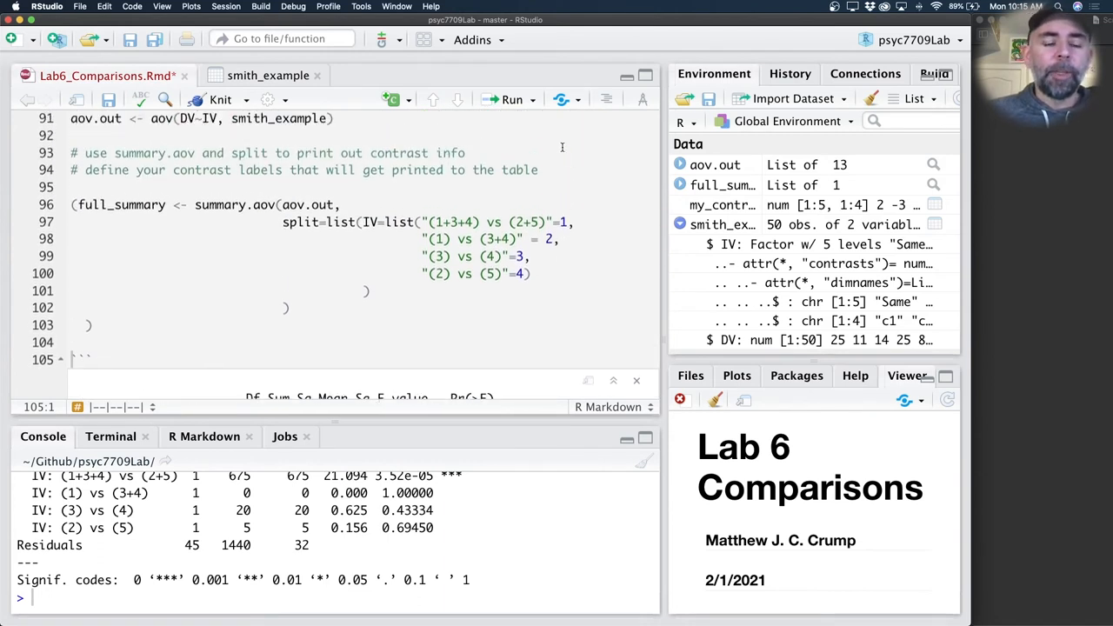
mouse_move(573, 184)
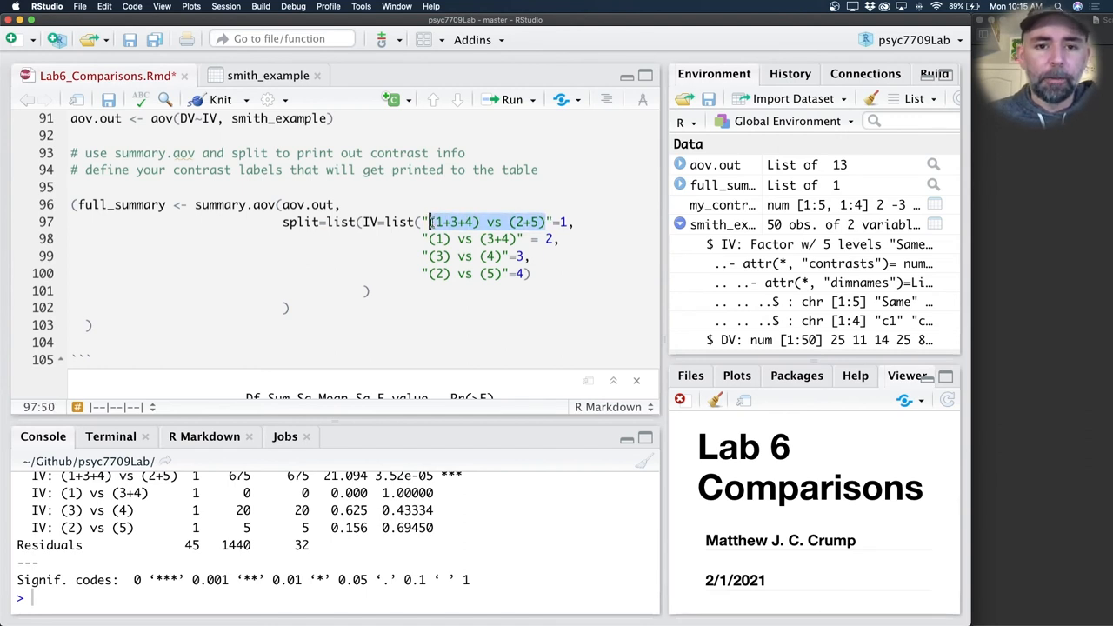
type("whatever I")
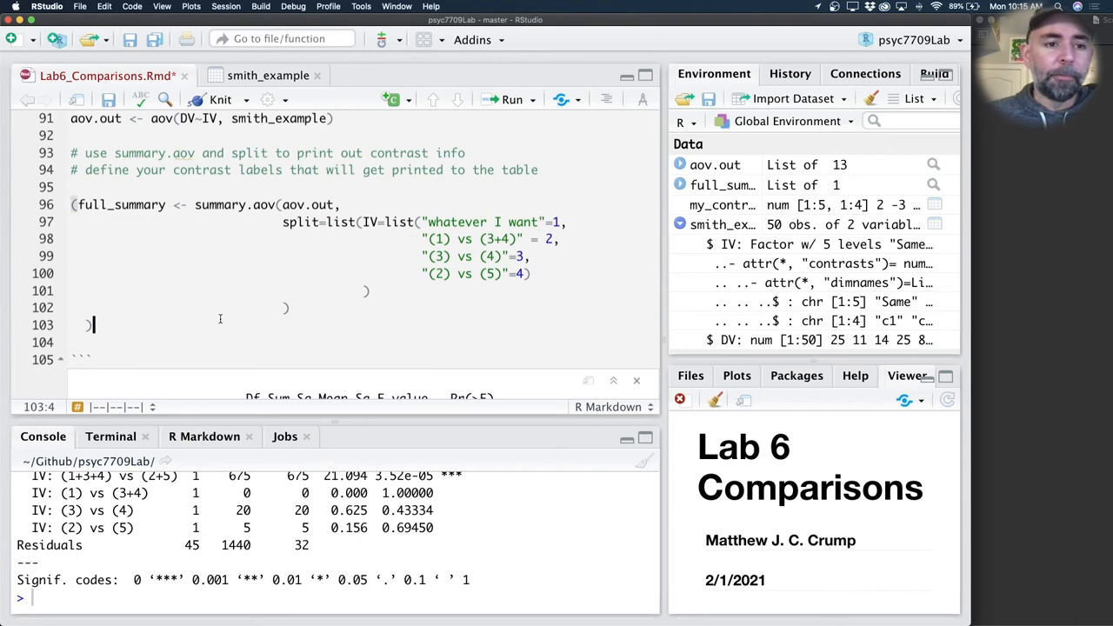
scroll("down", 3)
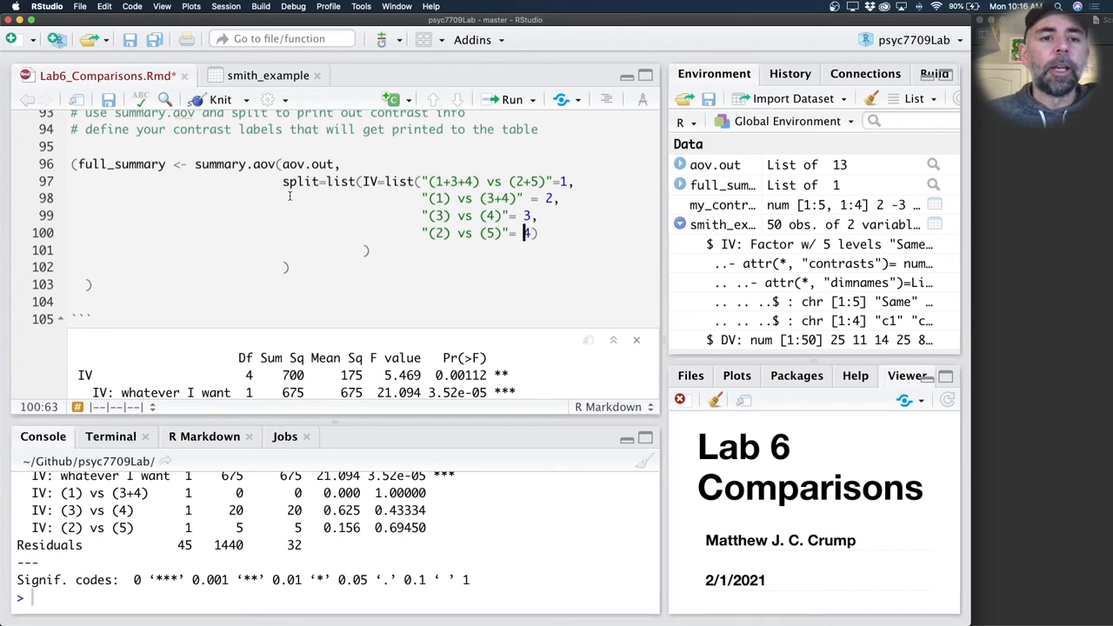
mouse_move(381, 195)
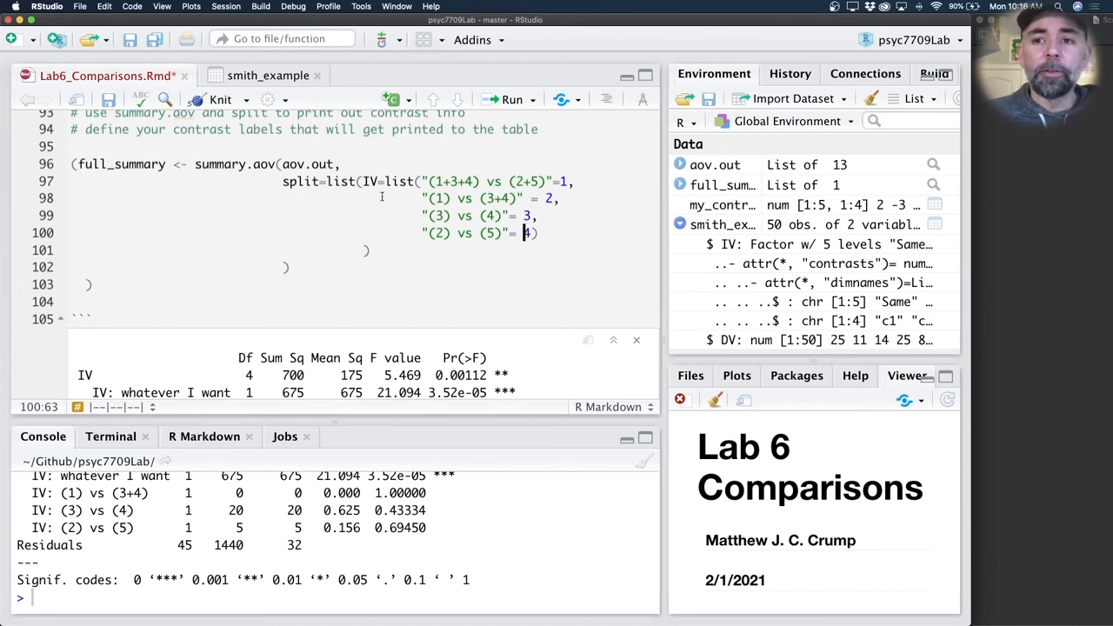
scroll("down", 3)
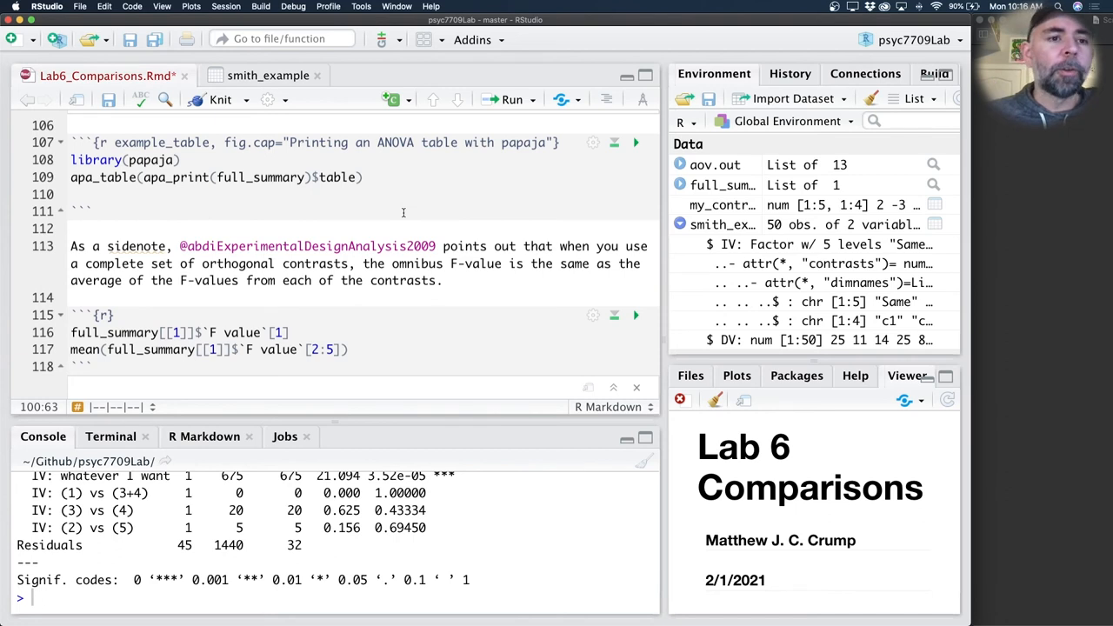
- Run library(papaja) and apa_table(apa_print(full_summary)$table) in the example_table chunk, then knit
left_click(181, 160)
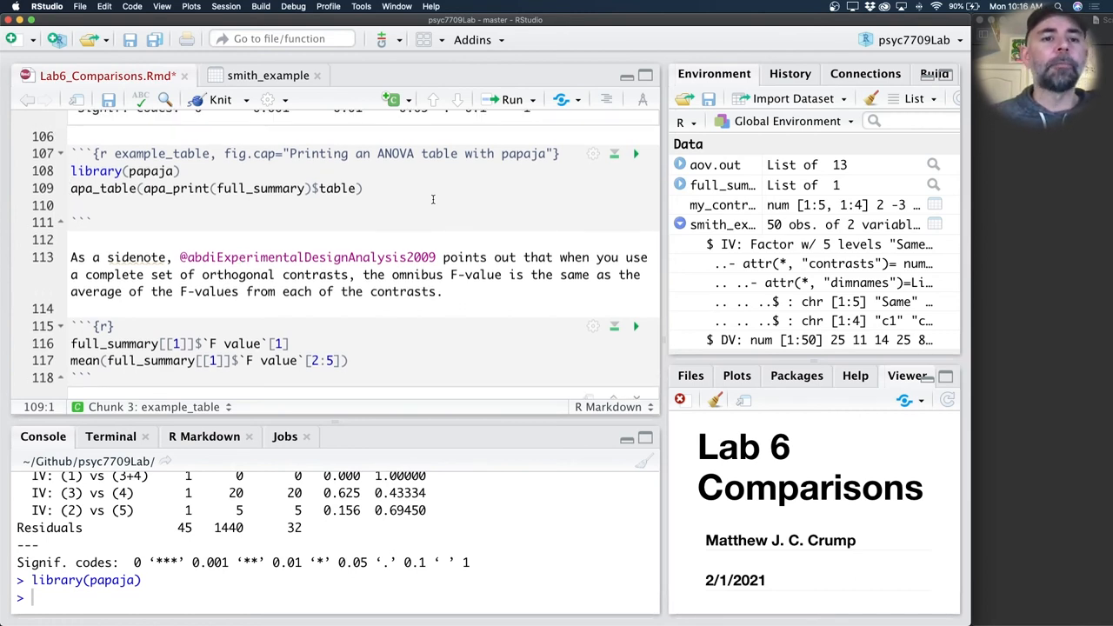
scroll("up", 3)
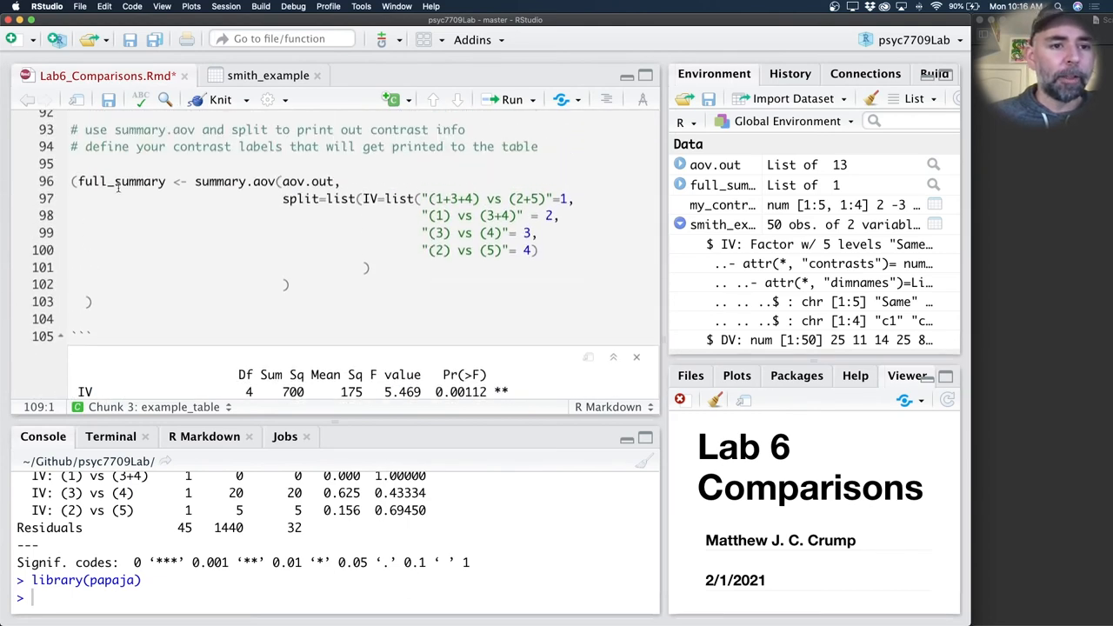
double_click(120, 180)
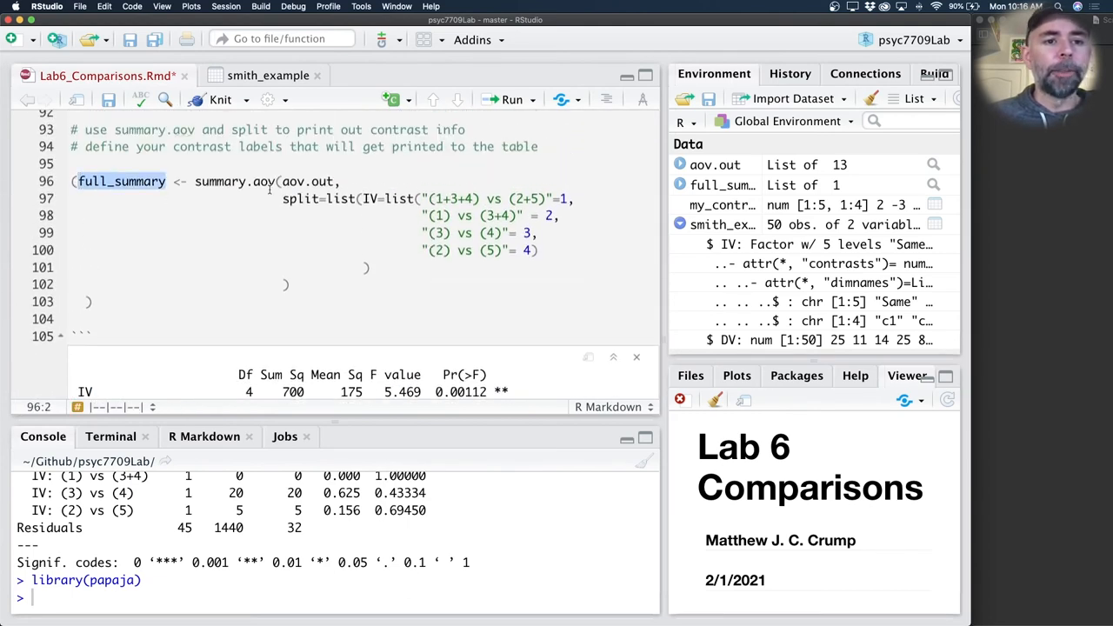
scroll("down", 3)
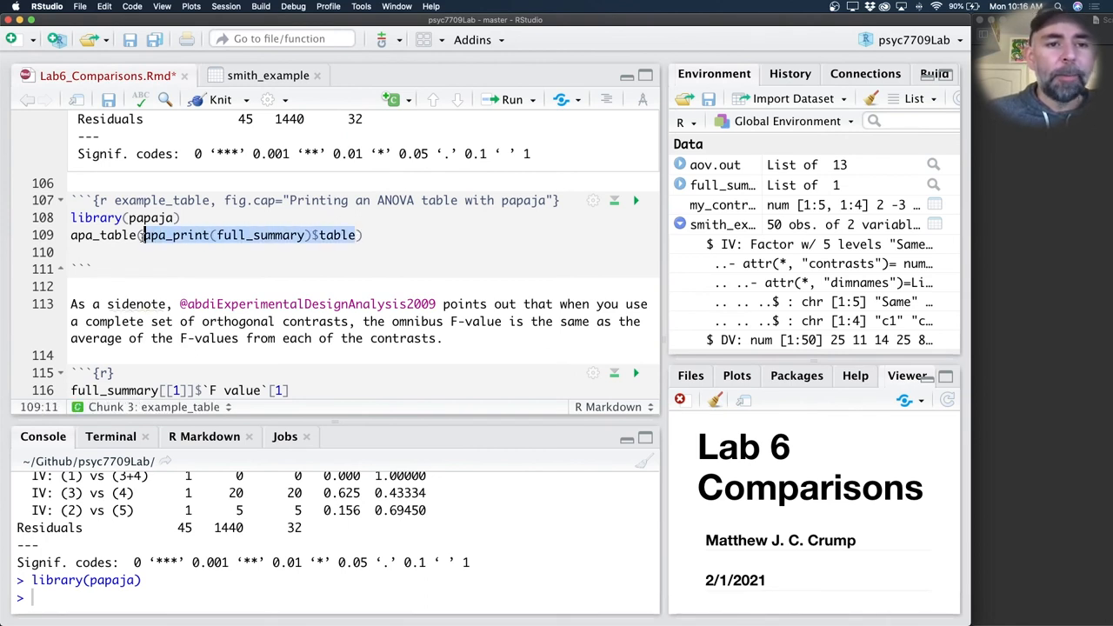
left_click(636, 202)
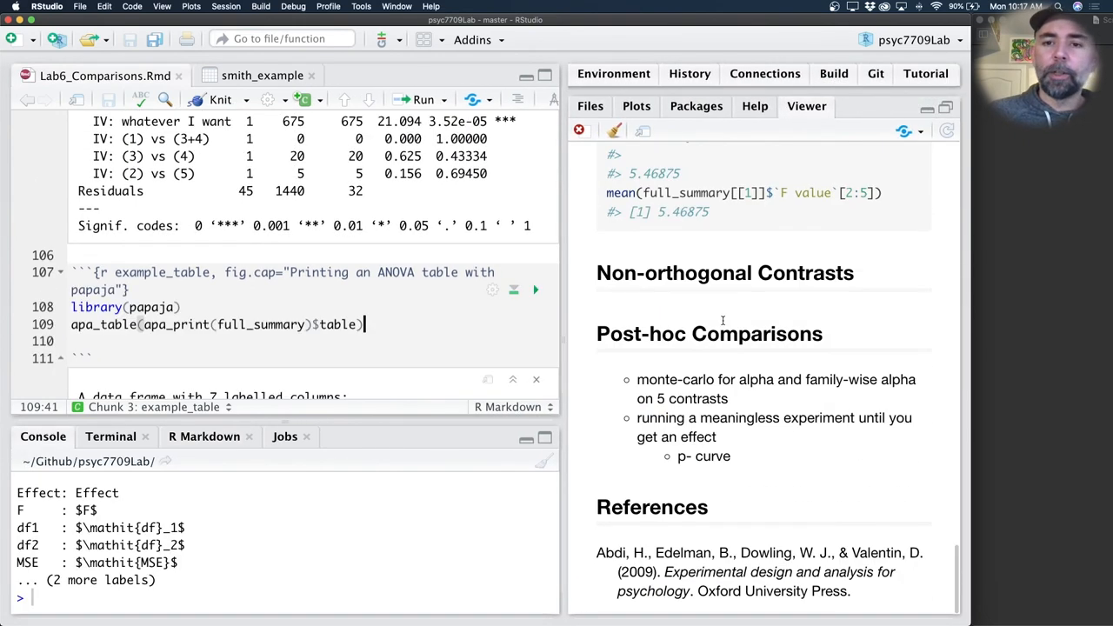
- Inspect the rendered APA contrast table and the omnibus F value 5.46875 from full_summary[[1]]
scroll("up", 3)
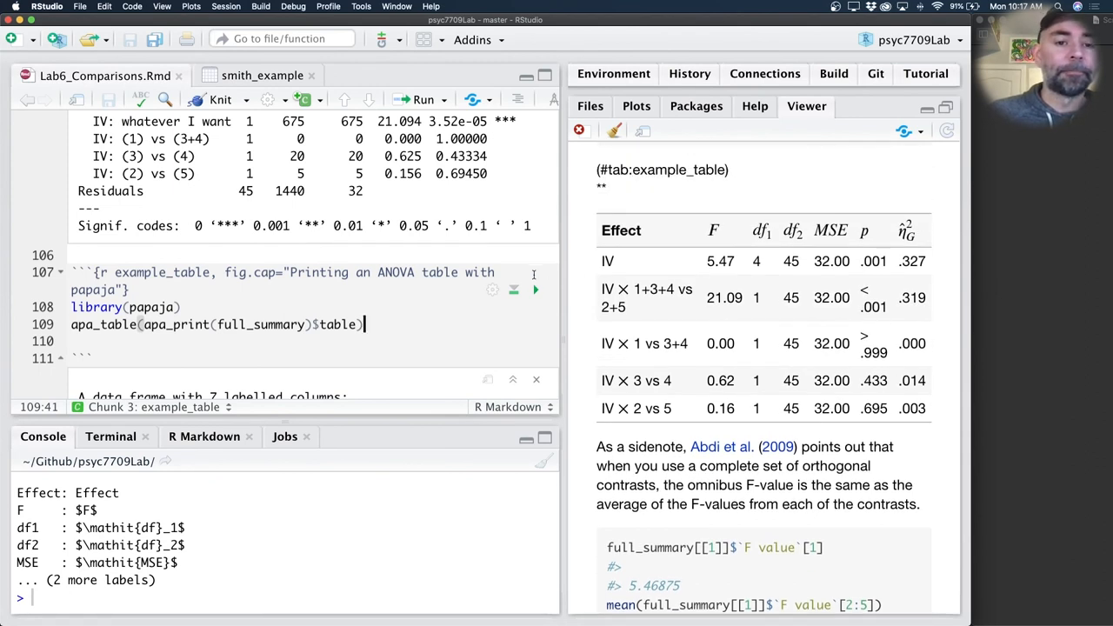
left_click(536, 146)
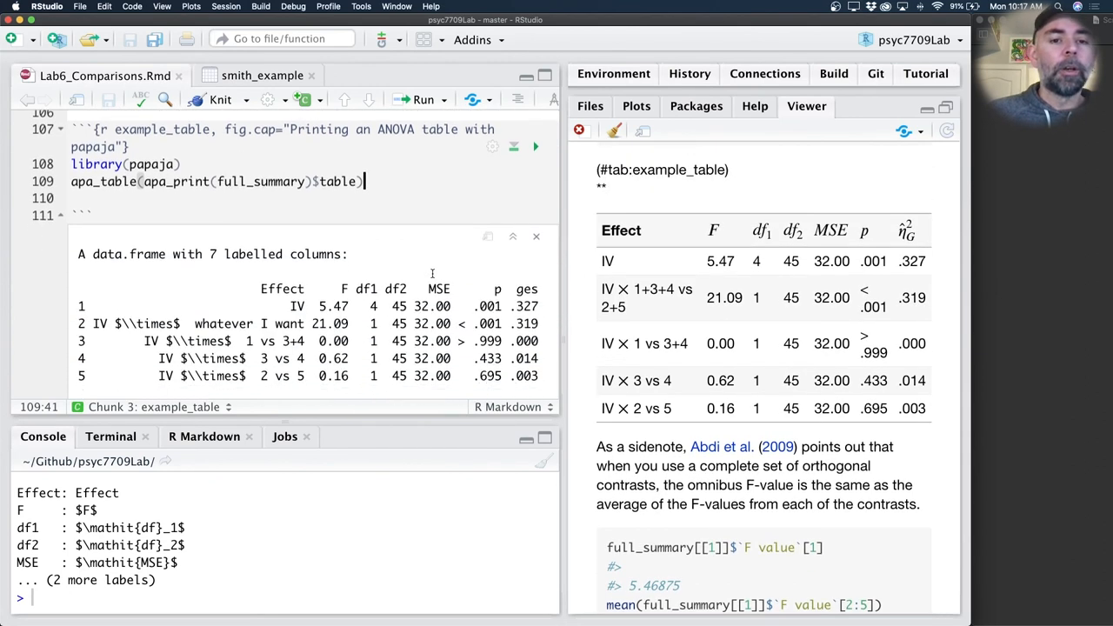
scroll("down", 3)
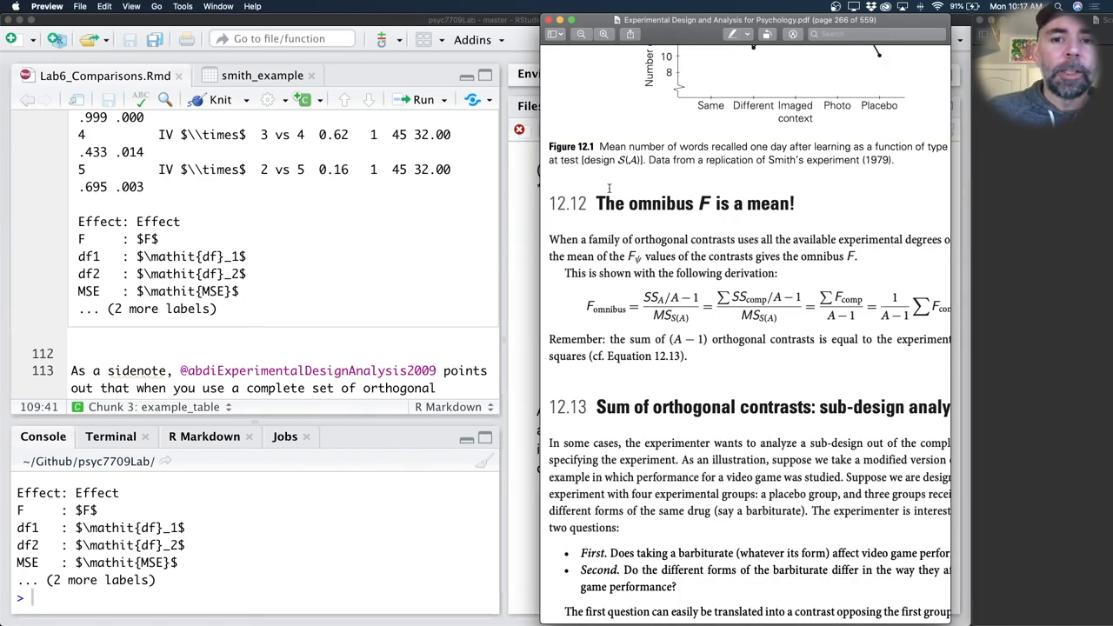
mouse_move(793, 211)
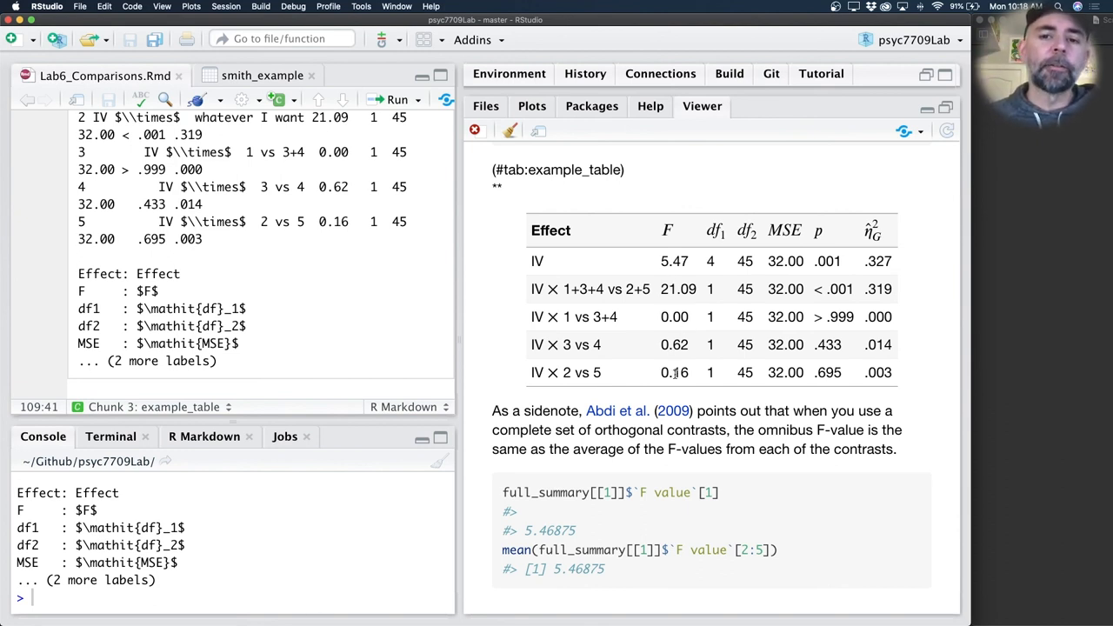
mouse_move(700, 381)
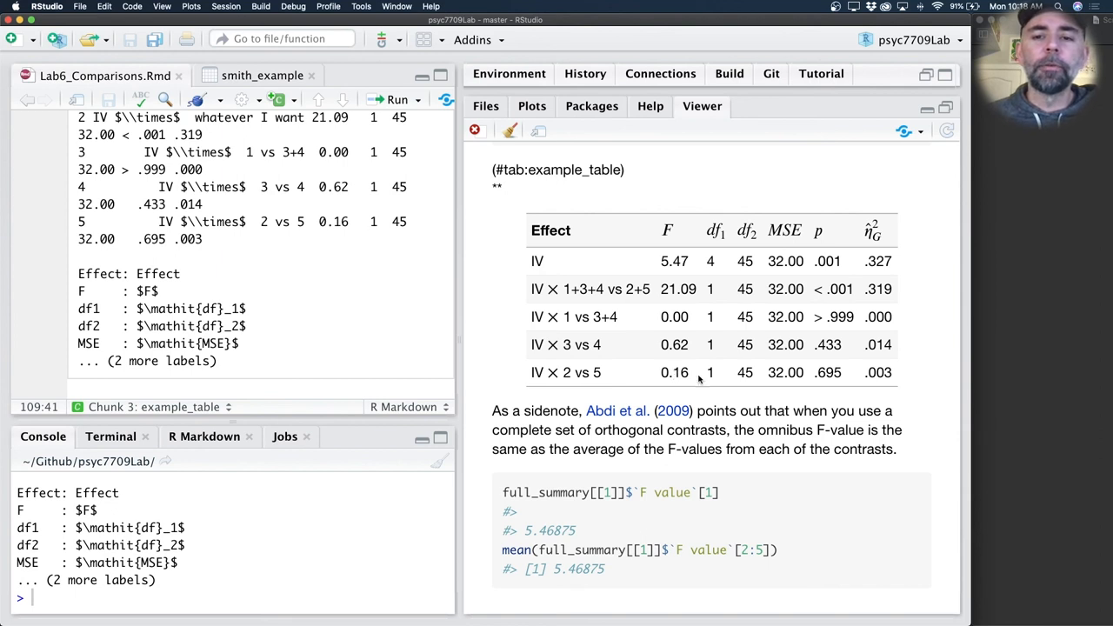
mouse_move(685, 292)
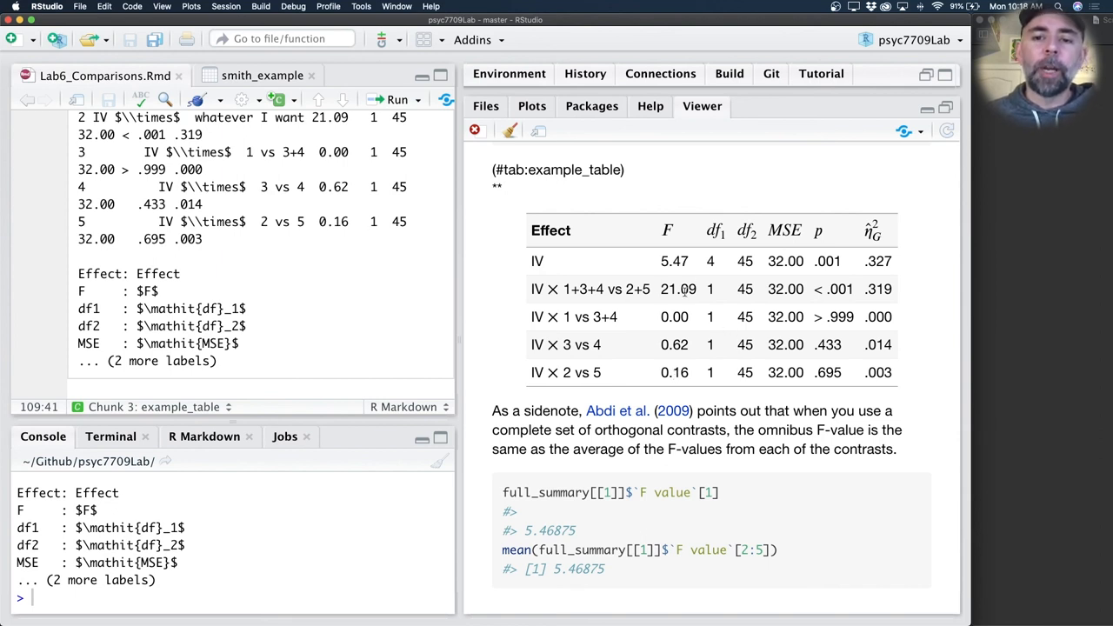
mouse_move(706, 320)
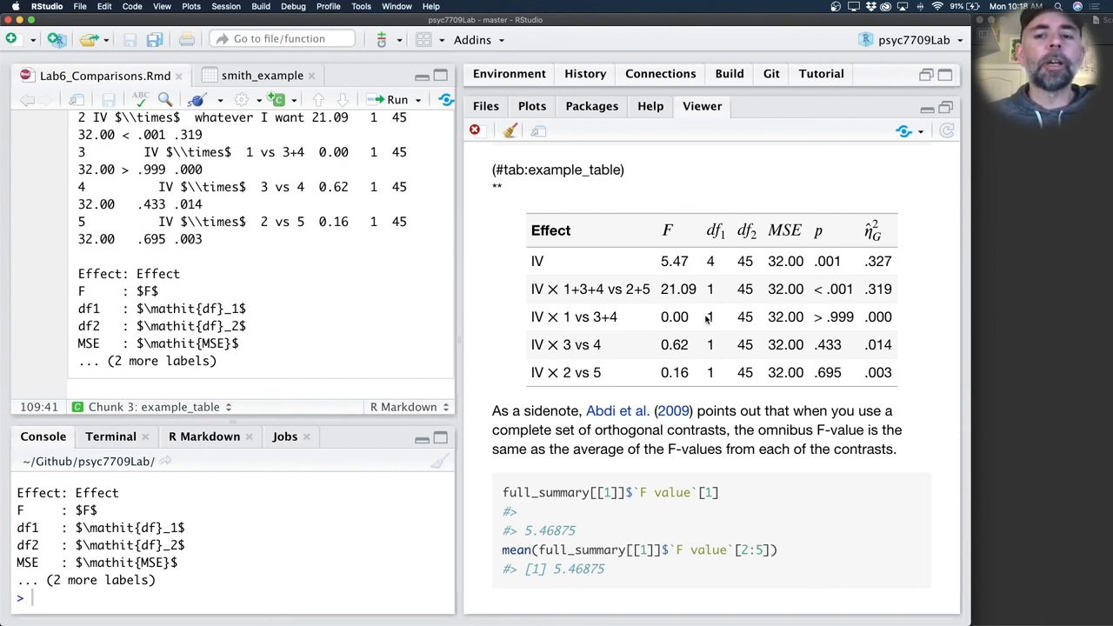
mouse_move(686, 300)
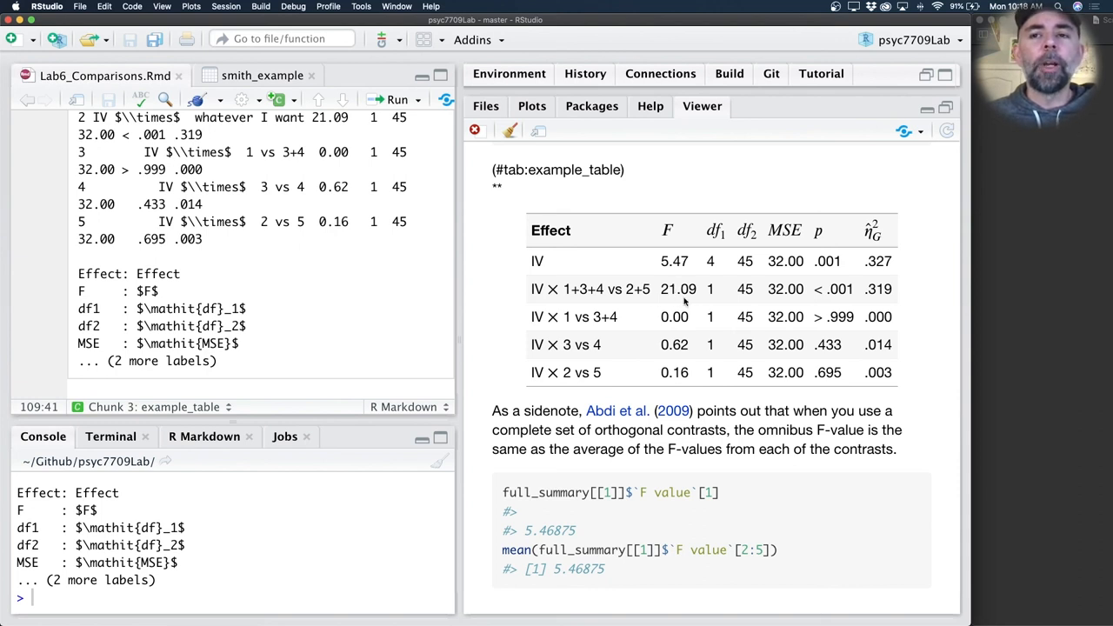
mouse_move(621, 289)
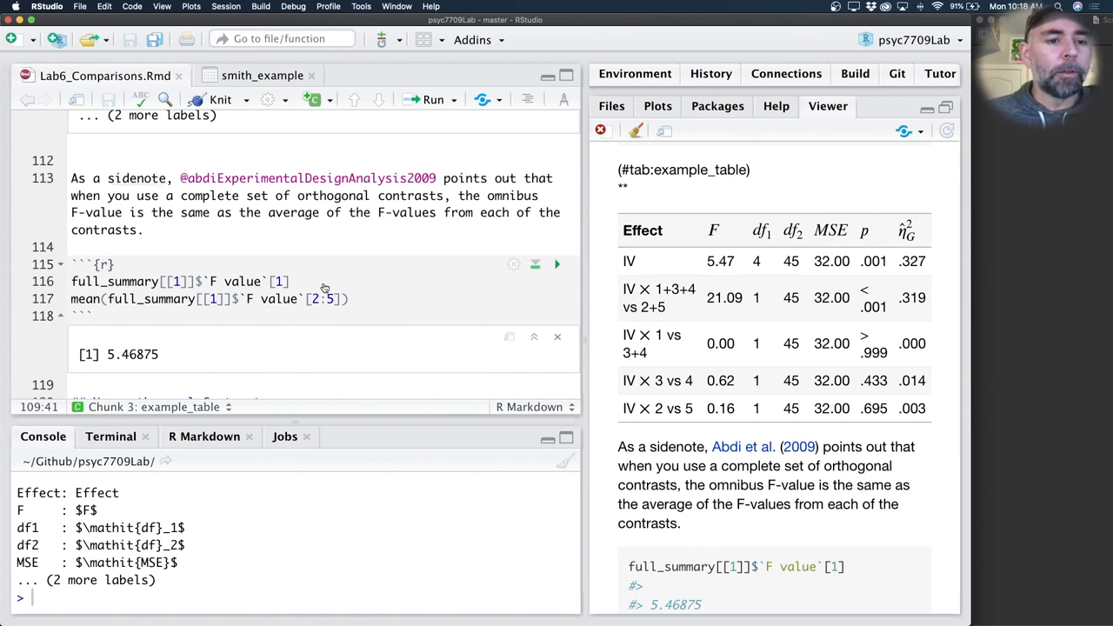
- Run full_summary[[1]]$`F value`[1] in the Console to get the omnibus F of 5.46875
left_click(292, 282)
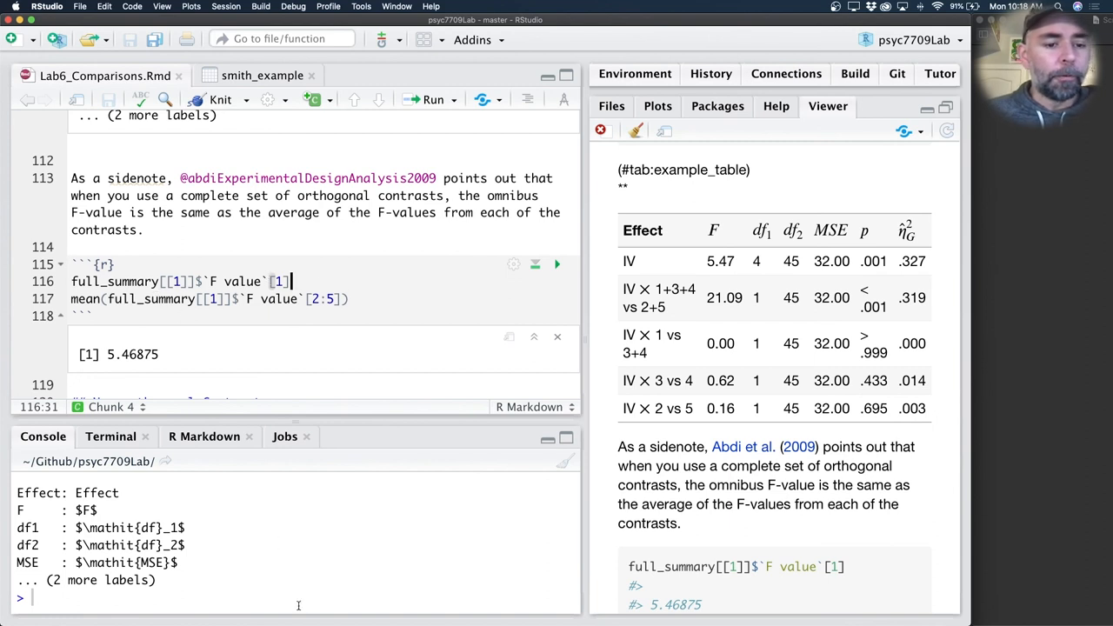
type("full")
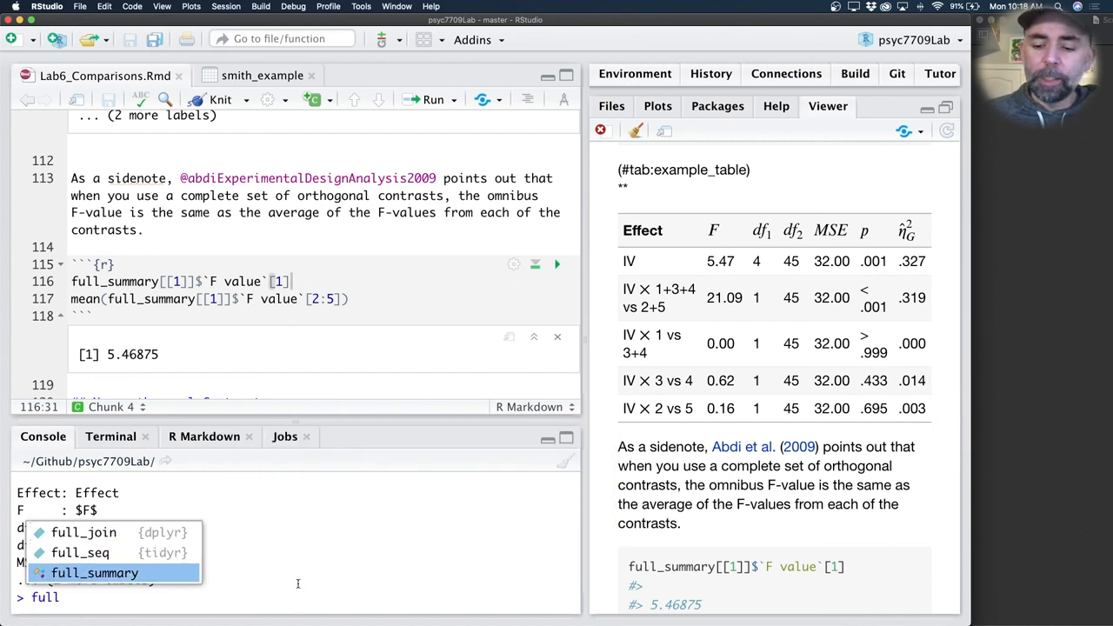
left_click(94, 572)
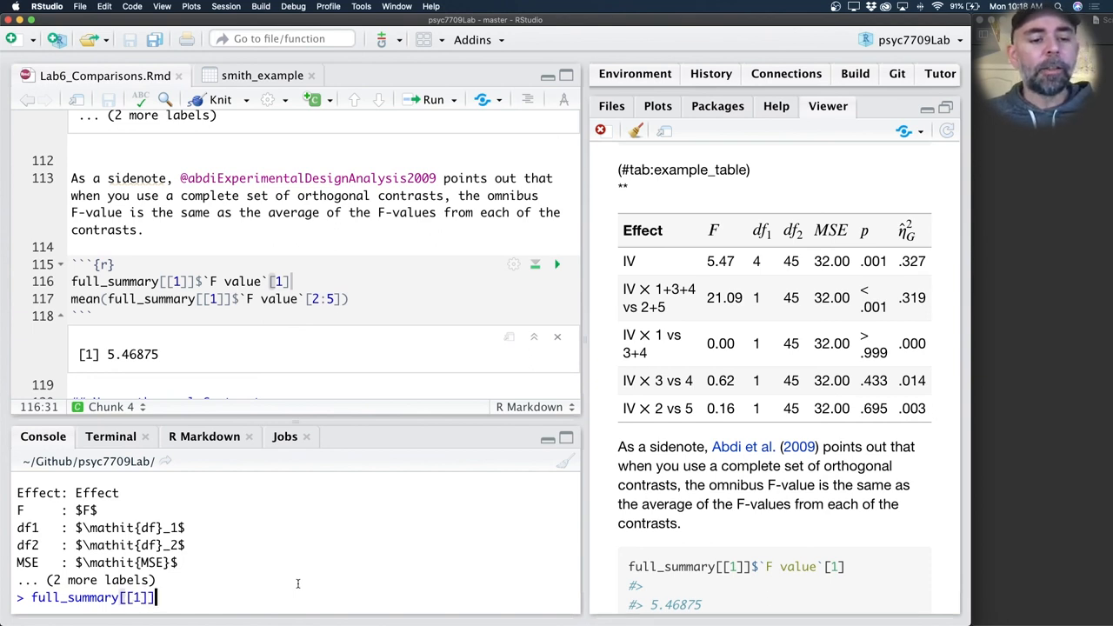
type("$")
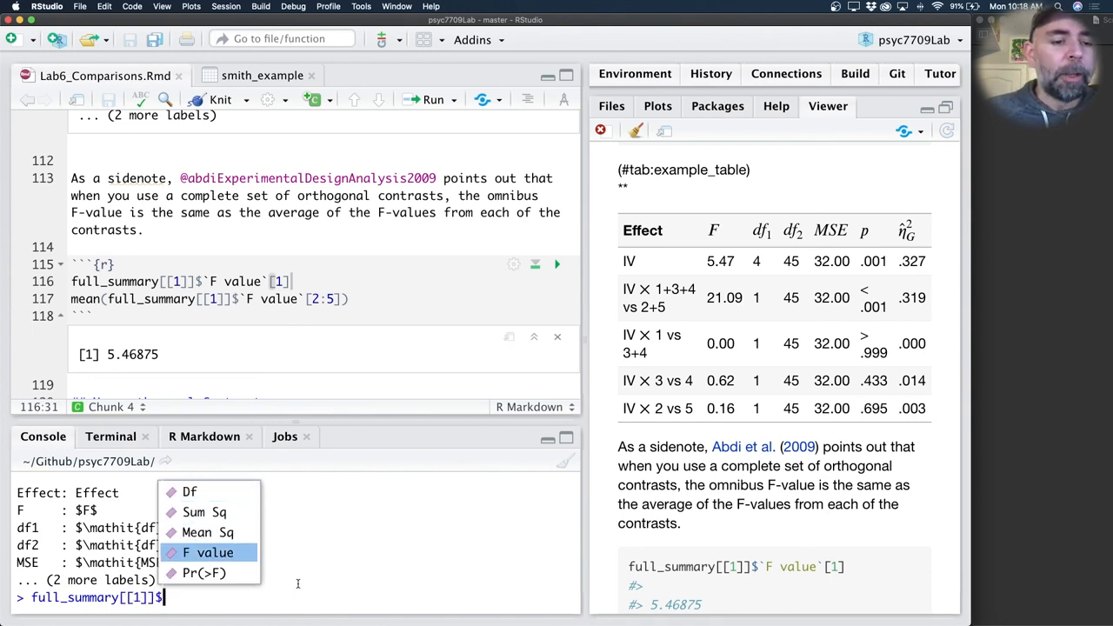
left_click(208, 553)
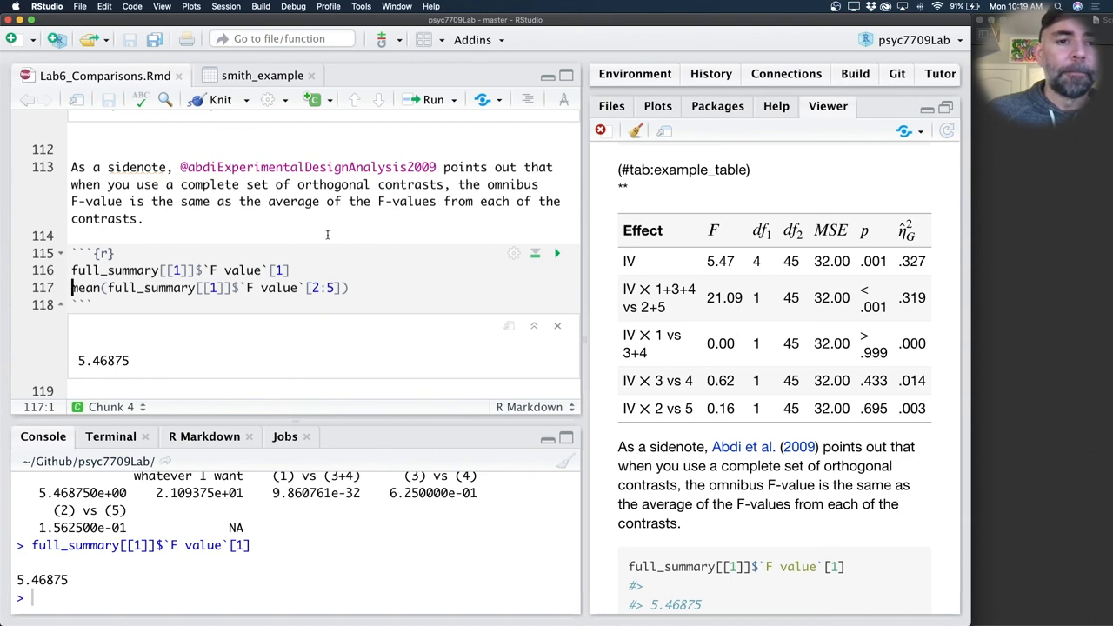
- Run mean(full_summary[[1]]$`F value`[2:5]) showing the contrast Fs average to 5.46875
left_click(348, 289)
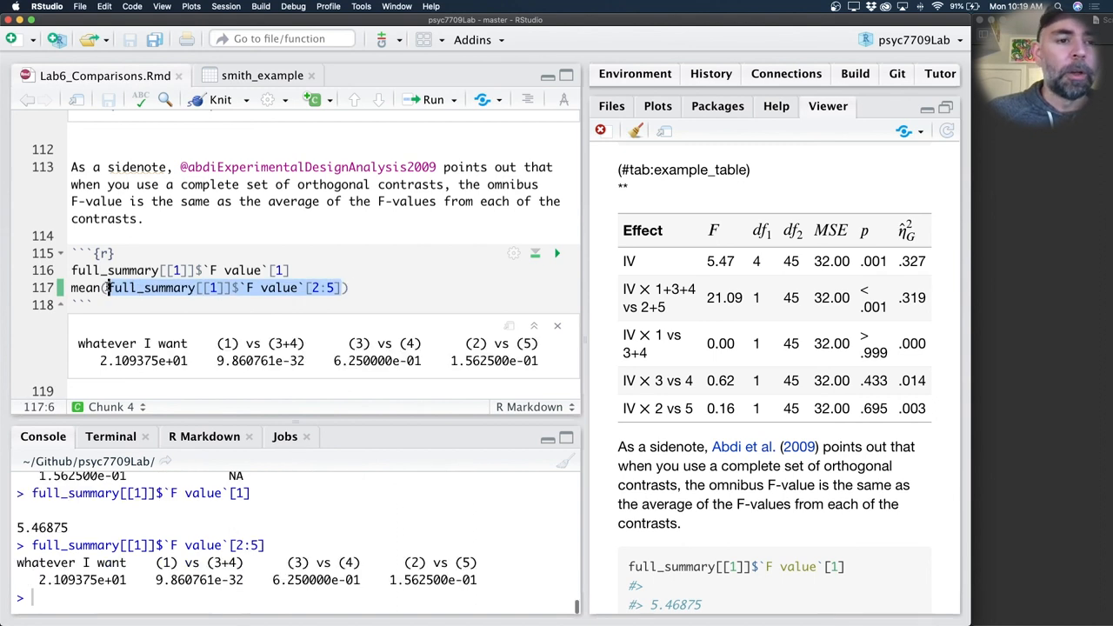
left_click(351, 289)
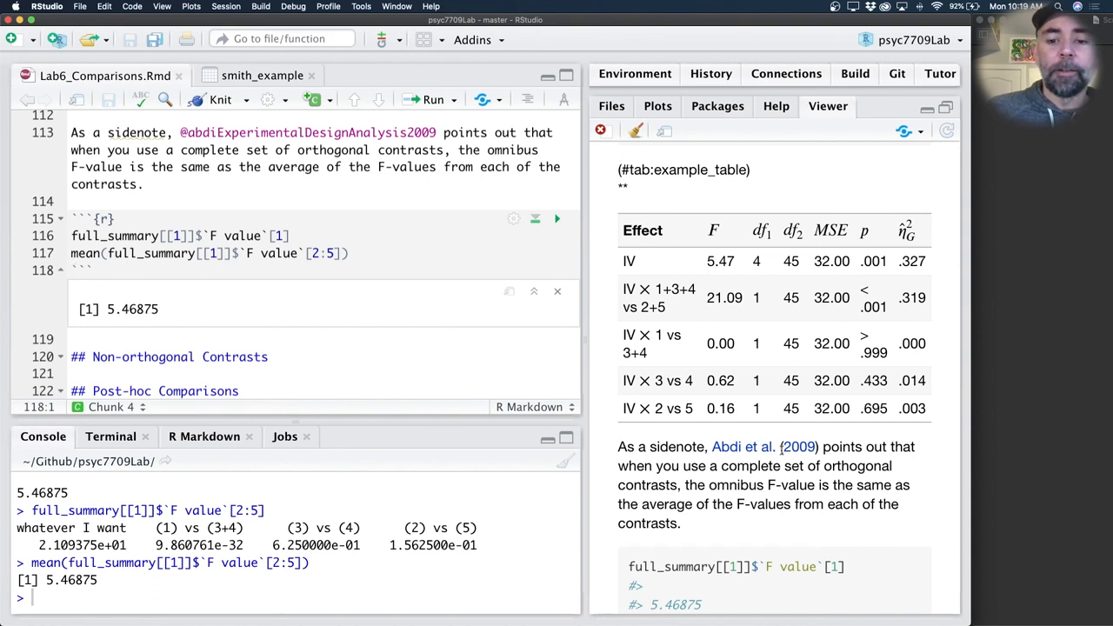
scroll("down", 3)
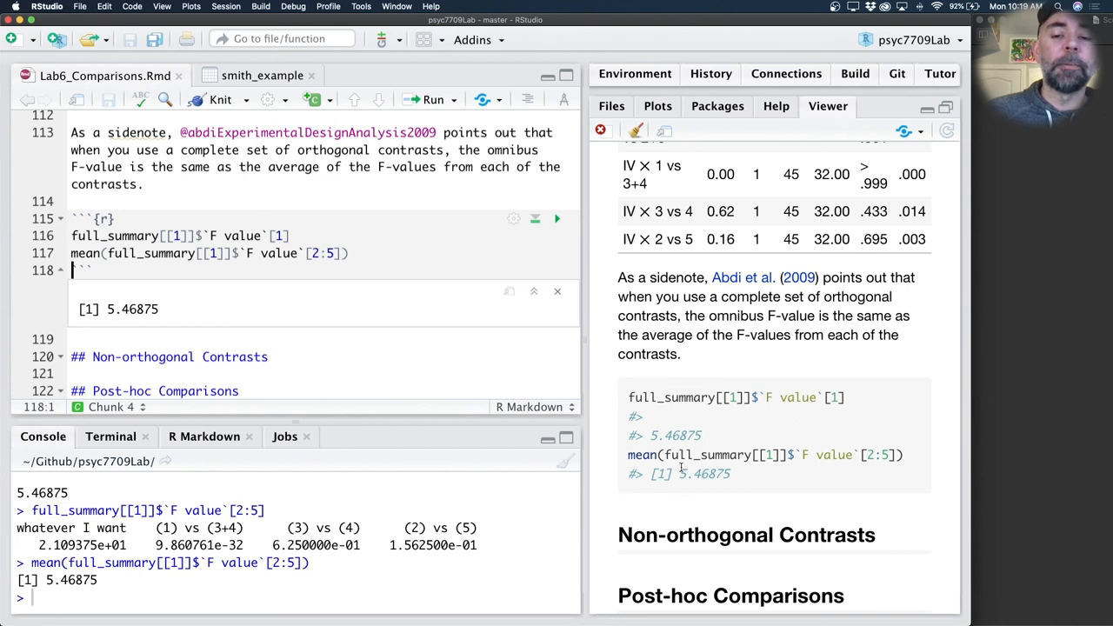
mouse_move(752, 476)
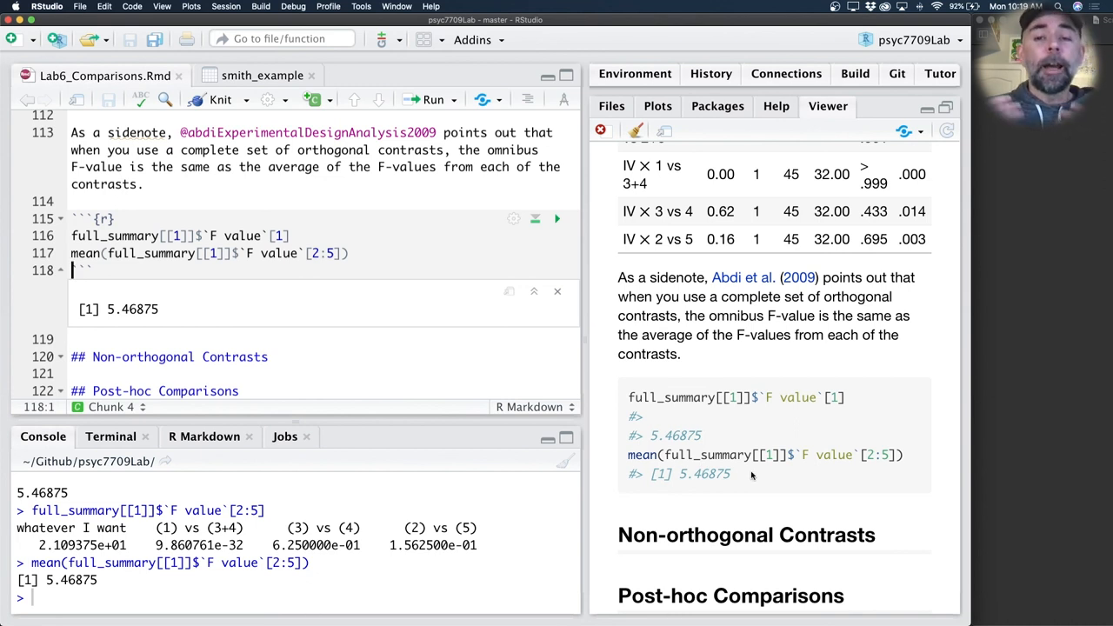